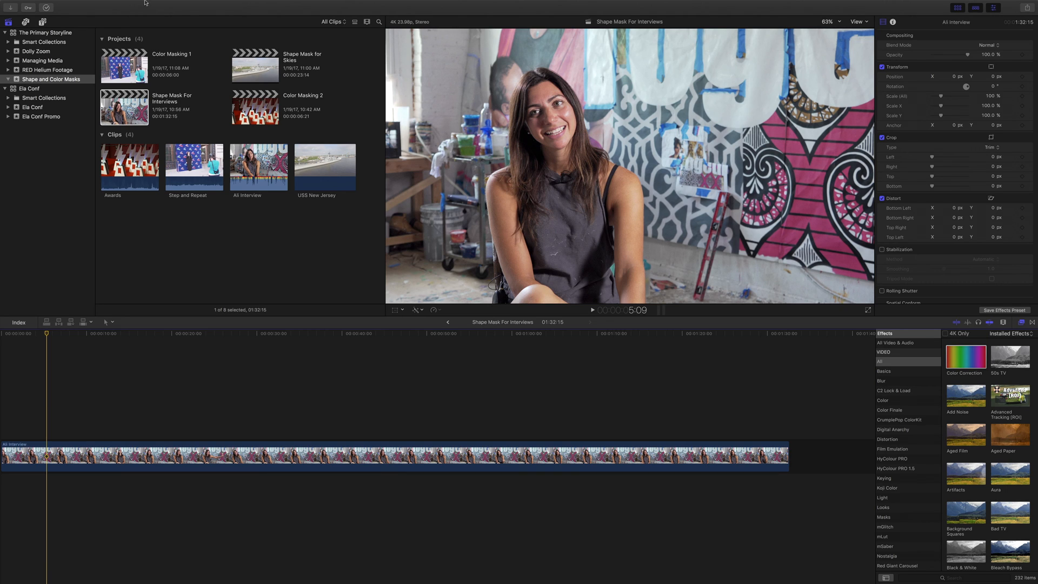
mouse_move(183, 99)
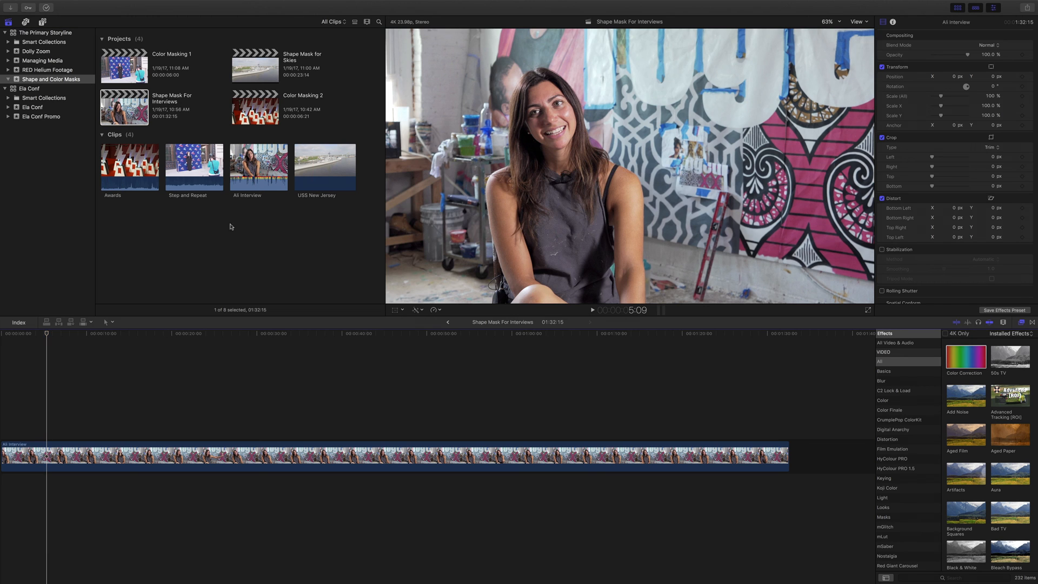
Apply the Color Correction effect to the Ali Interview clip
left_click(259, 166)
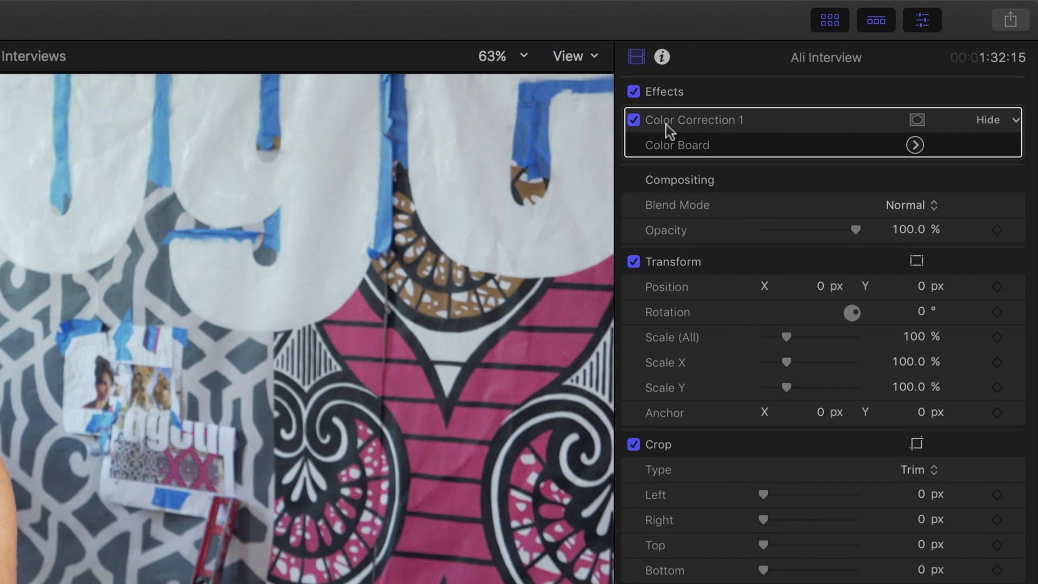
mouse_move(837, 127)
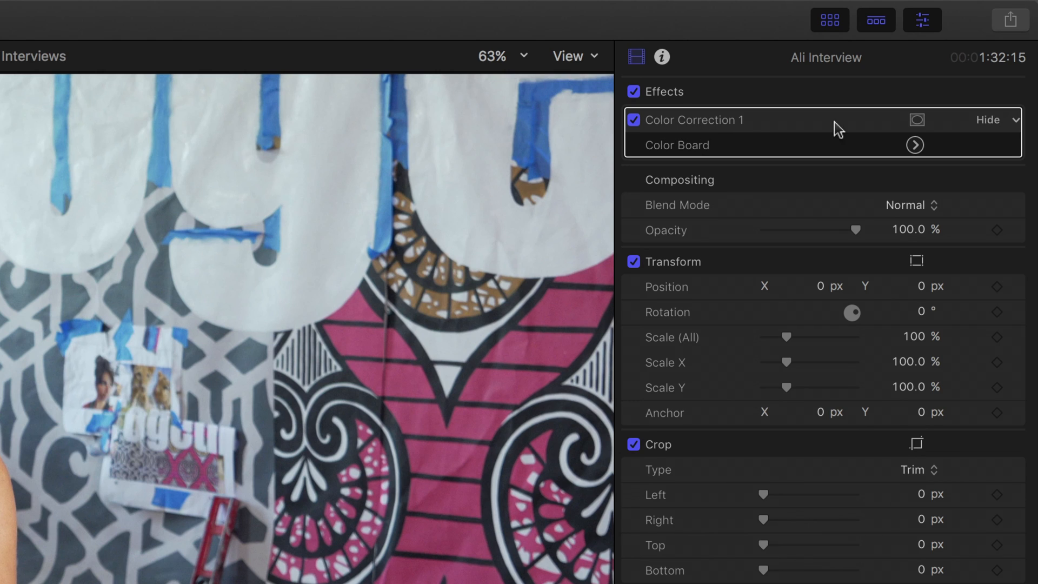
mouse_move(914, 121)
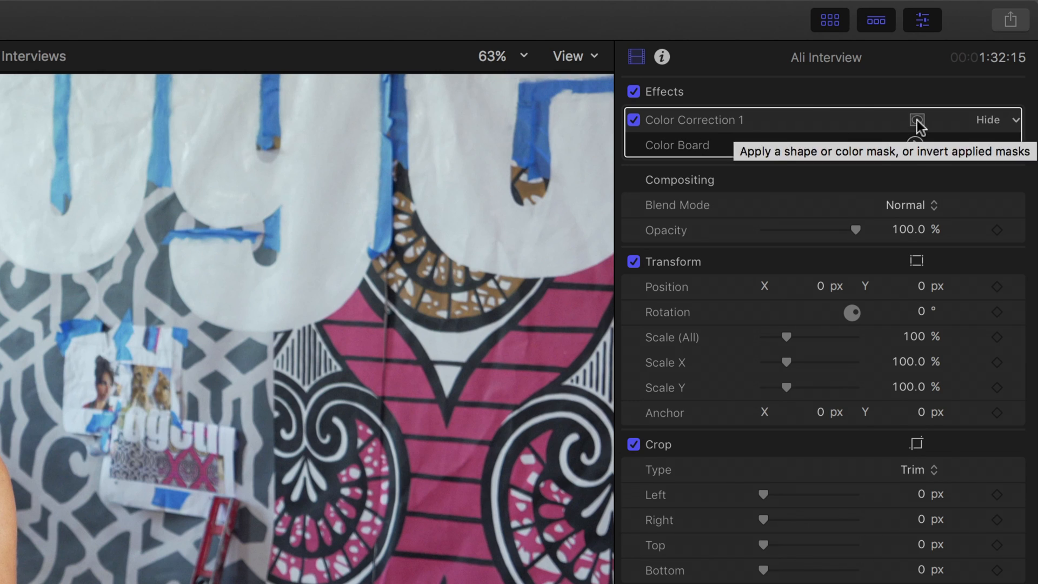
Add a Shape Mask to Color Correction 1, move it and square its corners
left_click(917, 120)
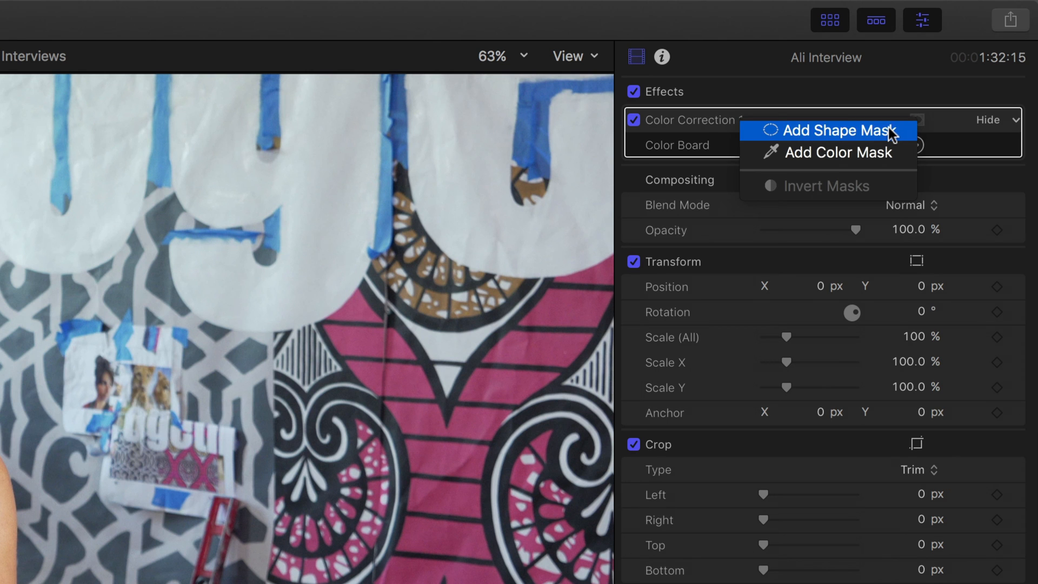
left_click(833, 131)
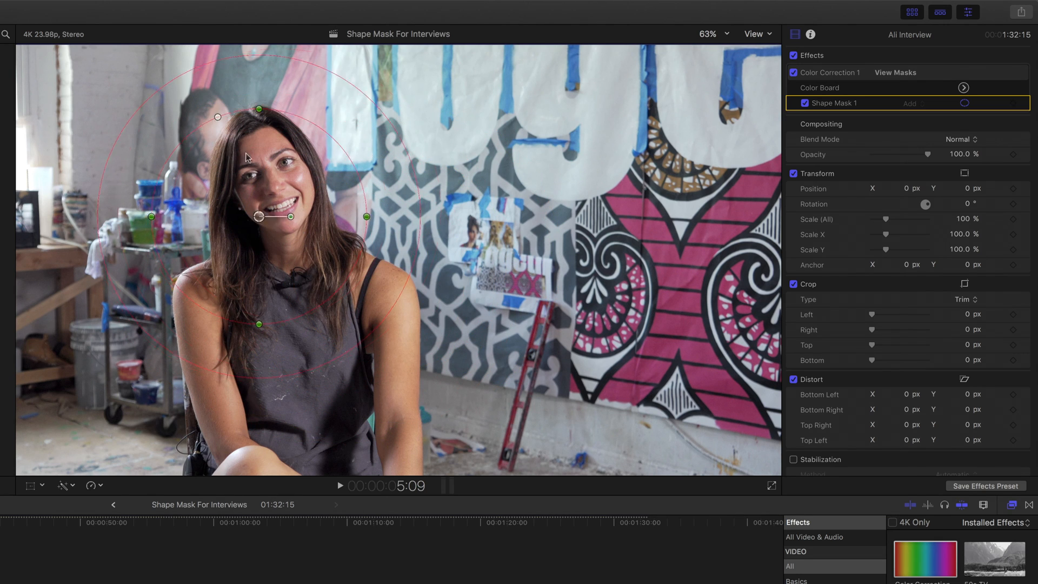
left_click_drag(258, 217, 352, 134)
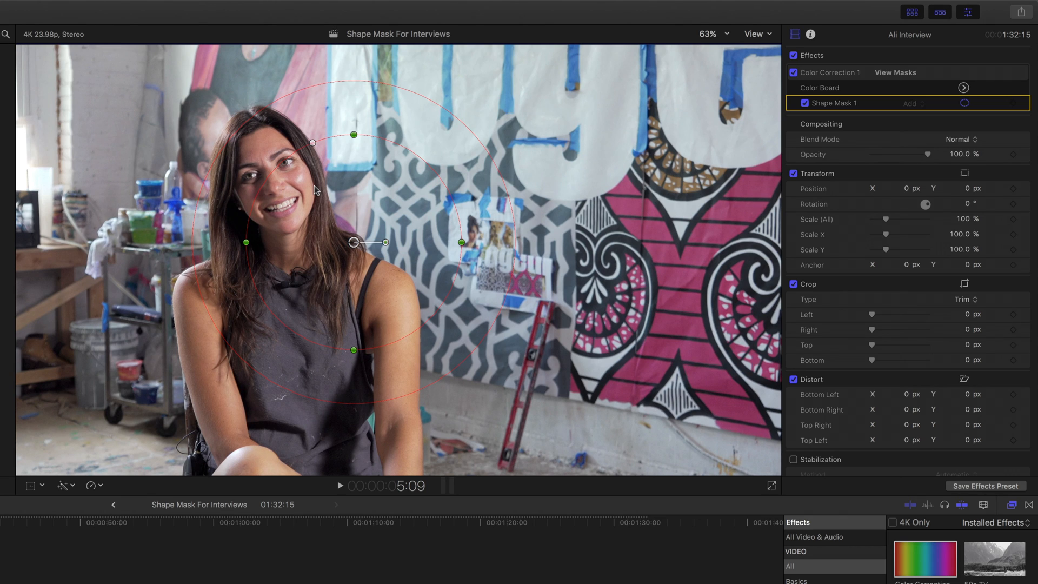
mouse_move(252, 254)
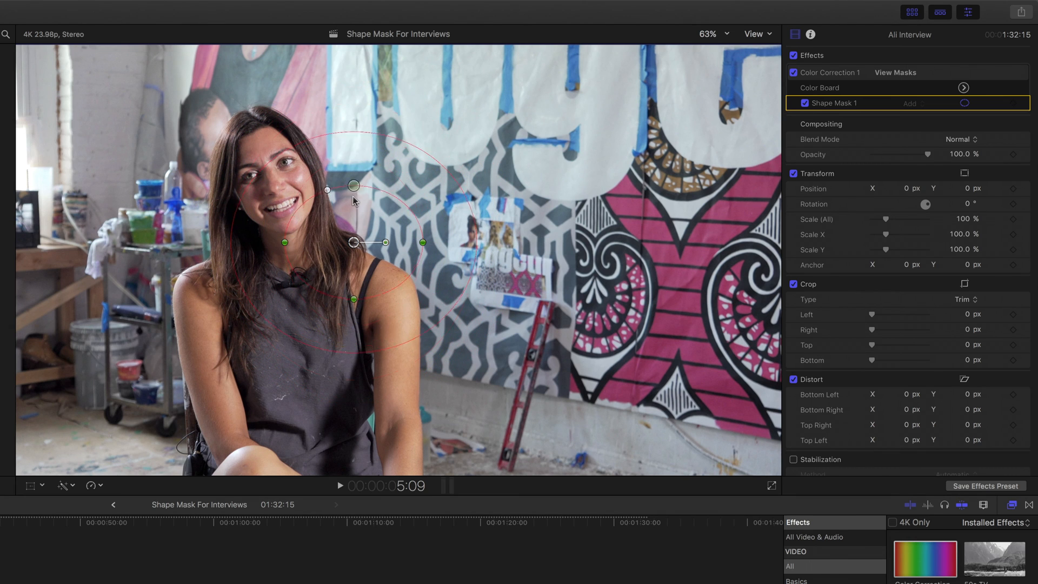
left_click_drag(353, 185, 353, 150)
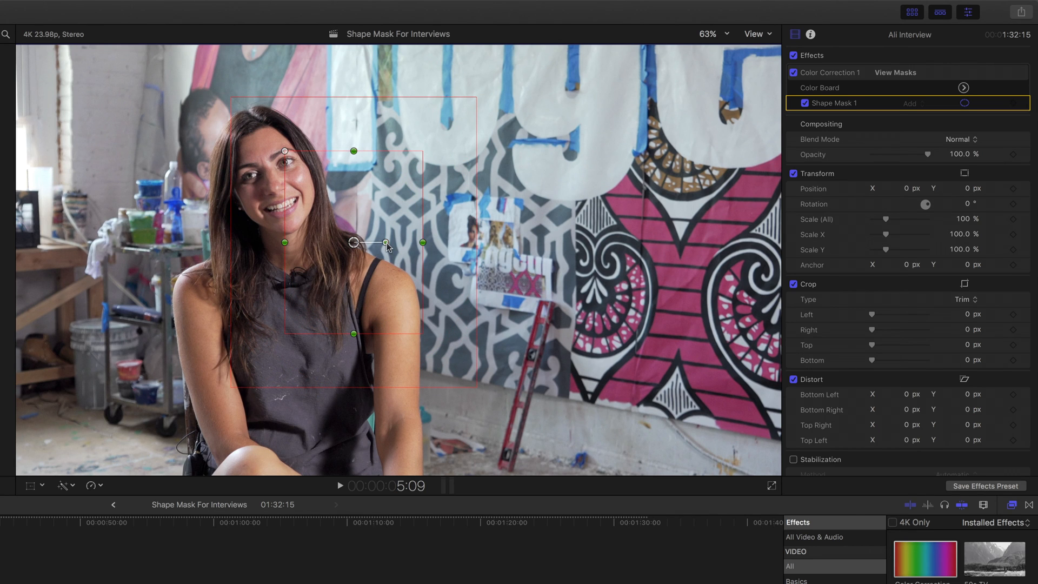
Rotate the shape mask to a tilt over the woman's face and shoulder
left_click_drag(386, 243, 374, 251)
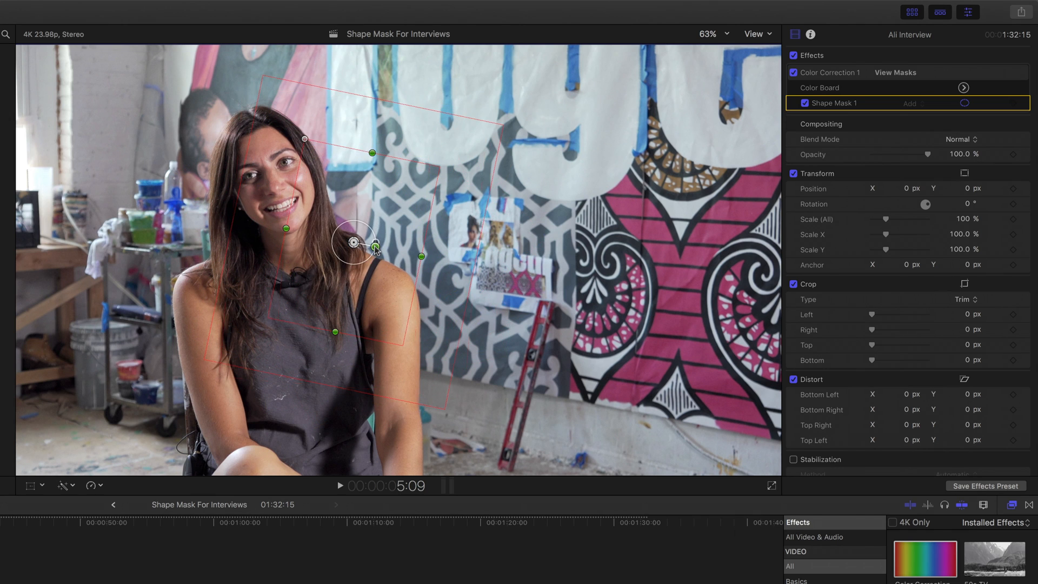
left_click_drag(375, 245, 649, 239)
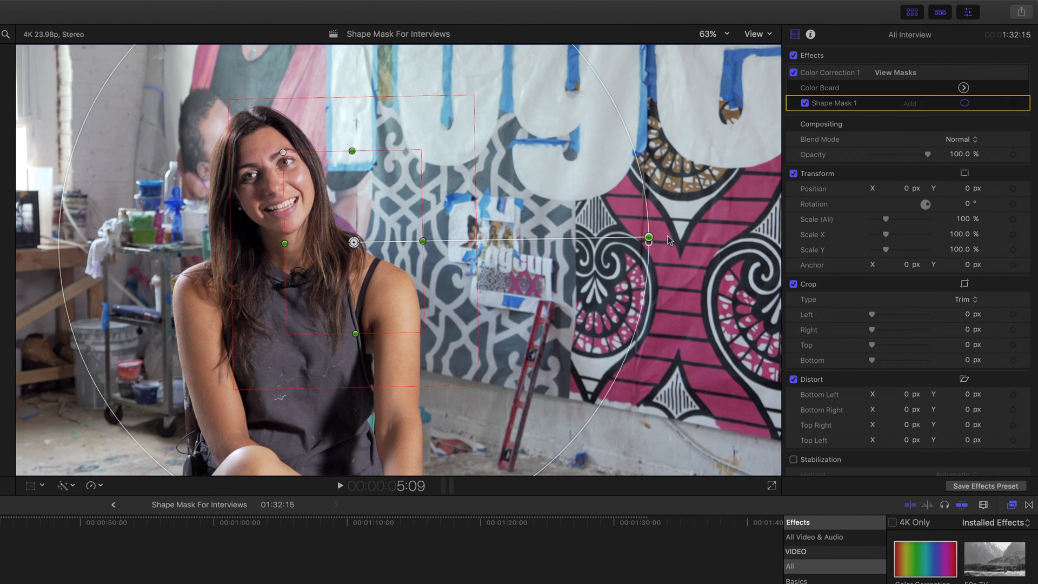
left_click_drag(648, 239, 681, 324)
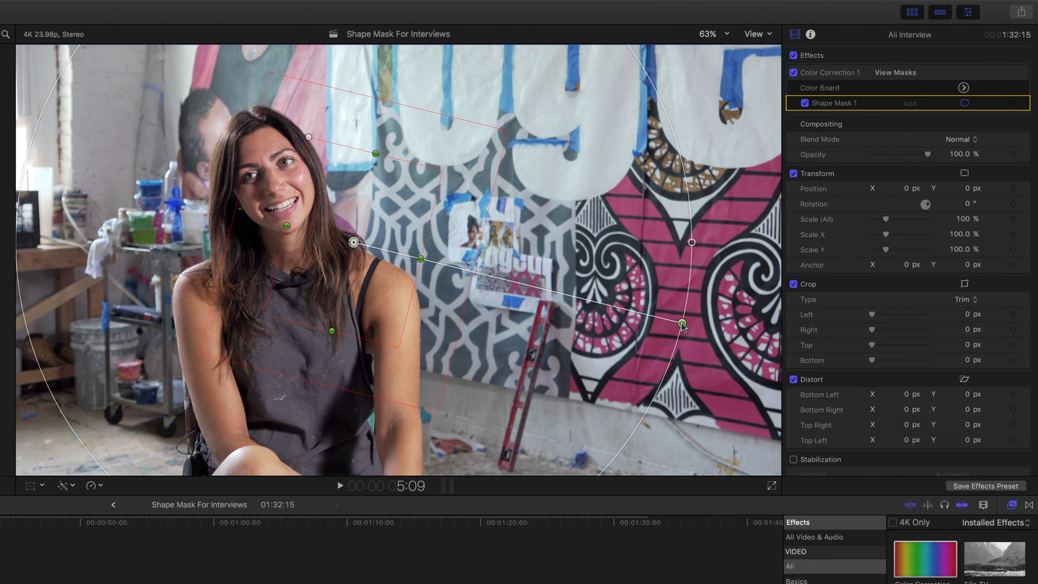
left_click_drag(681, 325, 679, 248)
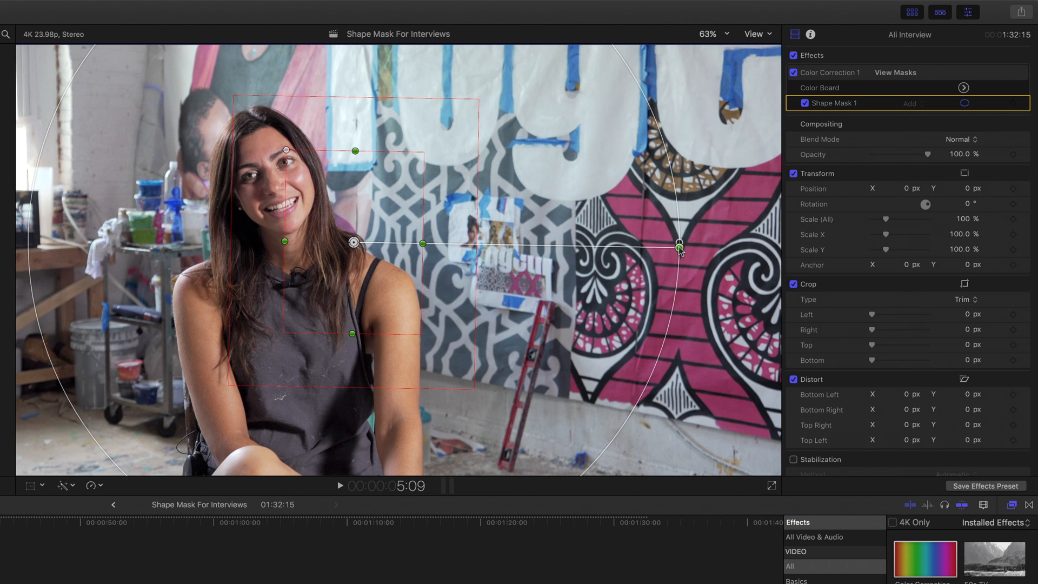
left_click_drag(678, 248, 397, 251)
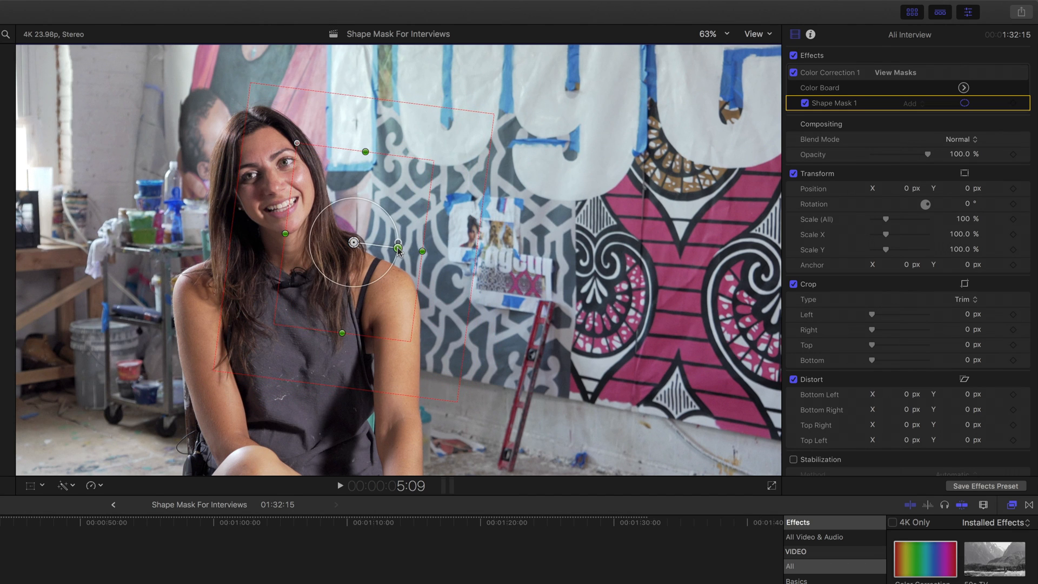
left_click_drag(397, 242, 354, 242)
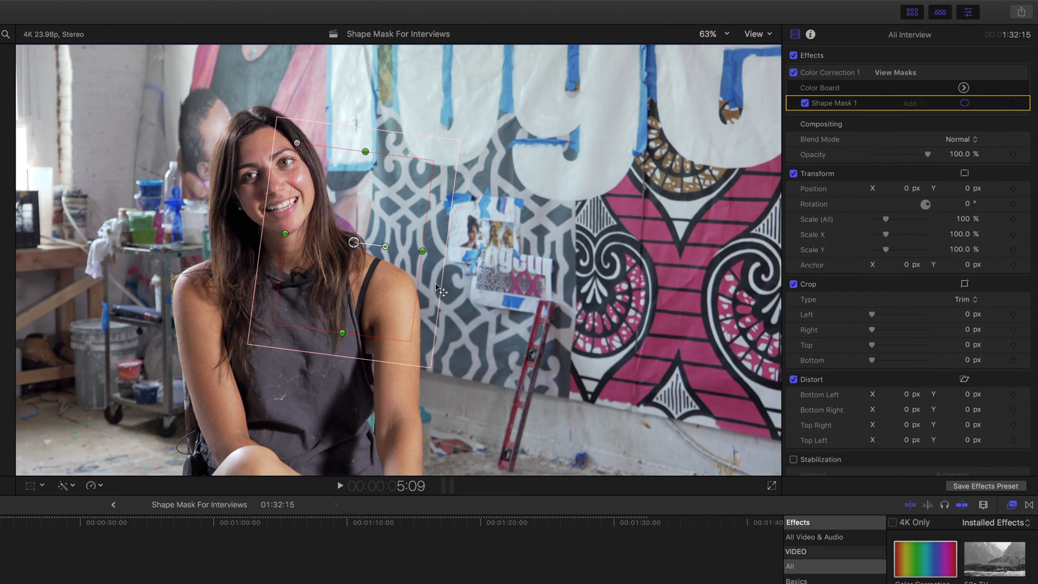
Round the rectangular mask into an oval and shrink it to fit the face
left_click_drag(422, 250, 421, 253)
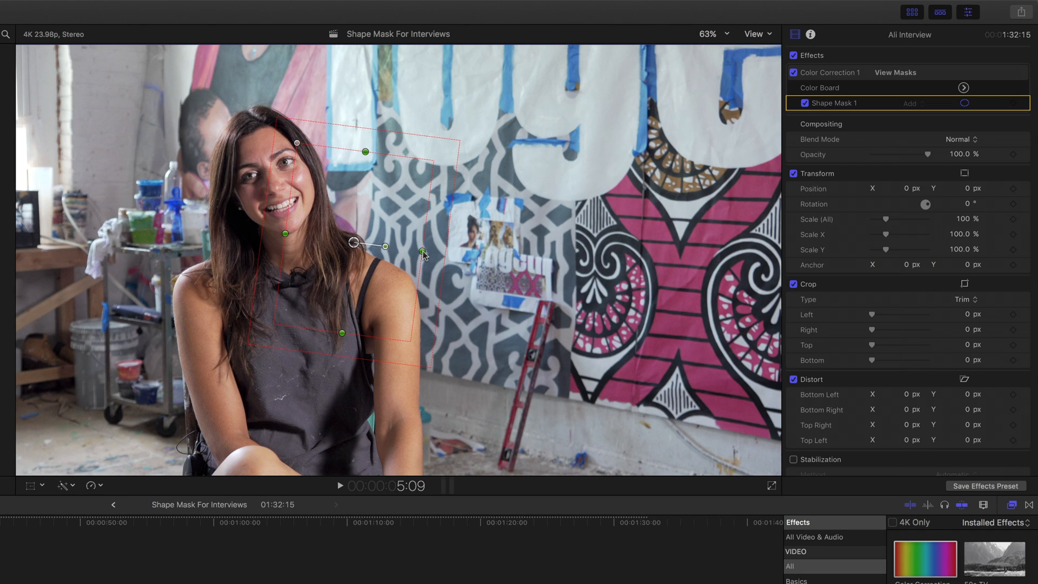
left_click_drag(421, 252, 398, 248)
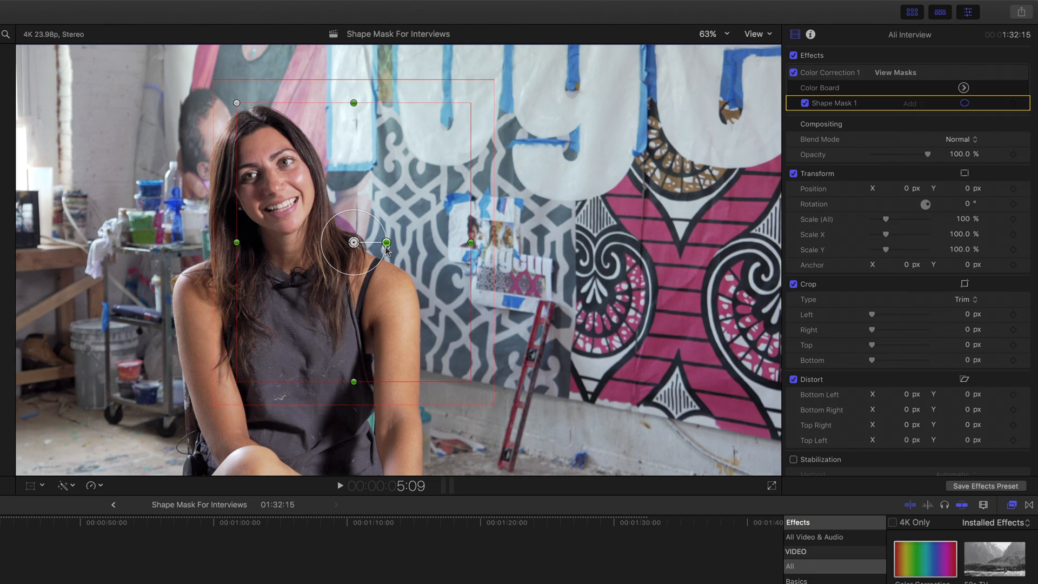
left_click_drag(386, 242, 339, 226)
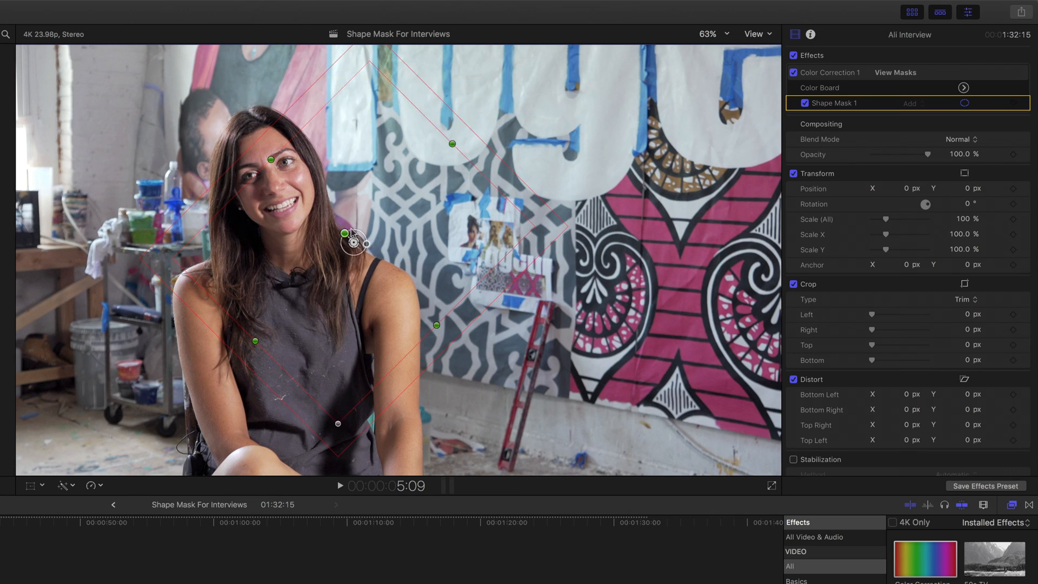
left_click_drag(344, 233, 410, 185)
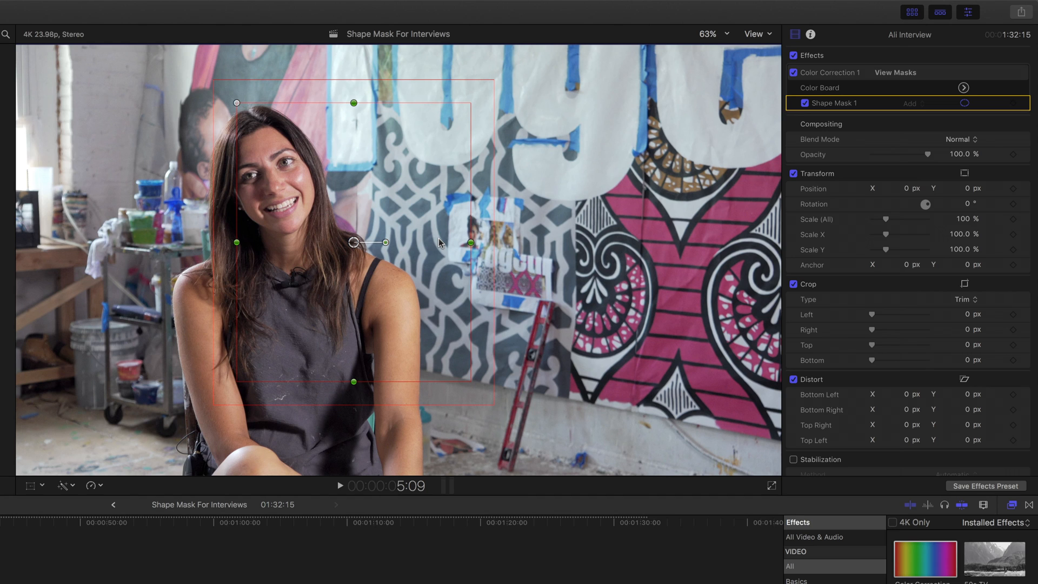
left_click_drag(237, 103, 269, 106)
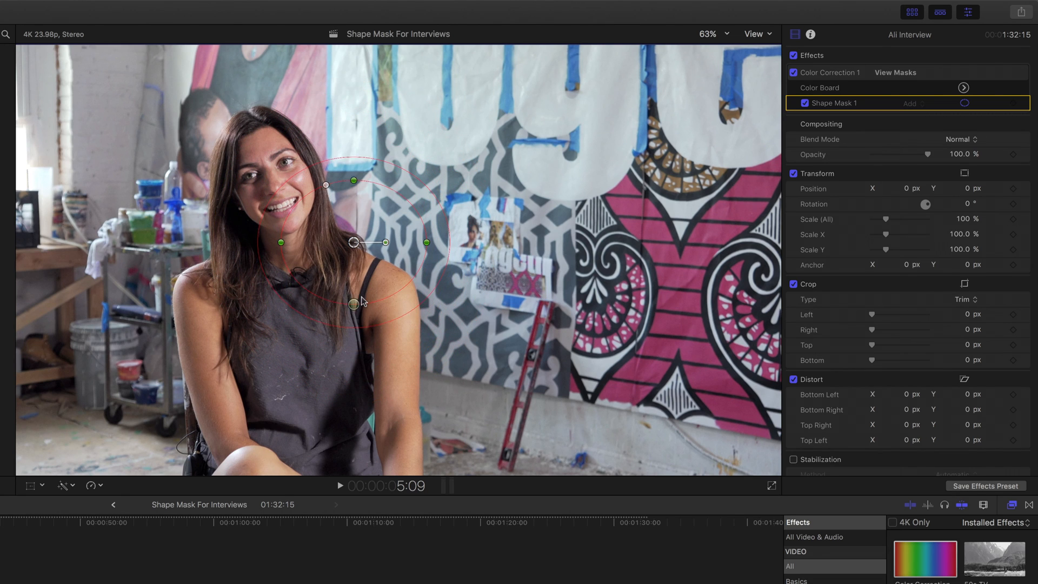
left_click_drag(353, 242, 279, 183)
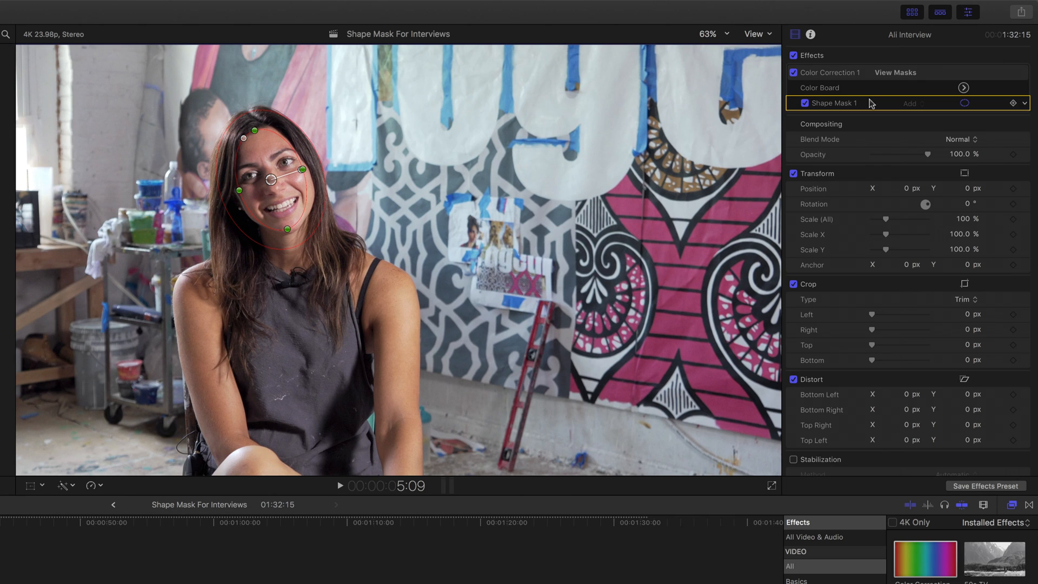
In the Color Board, set the correction's Mask to Inside
left_click(964, 87)
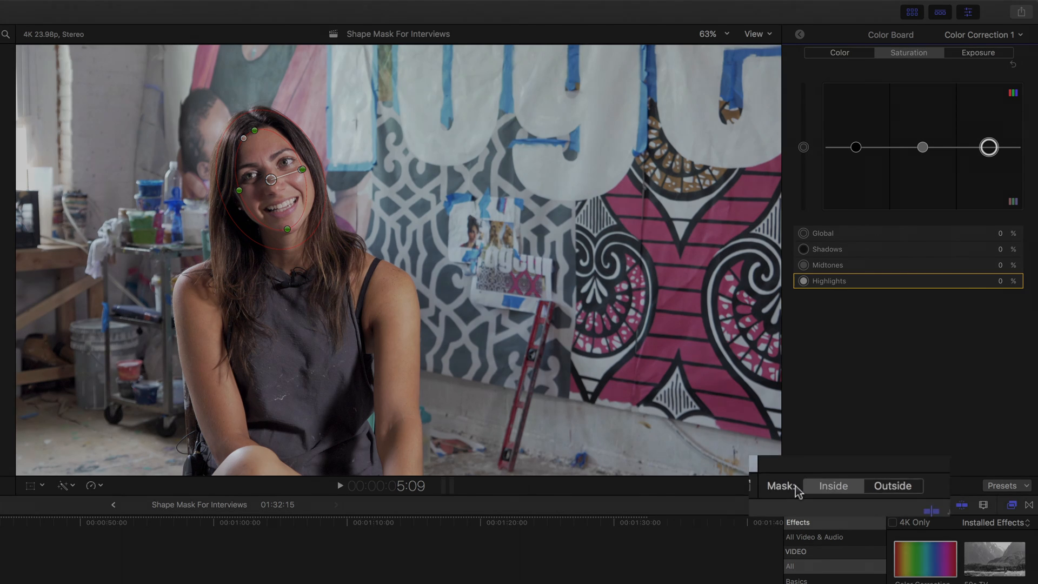
left_click(892, 485)
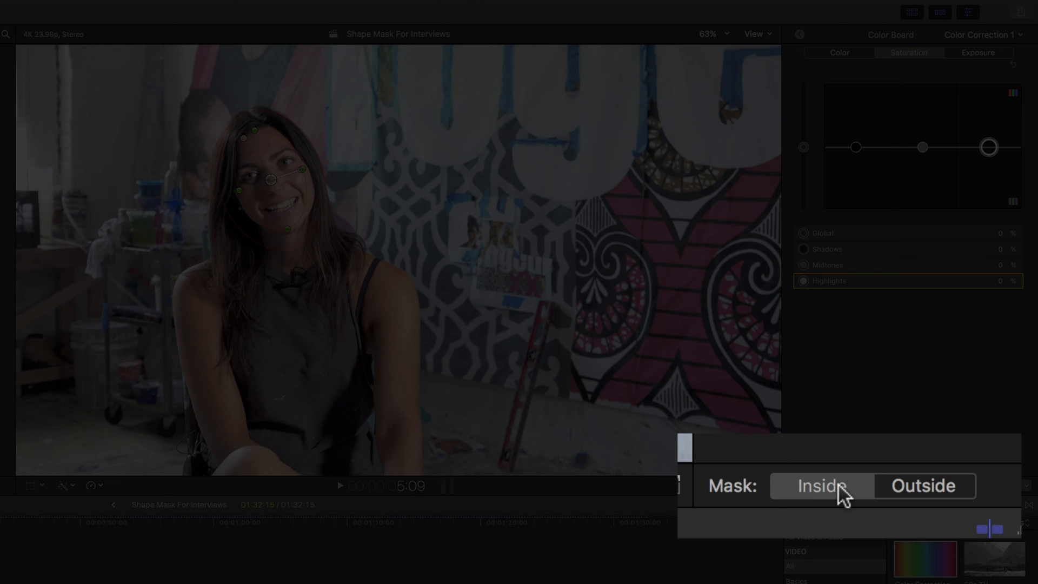
left_click(923, 486)
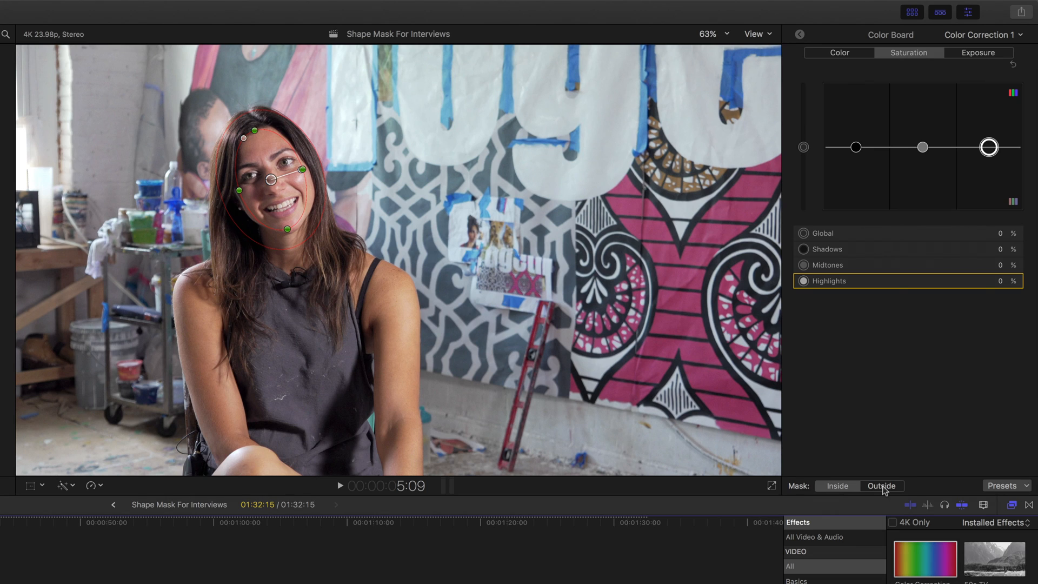
In Exposure, darken the Shadows and brighten the Midtones inside the face mask
left_click(978, 53)
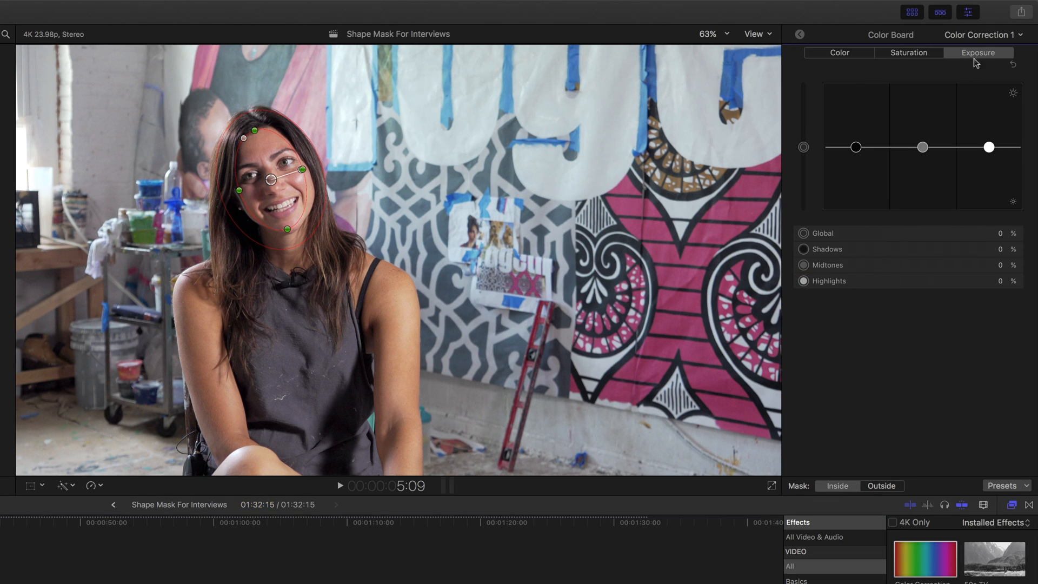
left_click_drag(854, 146, 855, 150)
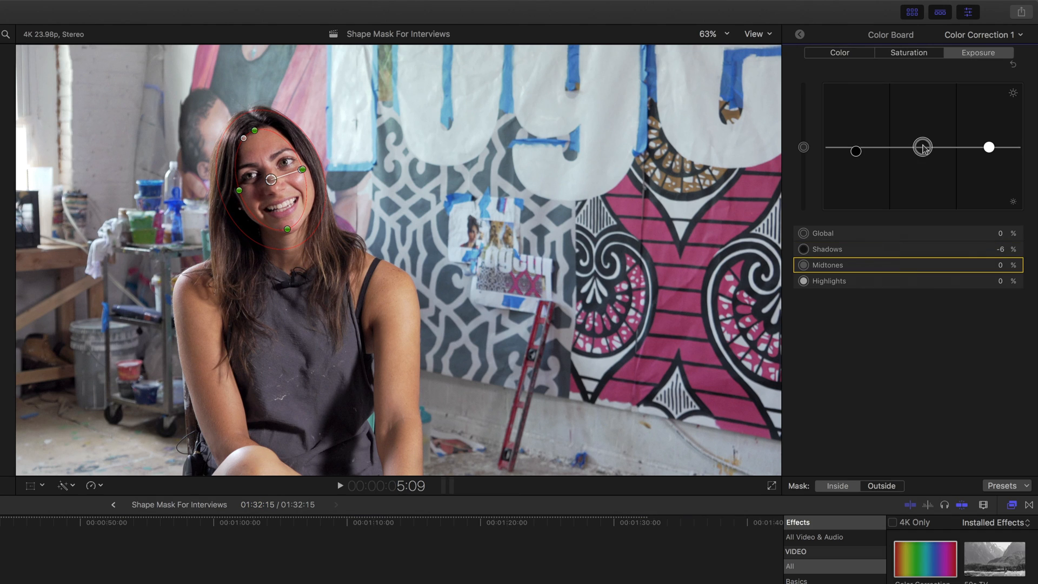
left_click_drag(922, 147, 922, 142)
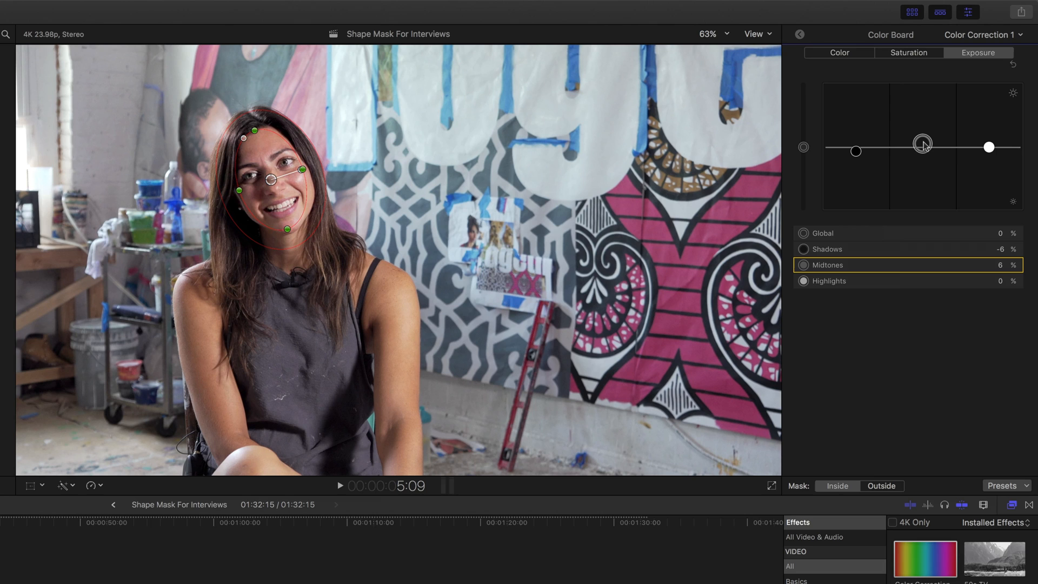
left_click_drag(922, 145, 922, 147)
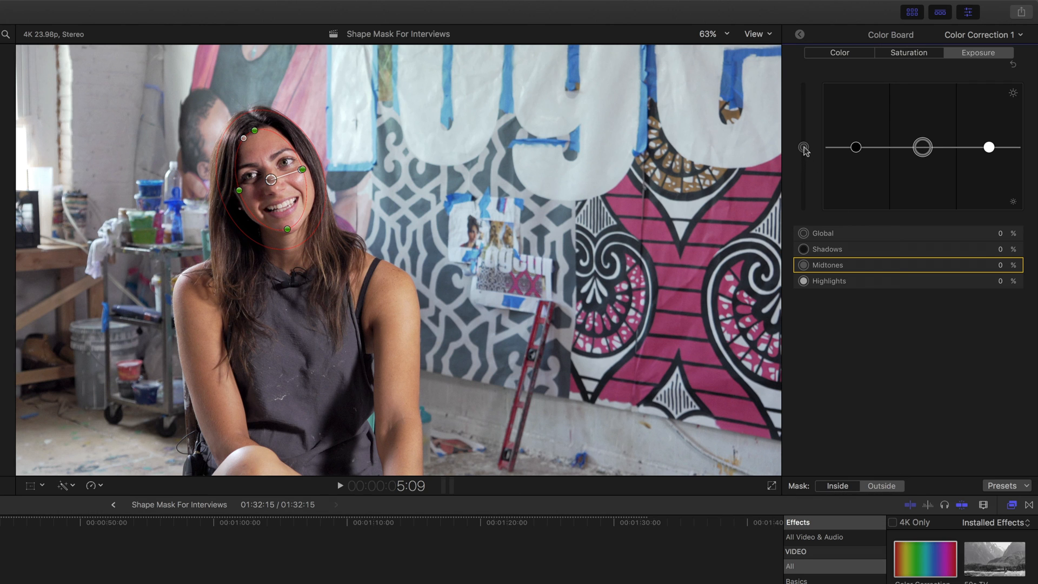
Adjust the Global exposure outside the face mask
left_click_drag(803, 146, 803, 155)
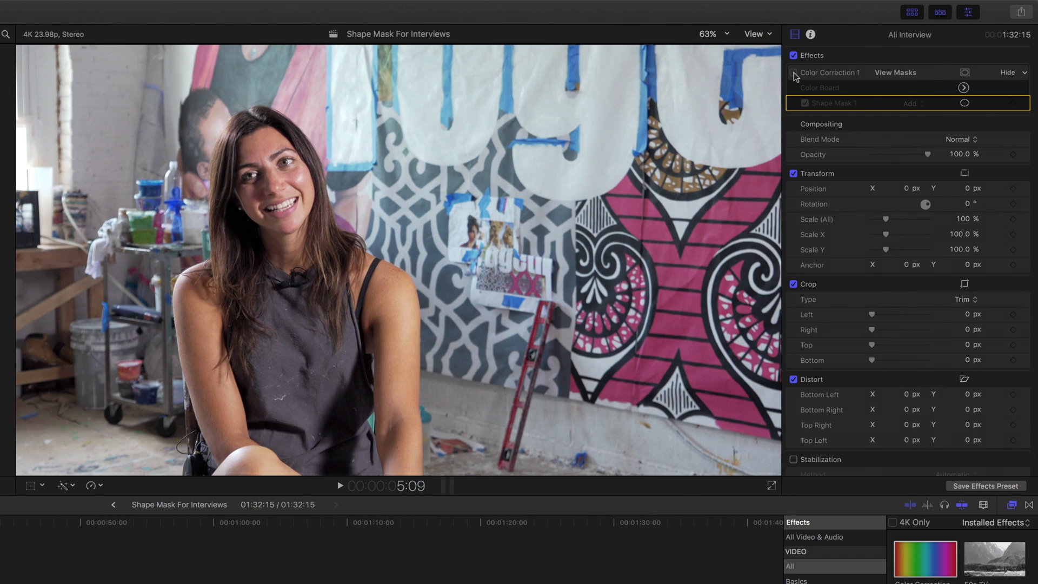
left_click(792, 72)
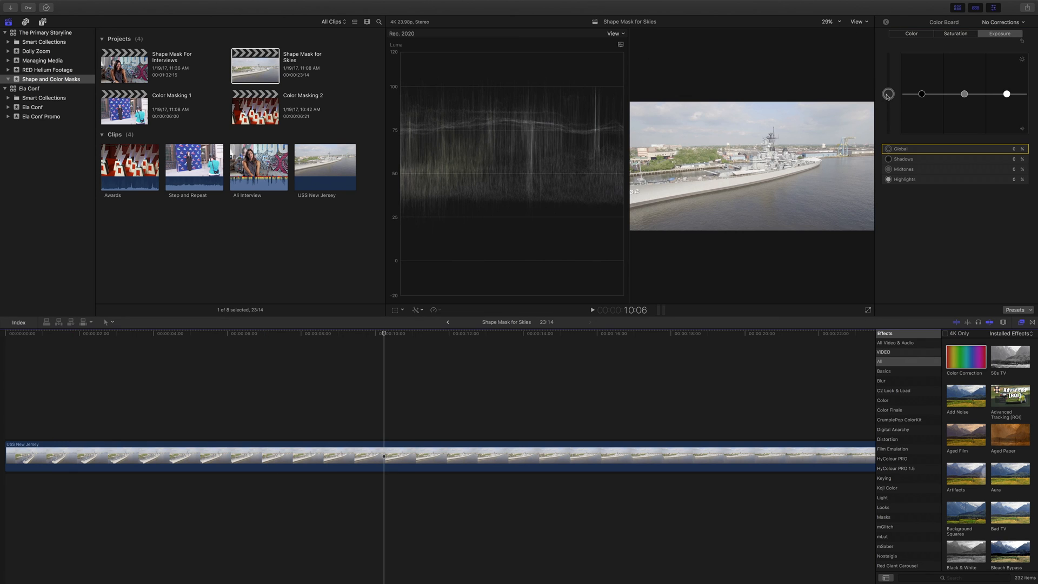
Adjust the ship shot's exposure and highlights, then raise Global saturation to 15%
left_click_drag(920, 94, 921, 94)
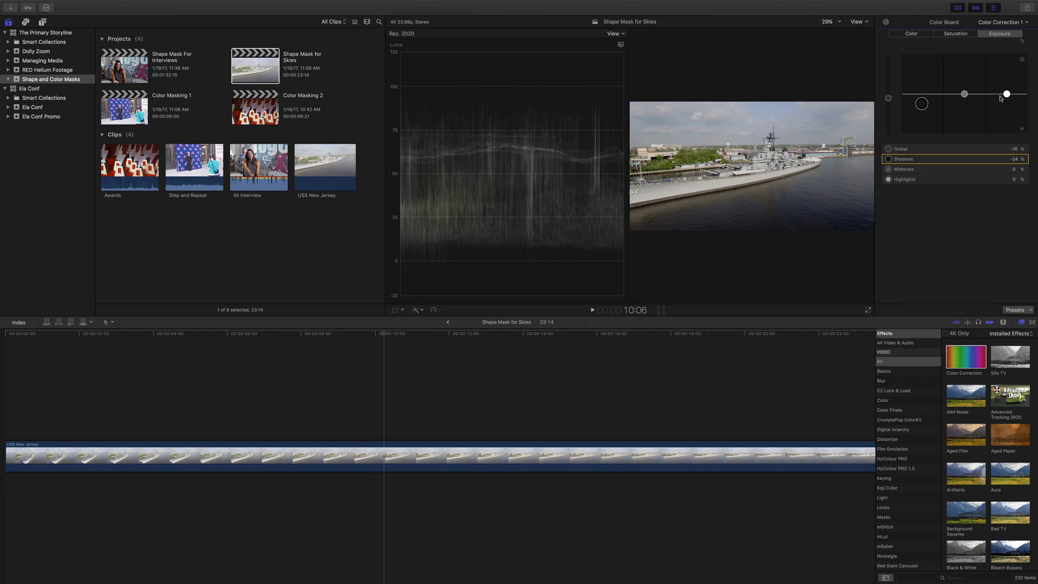
left_click_drag(1005, 94, 1005, 88)
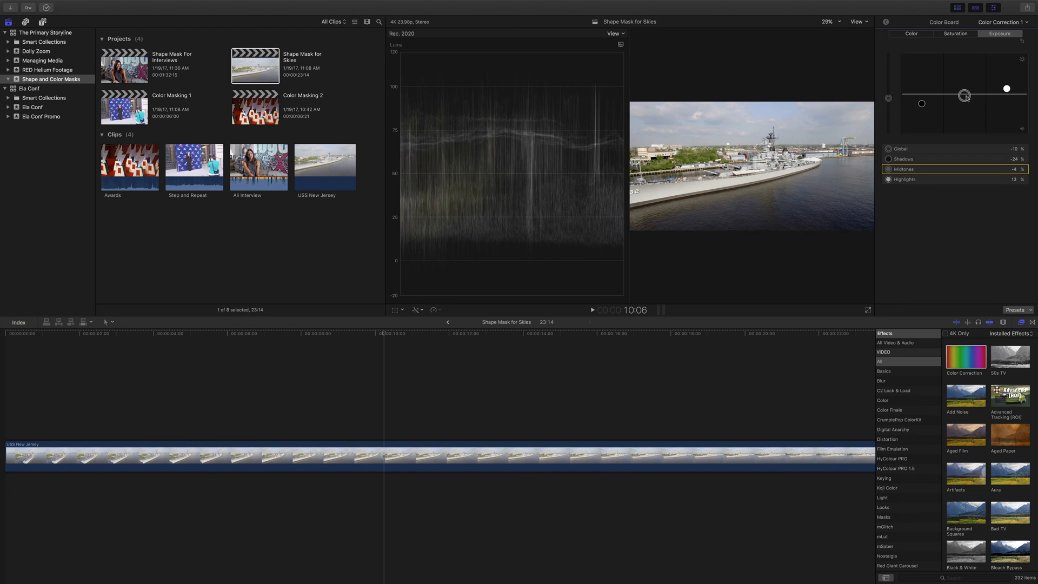
left_click(953, 35)
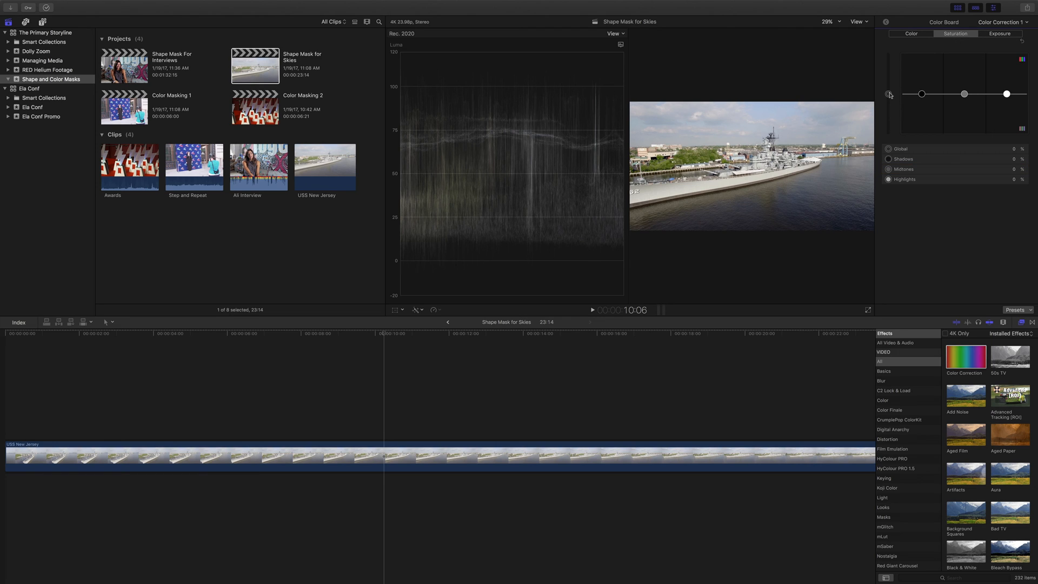
left_click_drag(889, 94, 889, 88)
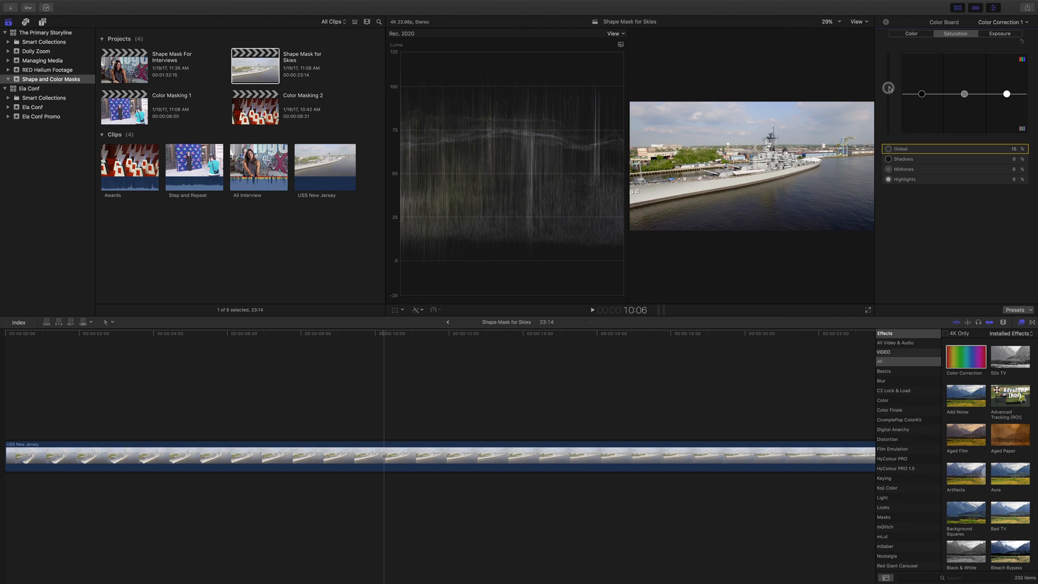
mouse_move(704, 191)
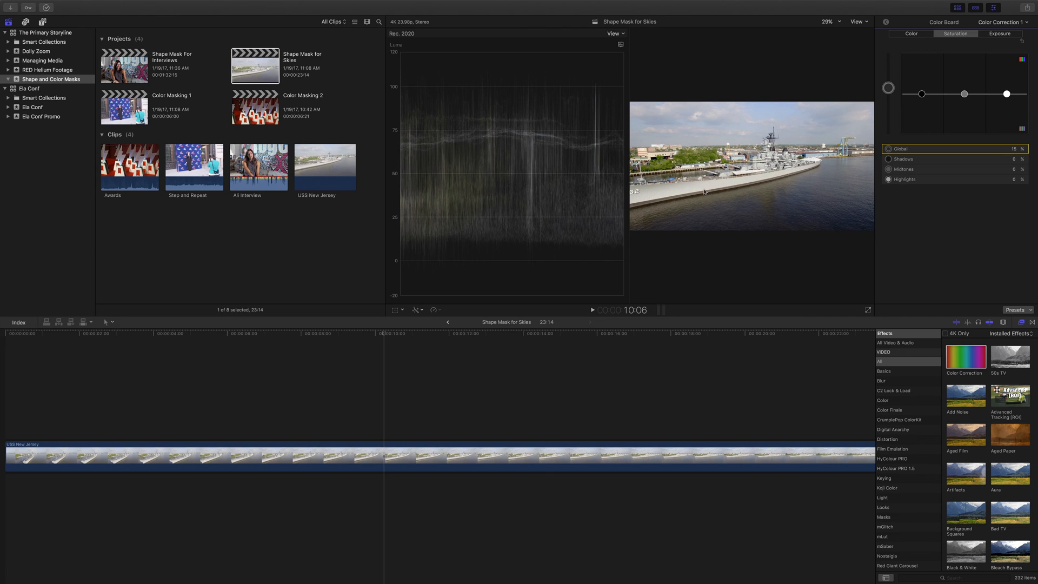
Shift the ship clip's overall colour tint on the Color tab
left_click(911, 35)
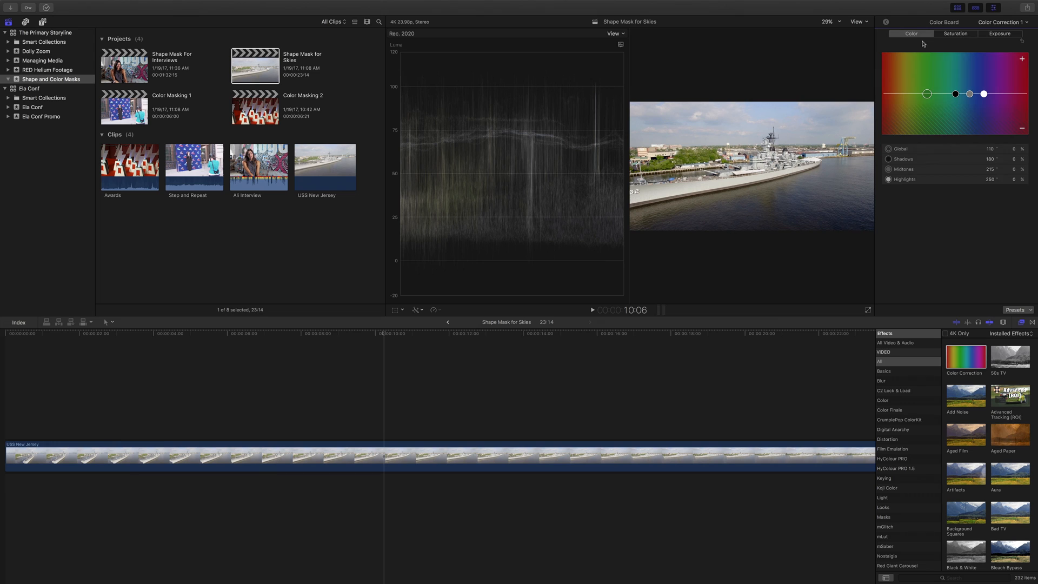
left_click_drag(926, 94, 903, 94)
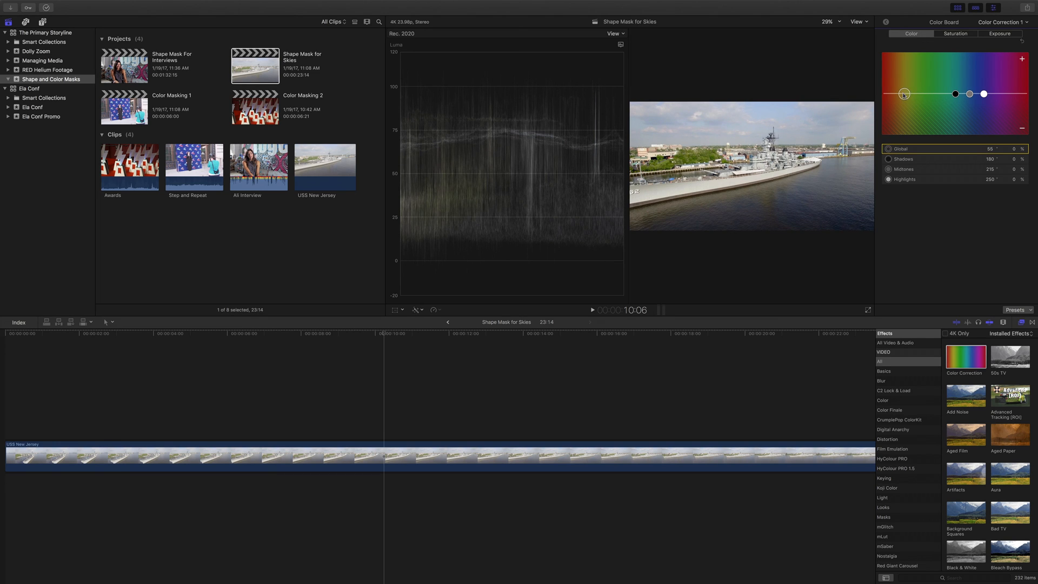
left_click_drag(905, 94, 902, 96)
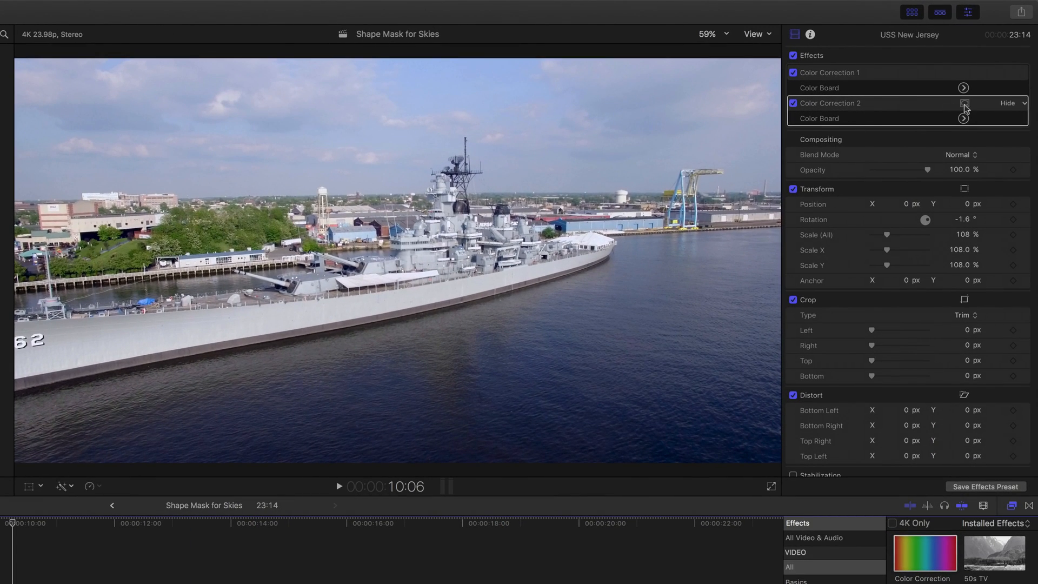
Add a Shape Mask to Color Correction 2 and set viewer zoom to 50%
left_click(963, 103)
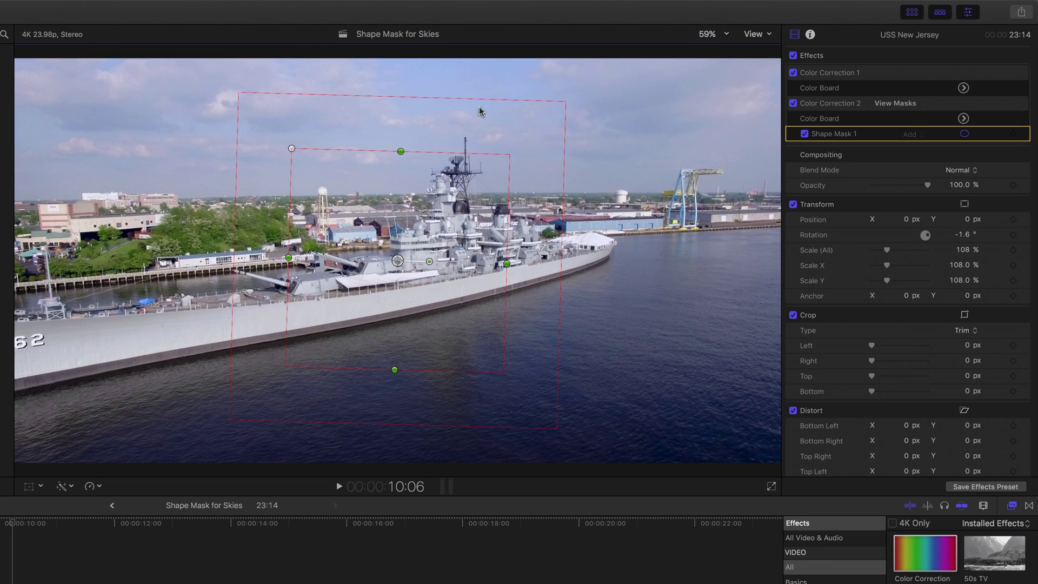
left_click(726, 34)
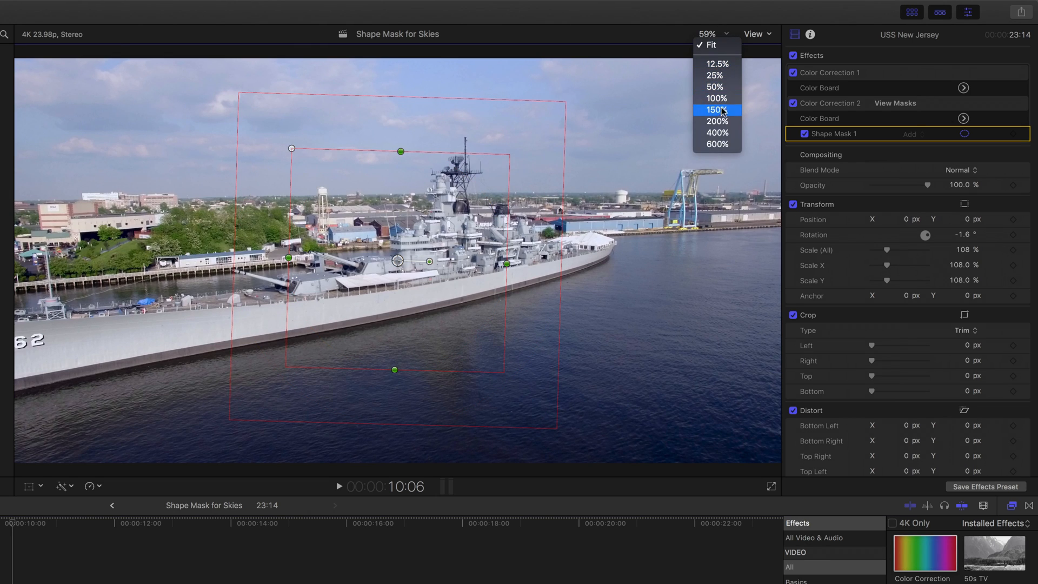
left_click(714, 87)
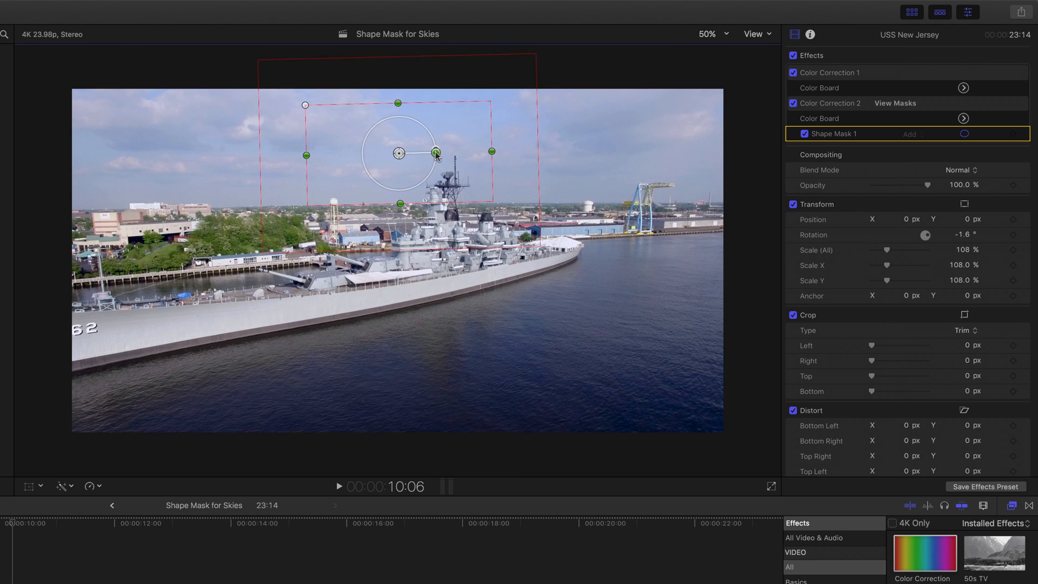
Stretch and position the mask into a wide band covering the sky
left_click_drag(435, 152, 288, 158)
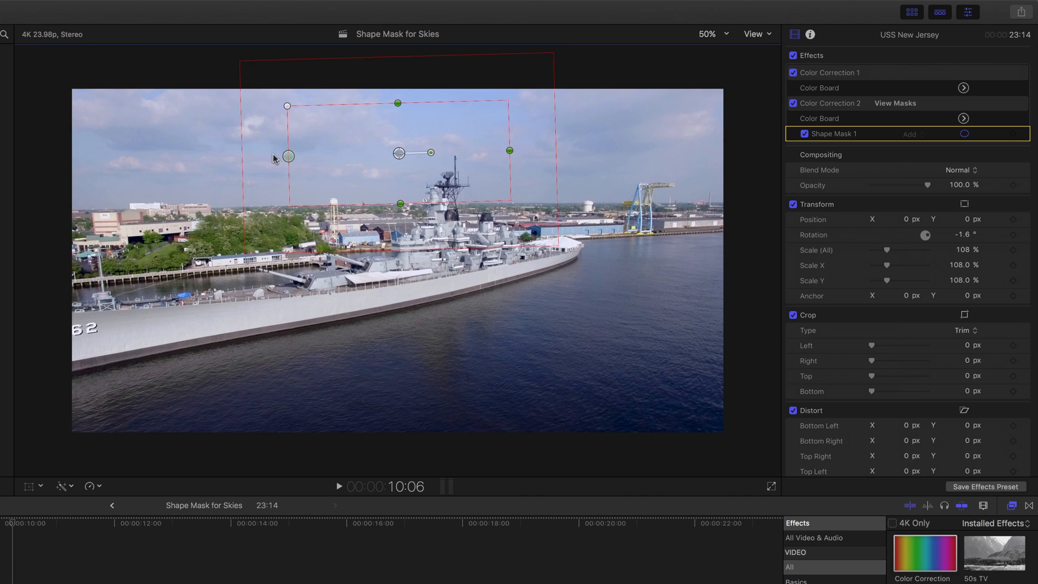
left_click_drag(287, 156, 60, 157)
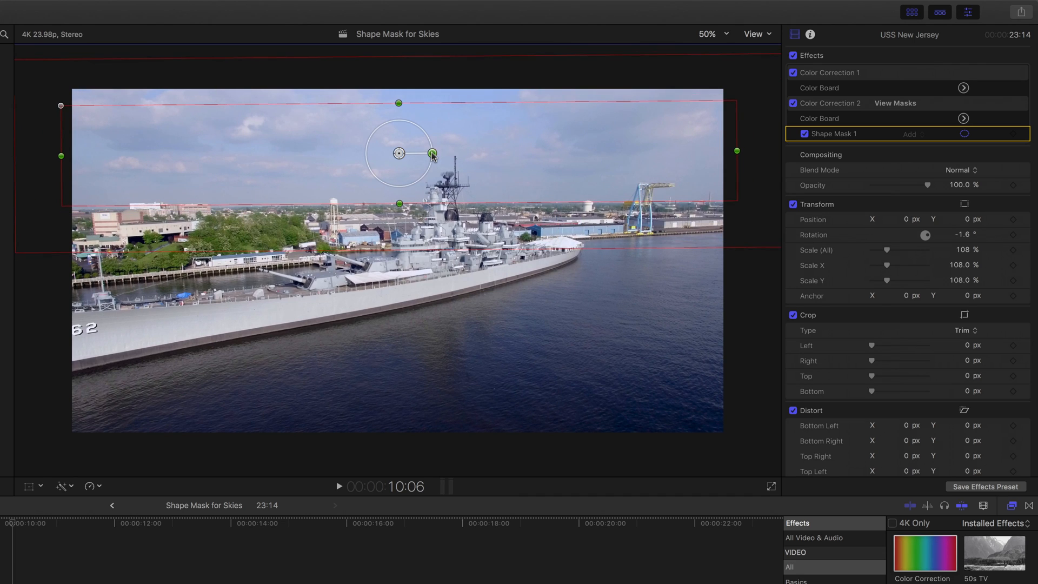
left_click_drag(431, 153, 399, 153)
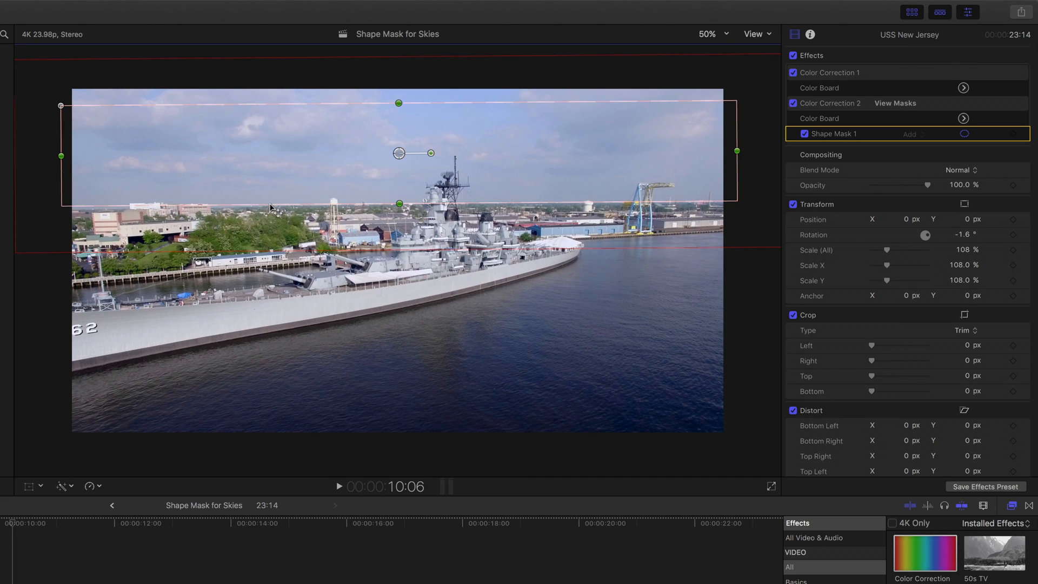
mouse_move(313, 208)
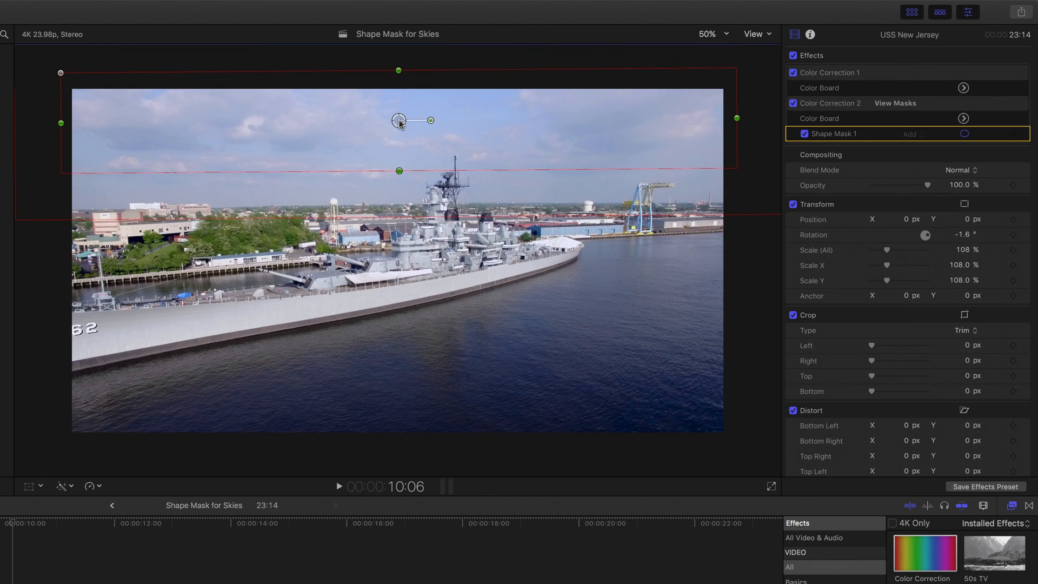
left_click_drag(398, 123, 398, 131)
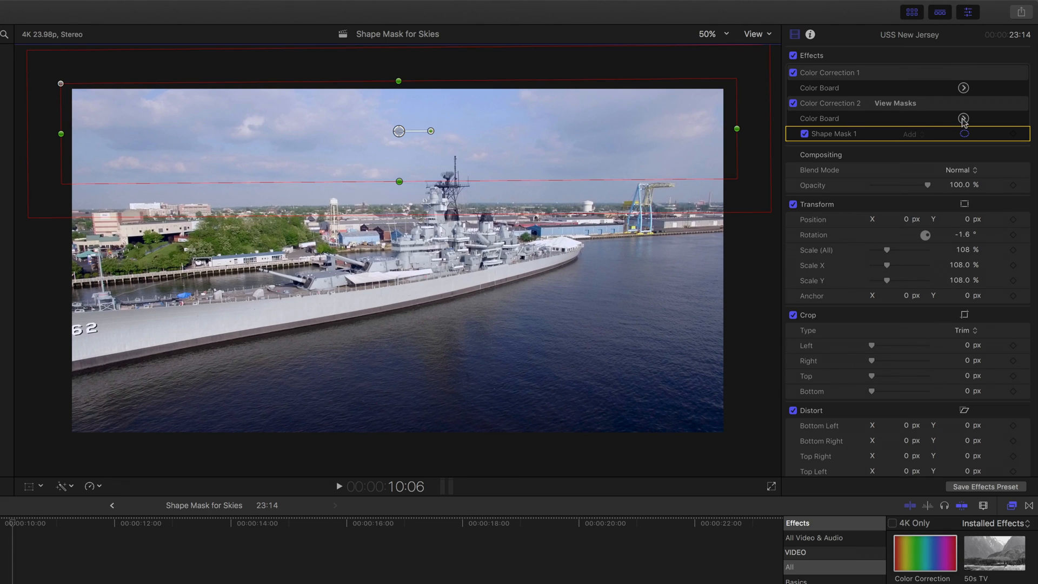
Tint sky midtones blue; raise saturation to 15% midtones, 11% highlights
left_click(964, 119)
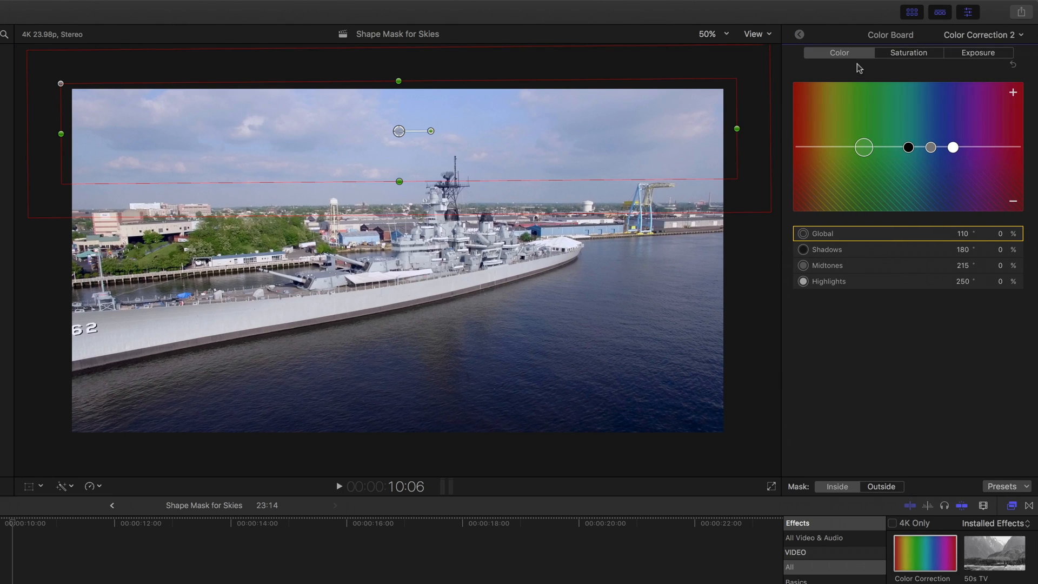
mouse_move(555, 129)
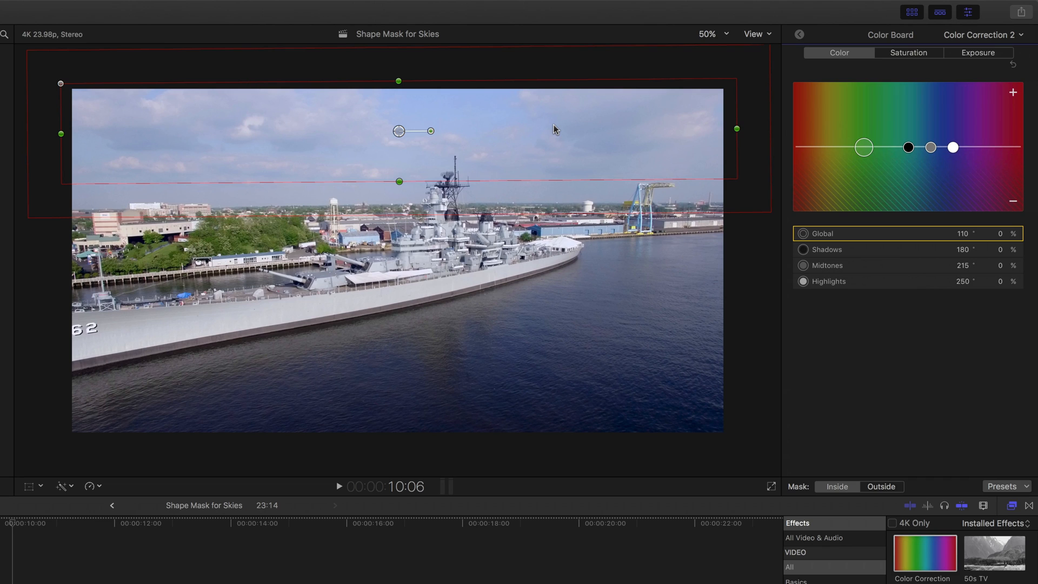
mouse_move(930, 125)
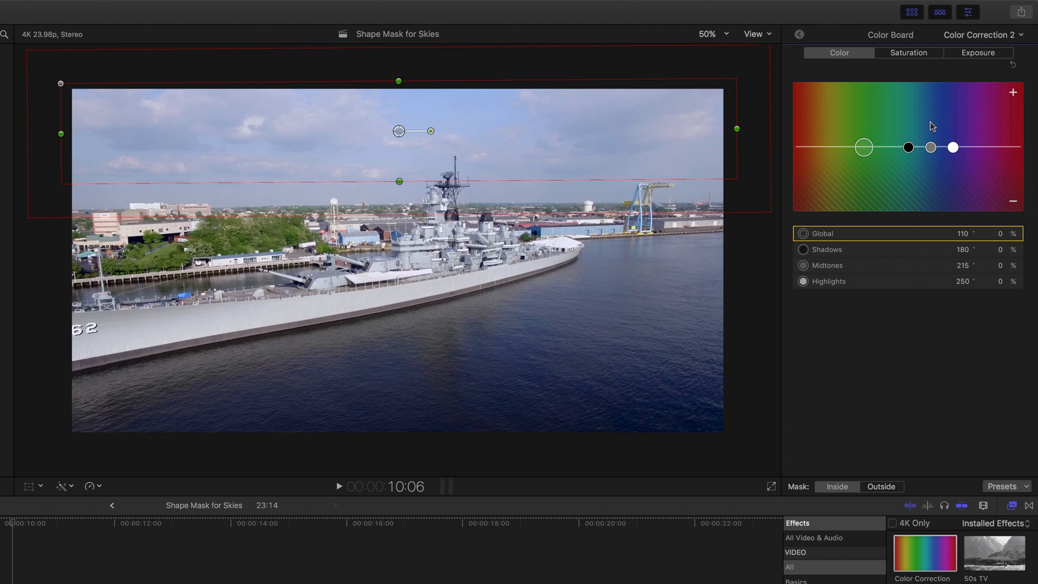
left_click_drag(929, 147, 931, 139)
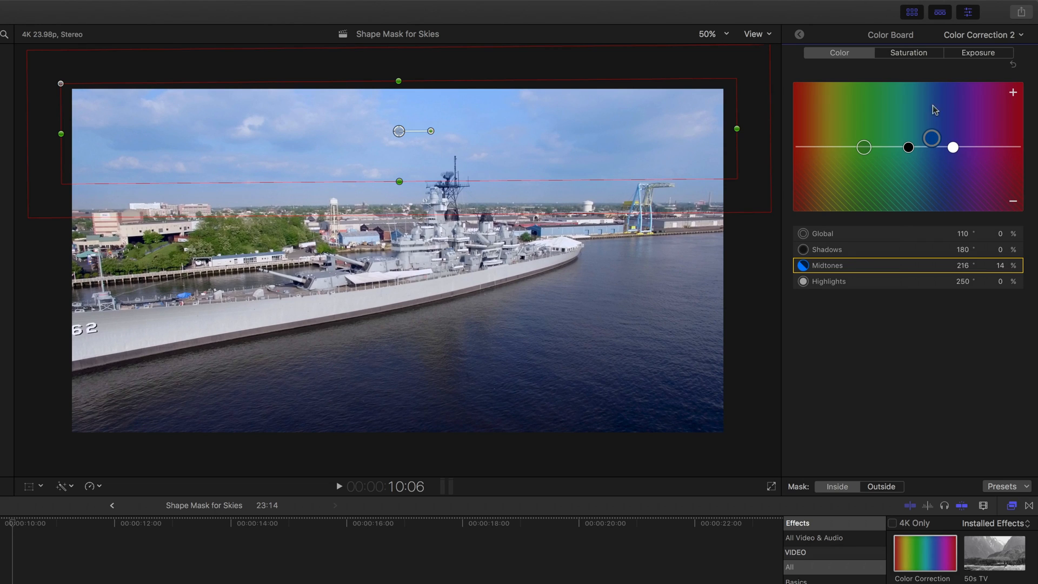
left_click(907, 53)
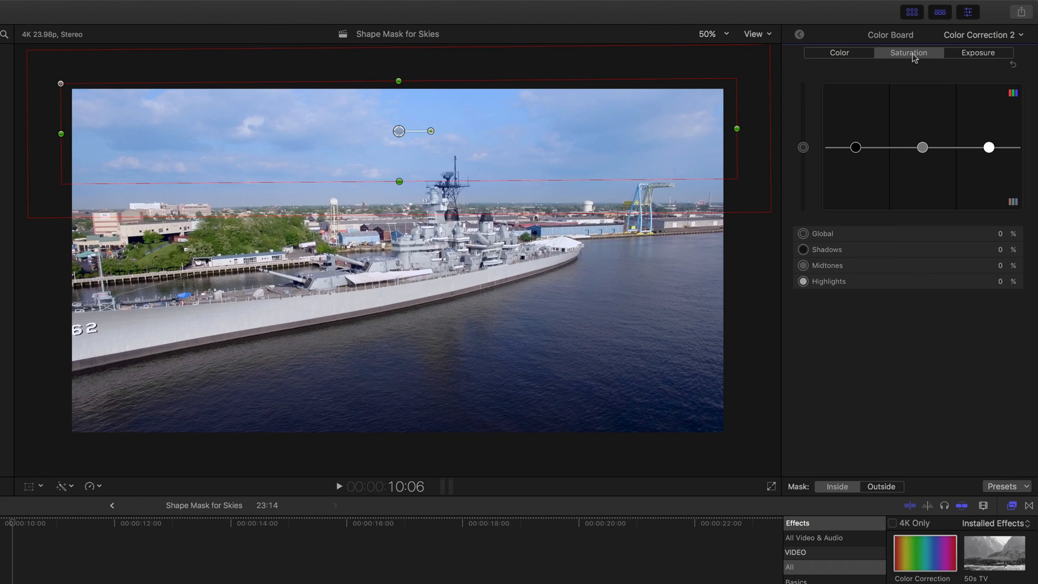
mouse_move(922, 150)
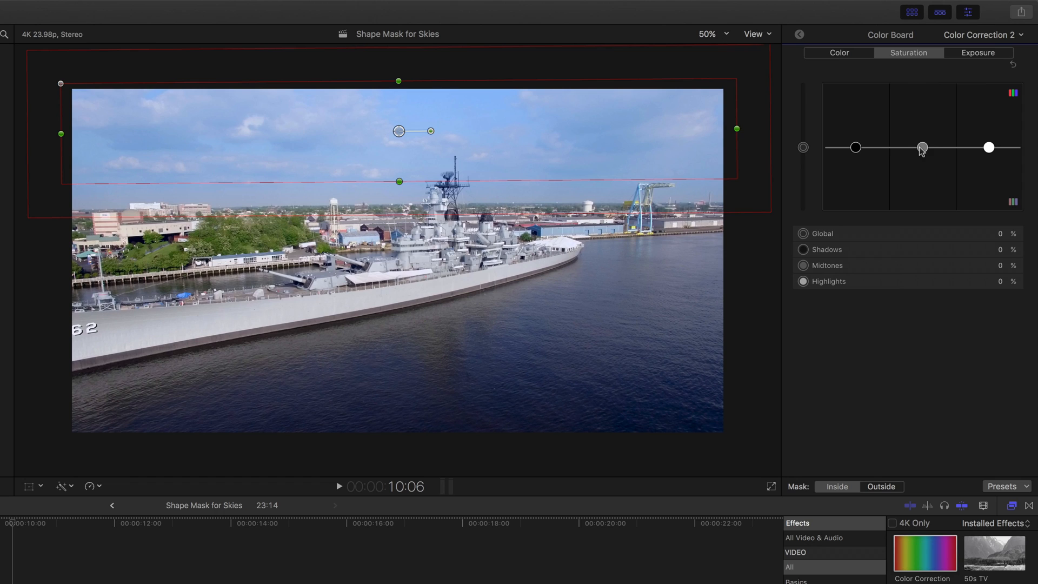
left_click_drag(921, 147, 920, 138)
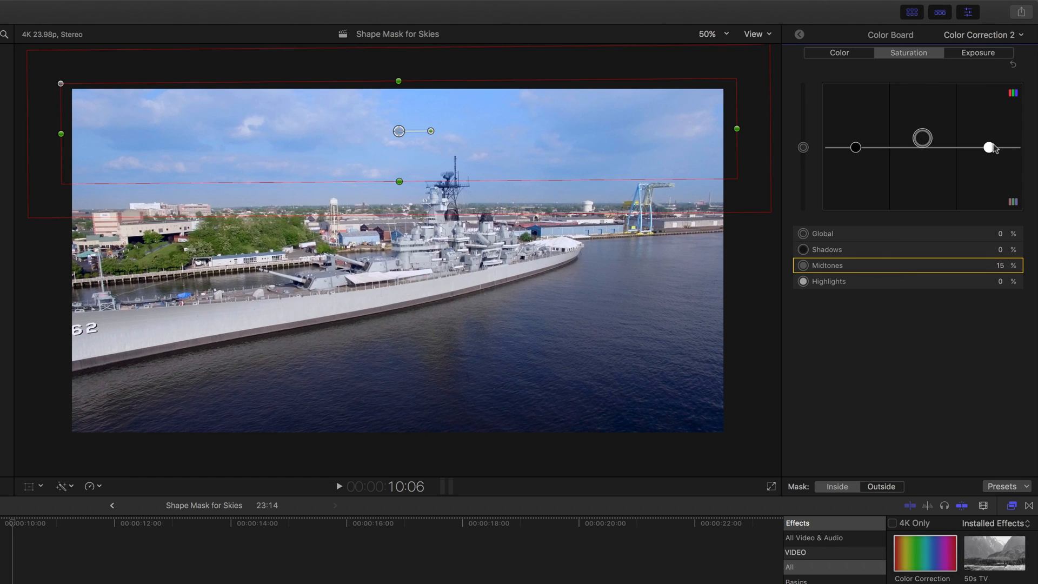
left_click_drag(990, 147, 990, 143)
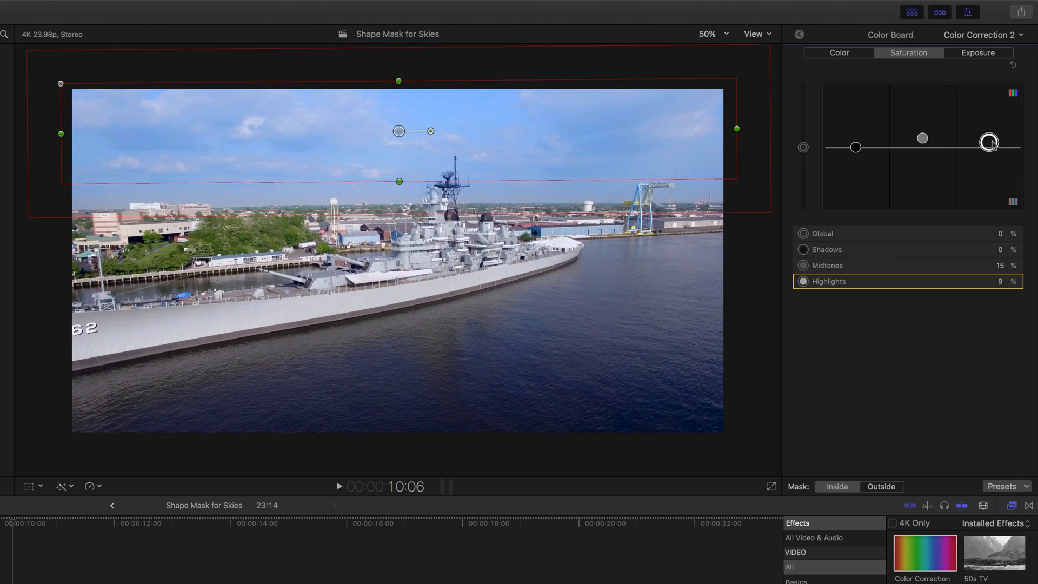
left_click_drag(989, 143, 989, 136)
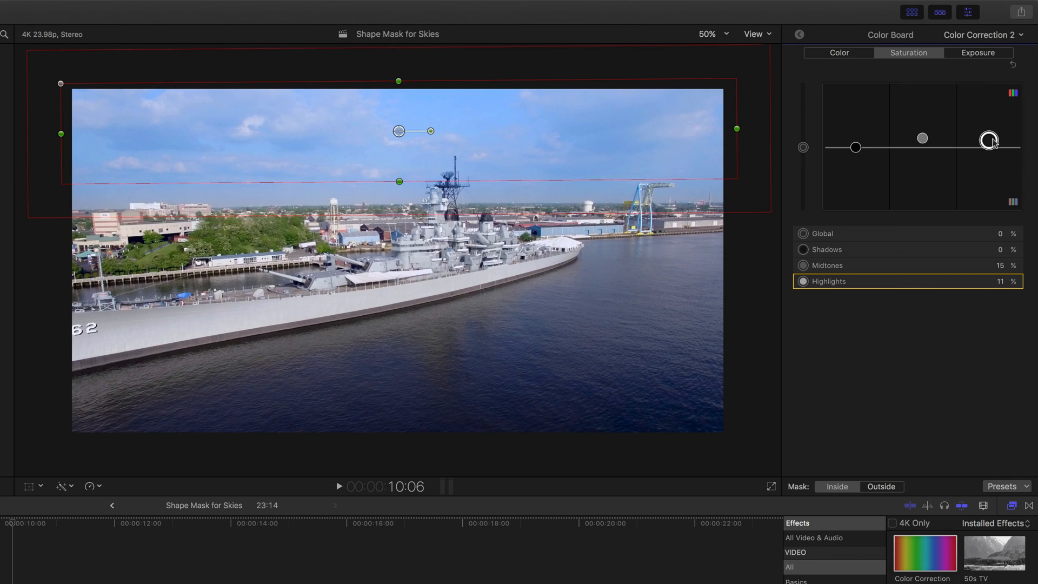
left_click_drag(990, 141, 989, 142)
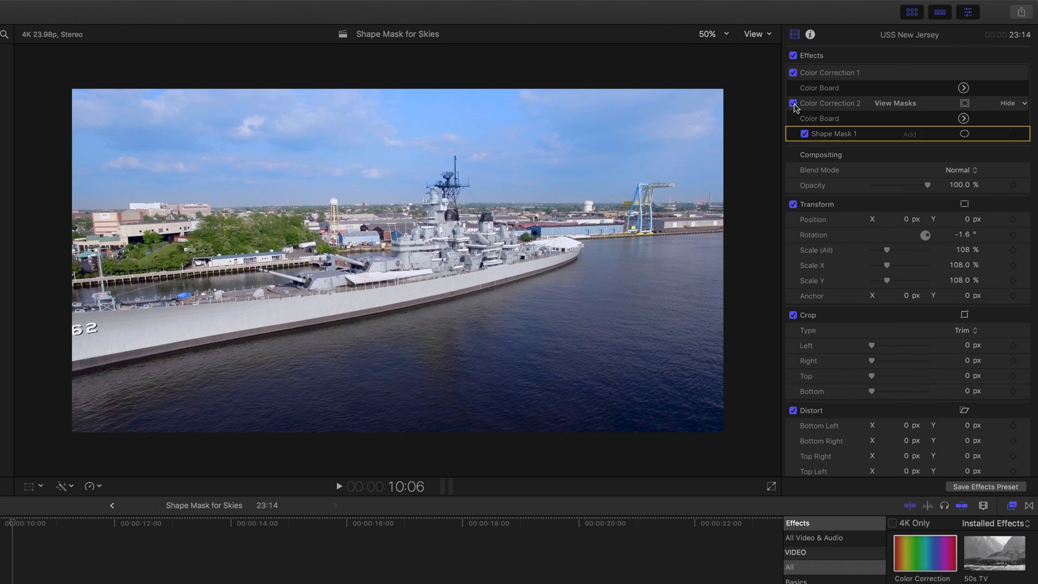
Toggle the sky correction and the clip's effects off and on to compare
left_click(792, 103)
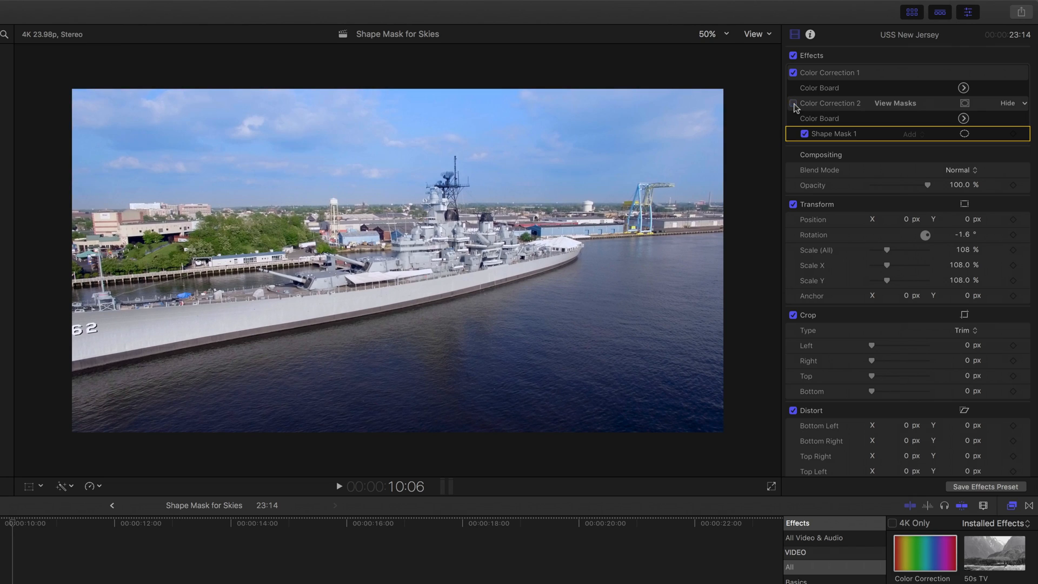
left_click(792, 103)
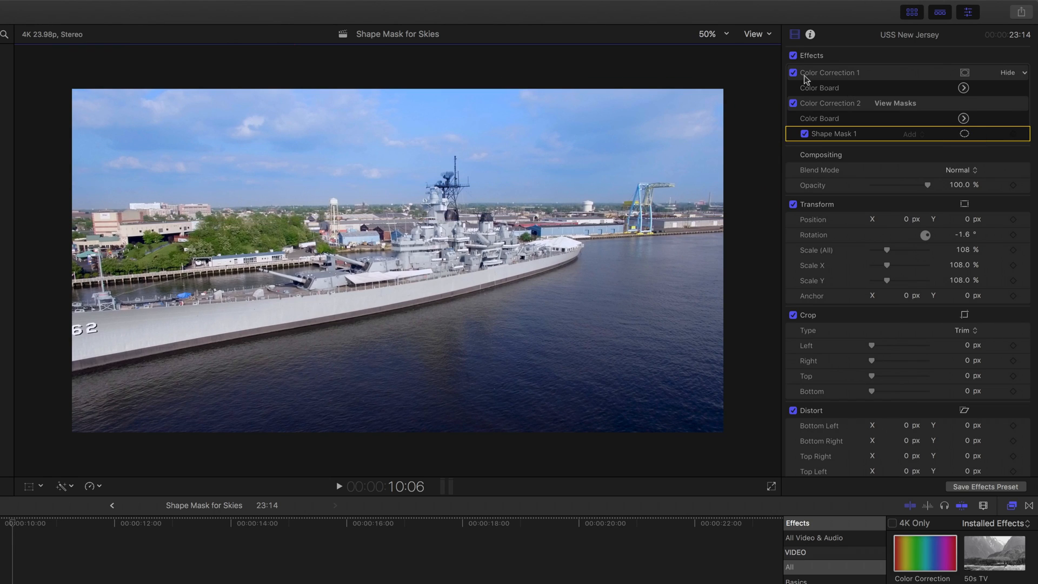
left_click(793, 55)
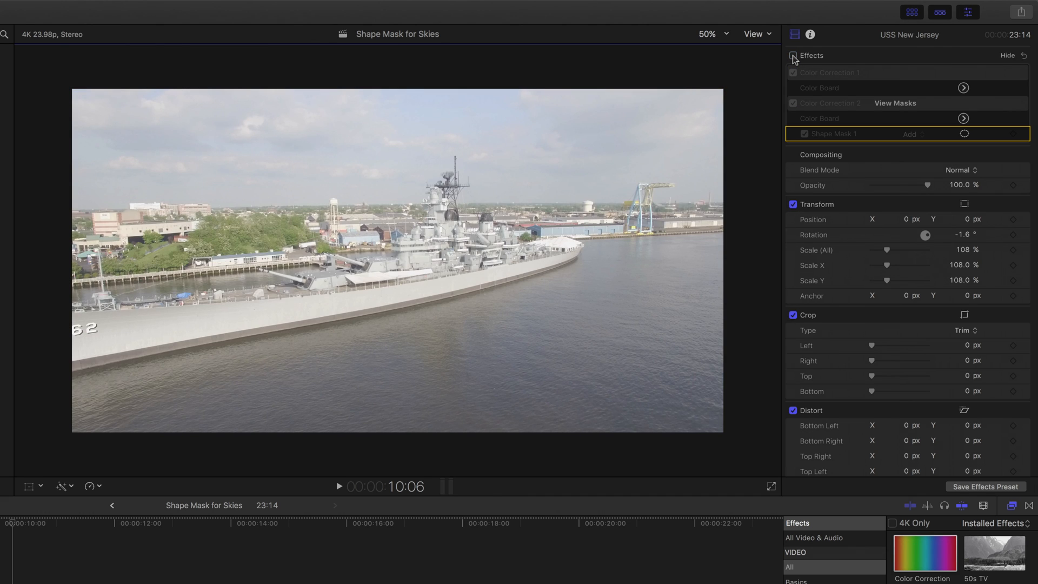
left_click(793, 56)
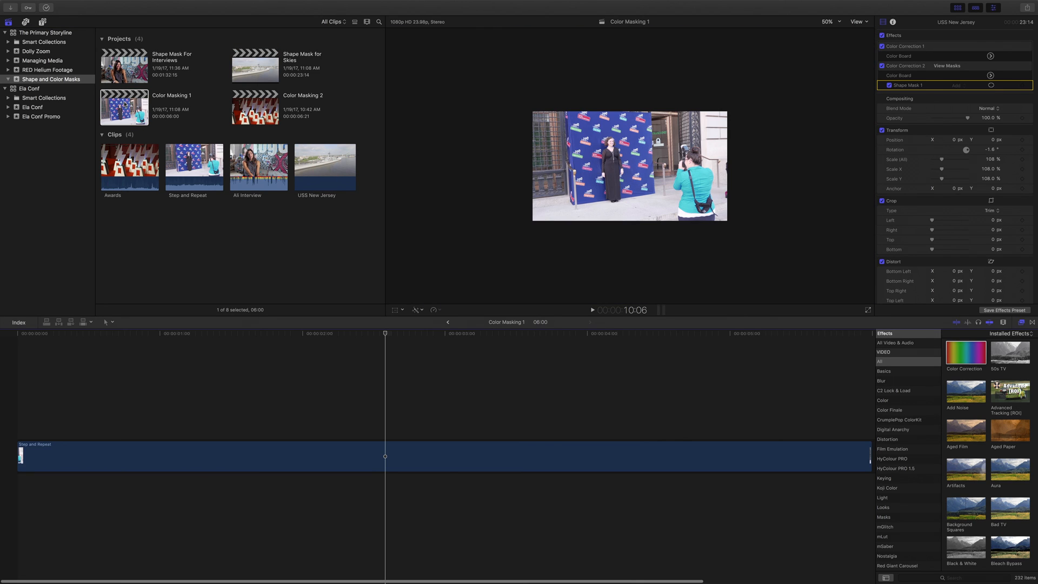
Set the viewer zoom to 100% to show the clip at full size
left_click(829, 22)
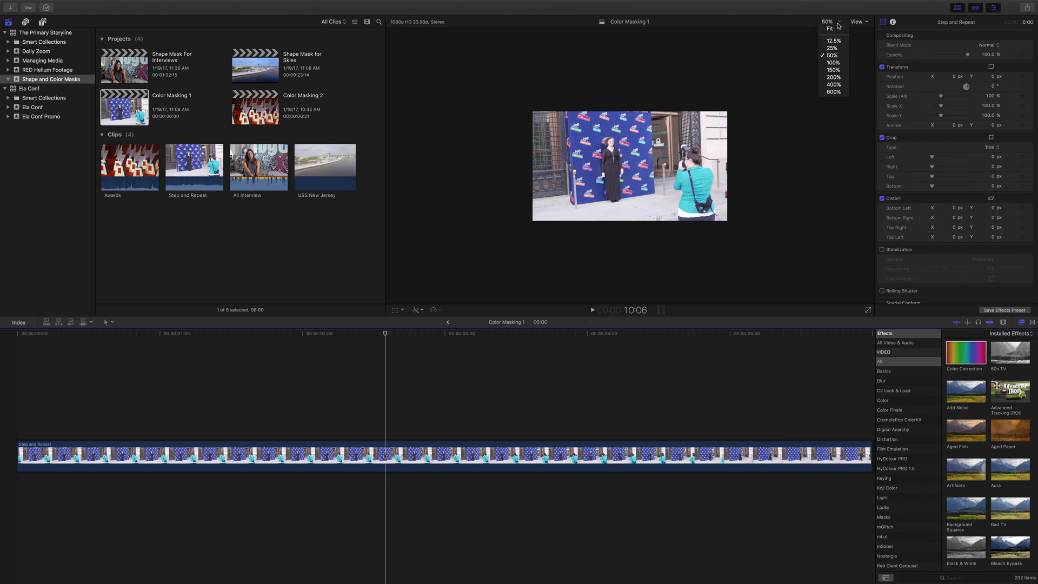
left_click(831, 62)
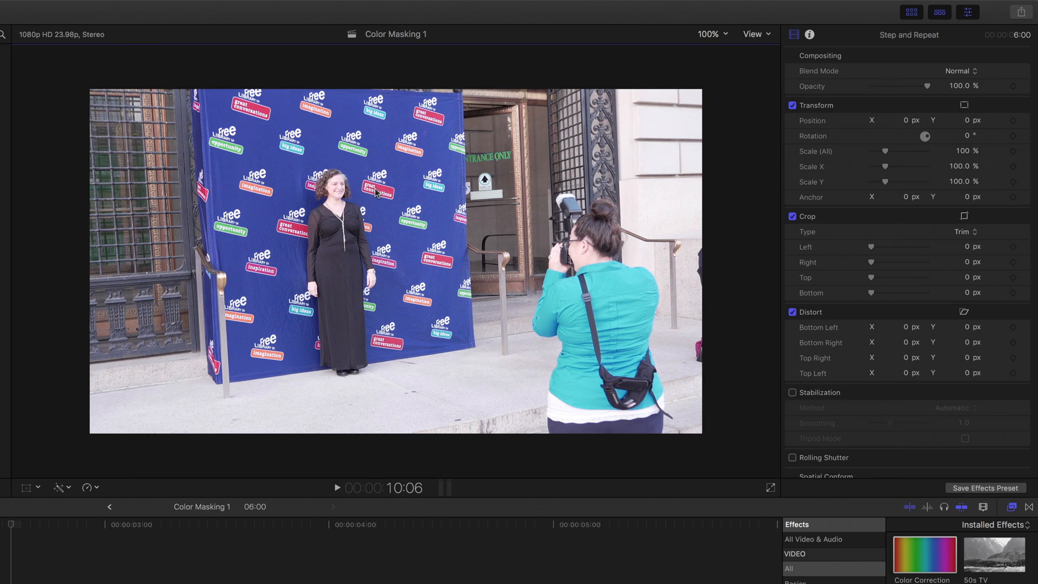
mouse_move(297, 233)
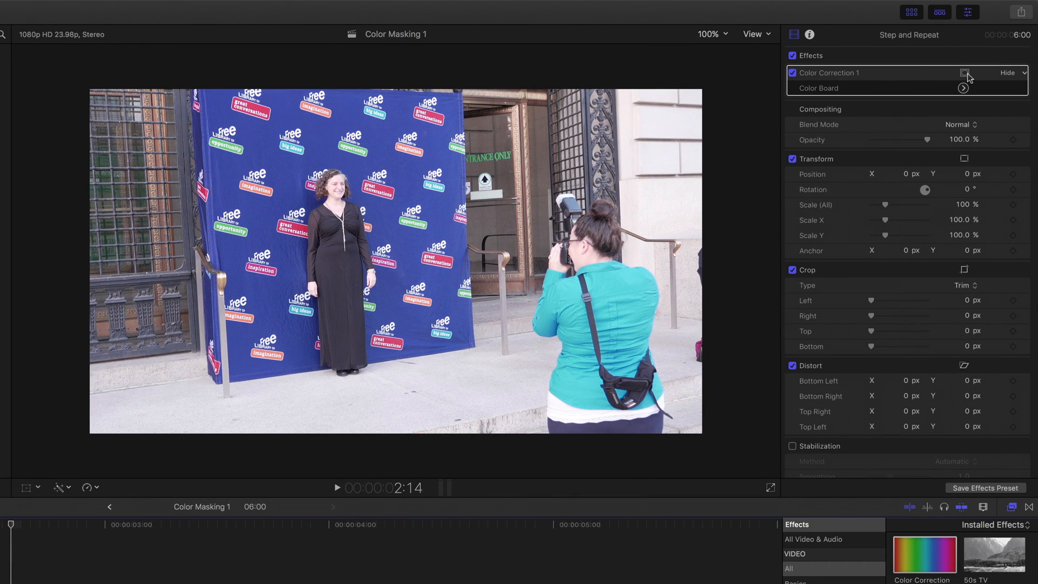
Add a Color Mask sampled from a red logo box and preview its matte
left_click(963, 73)
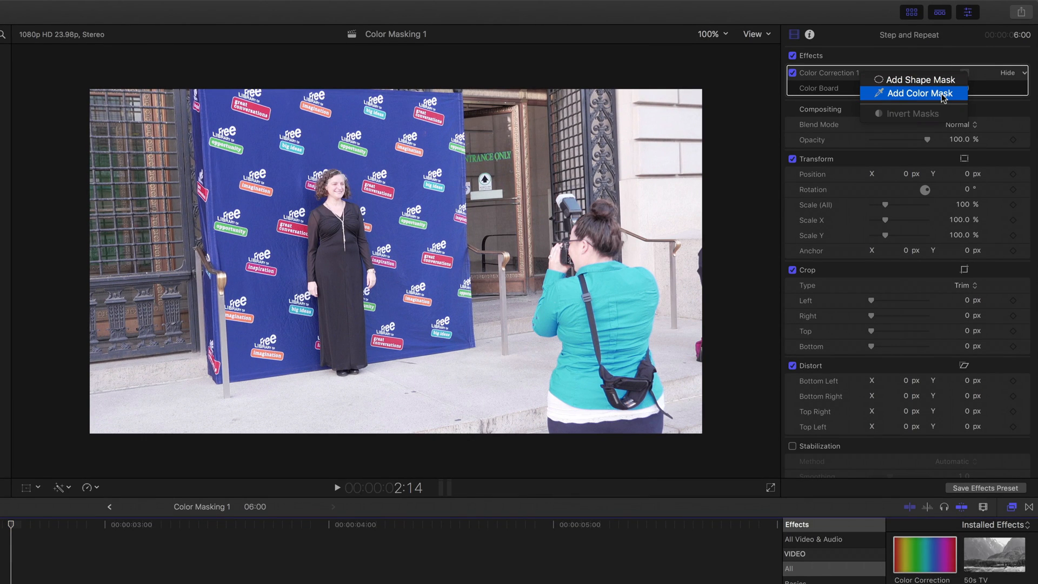
left_click(919, 93)
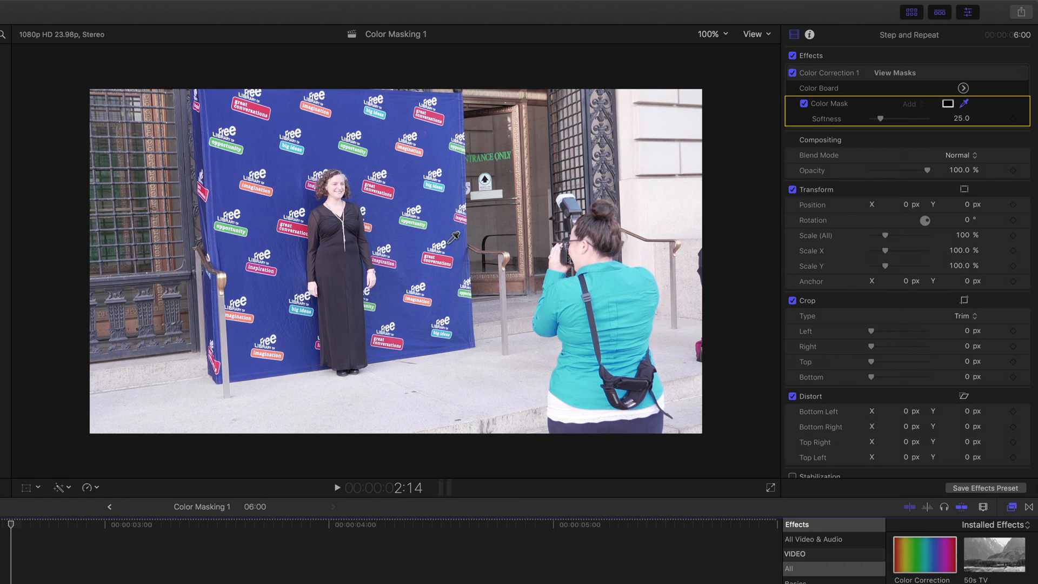
mouse_move(391, 180)
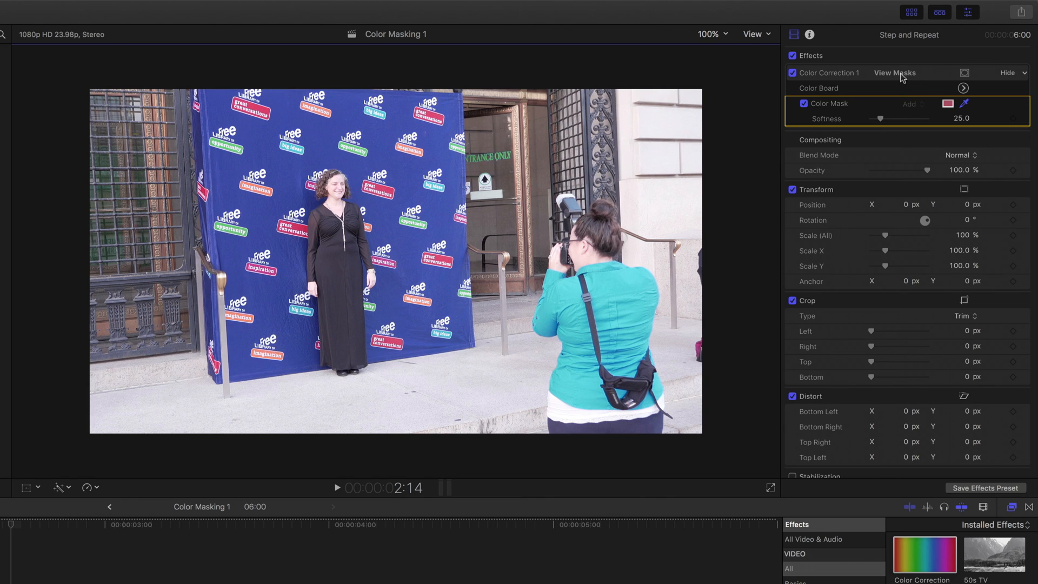
left_click(894, 73)
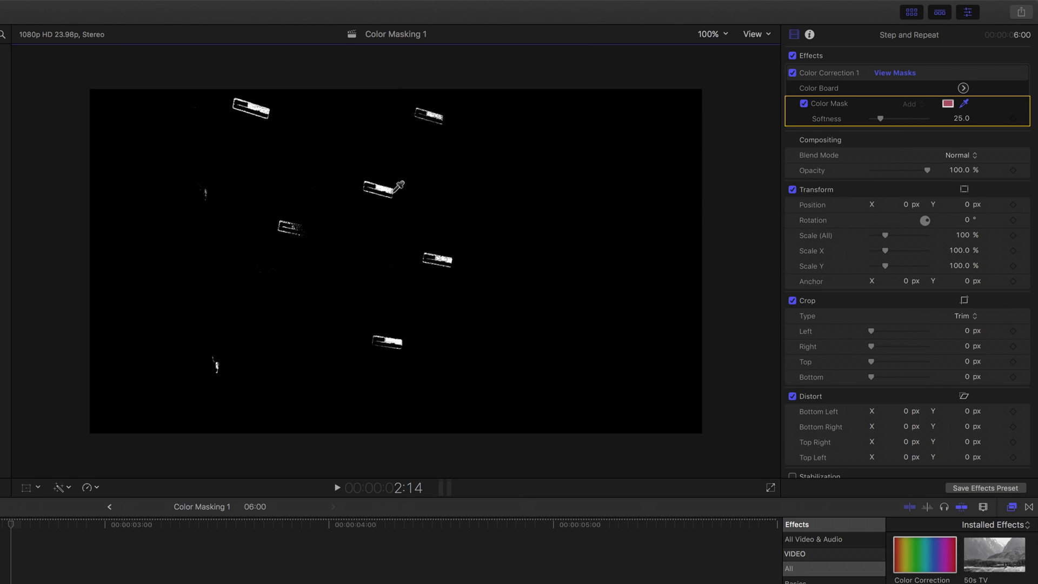
mouse_move(456, 116)
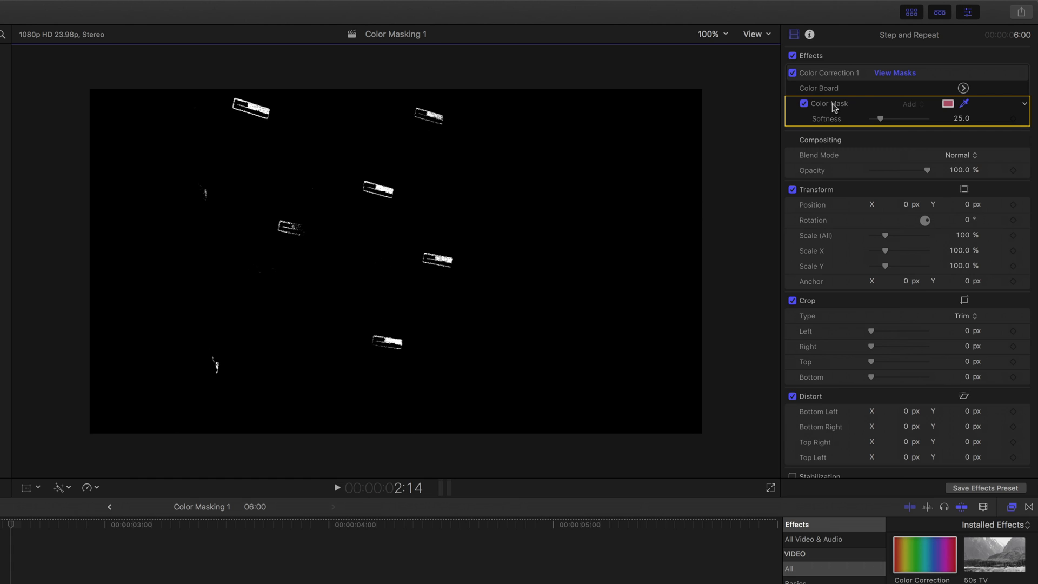
Turn off the matte preview and zoom the viewer to 400% on the red logo
left_click(894, 72)
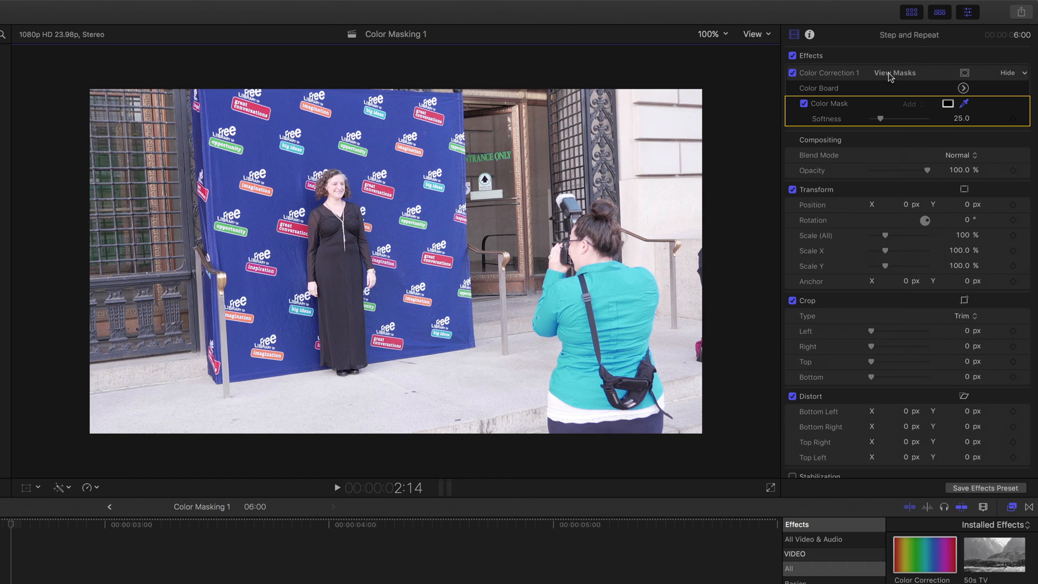
left_click(709, 33)
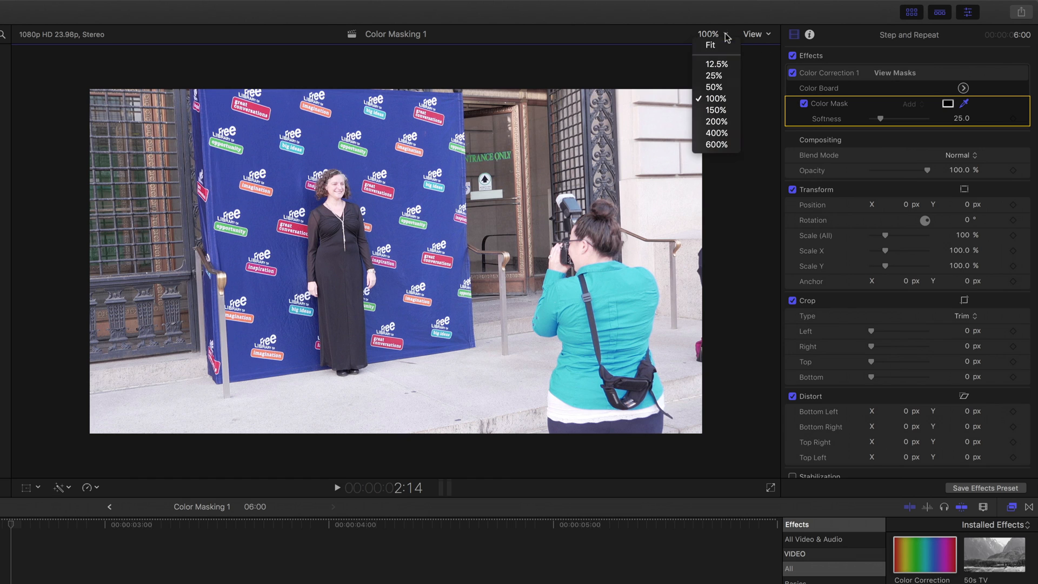
left_click(715, 133)
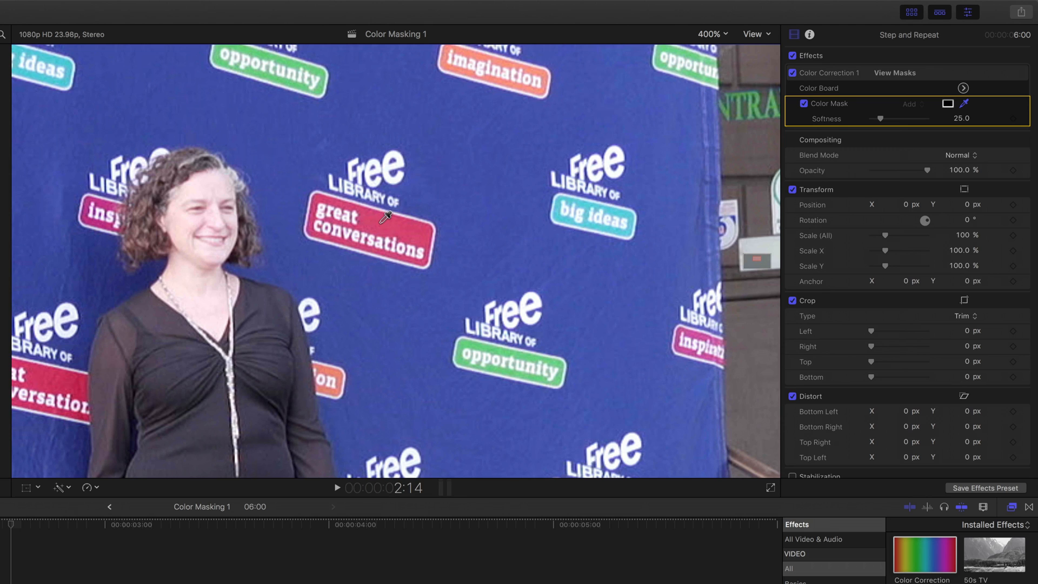
Re-sample the Color Mask on the red great conversations logo box
left_click(383, 220)
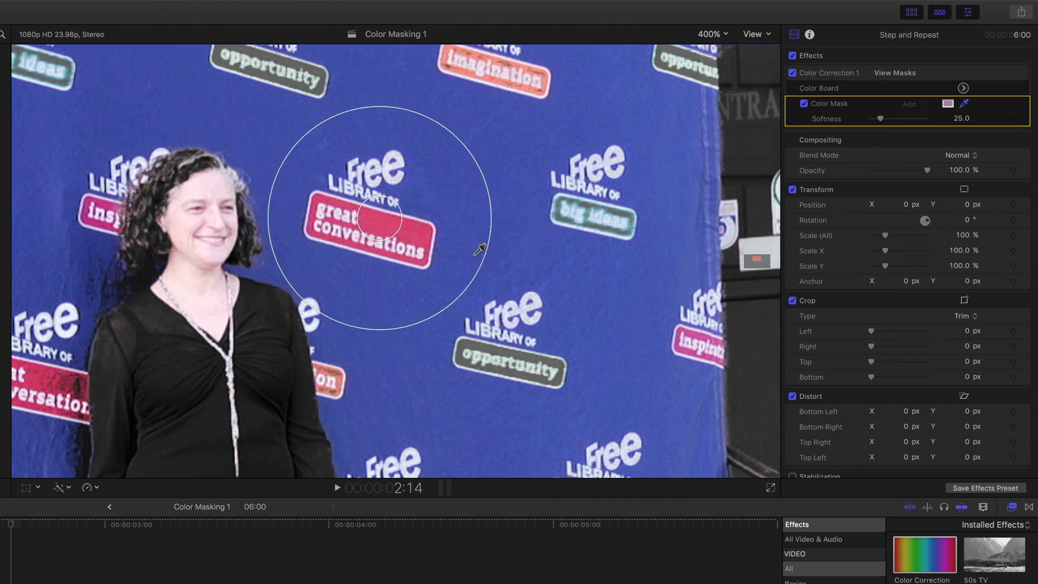
left_click(379, 218)
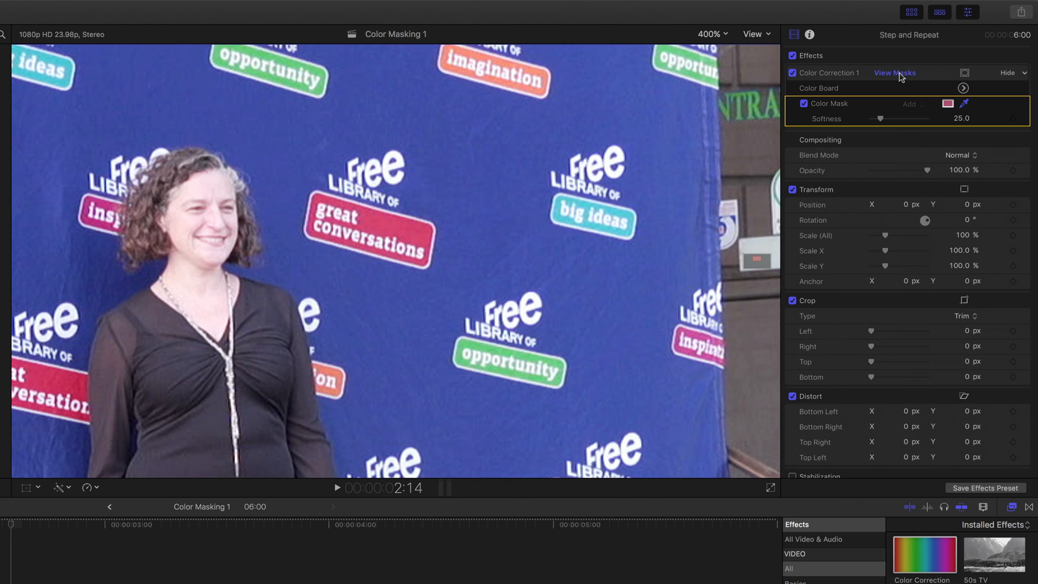
Check the matte, add extra red samples from the logo edges, and return zoom to 100%
left_click(894, 73)
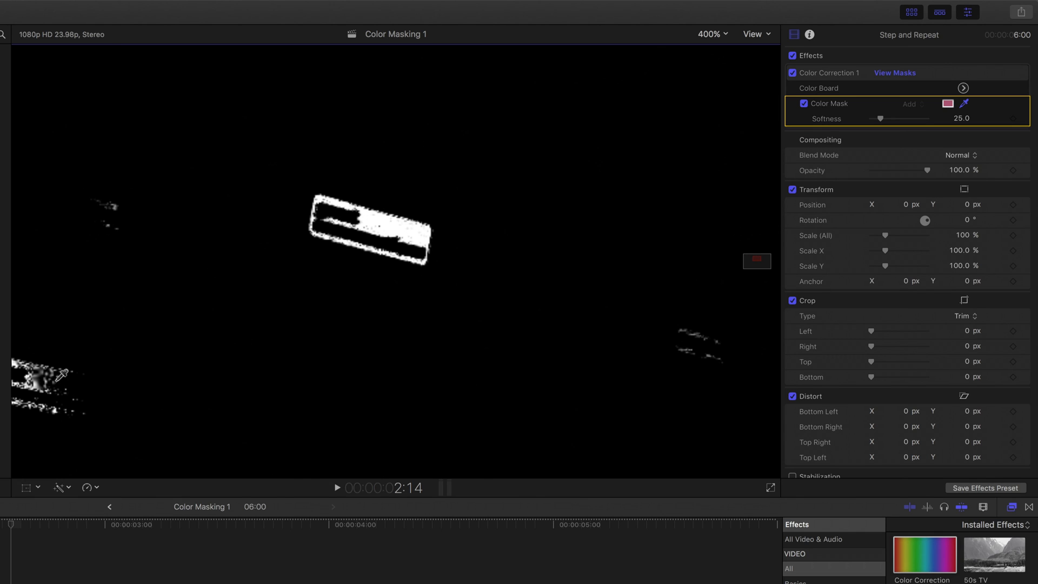
left_click(894, 73)
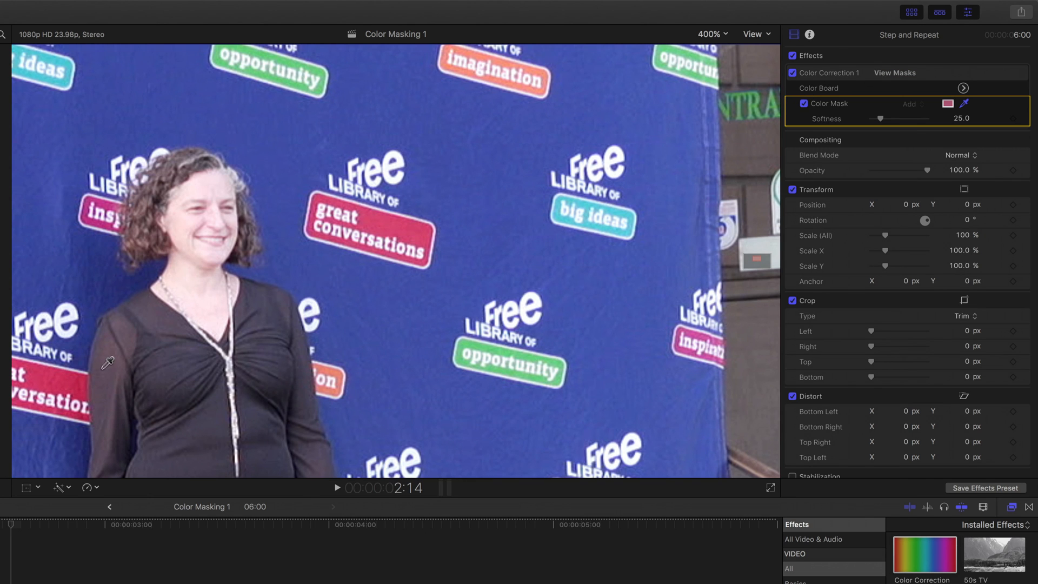
mouse_move(436, 207)
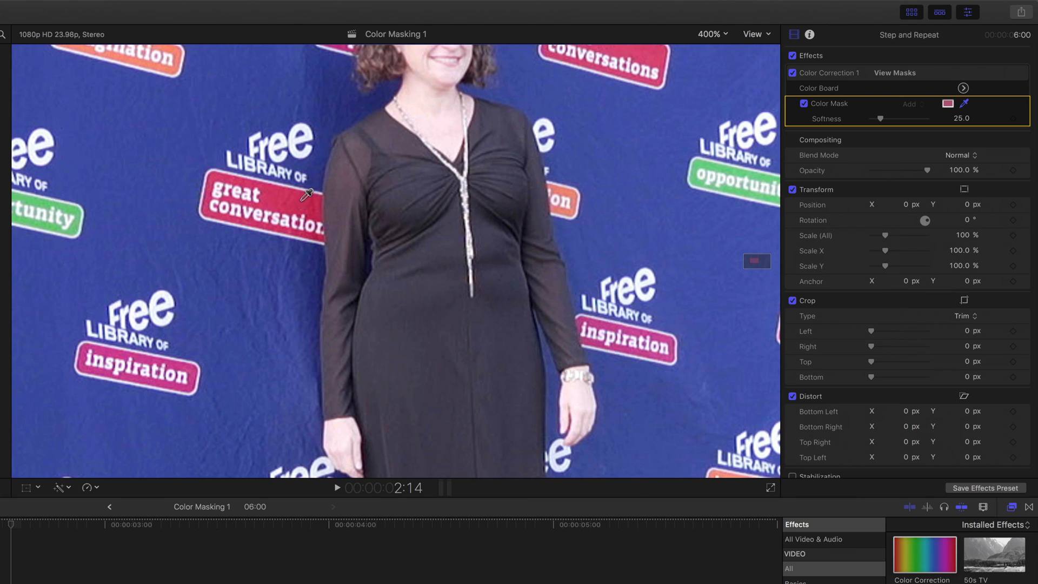
left_click(303, 196)
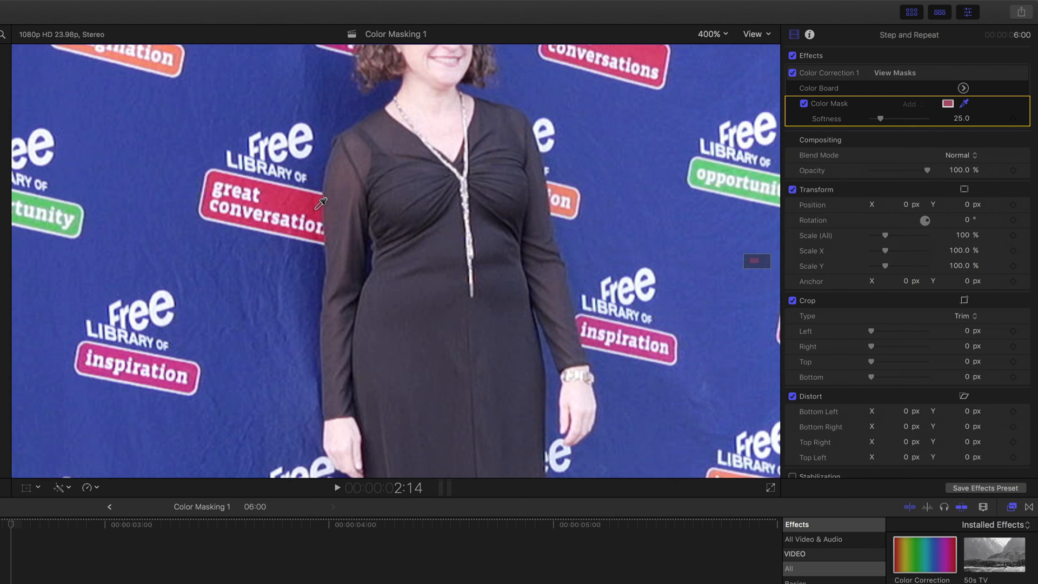
left_click(317, 204)
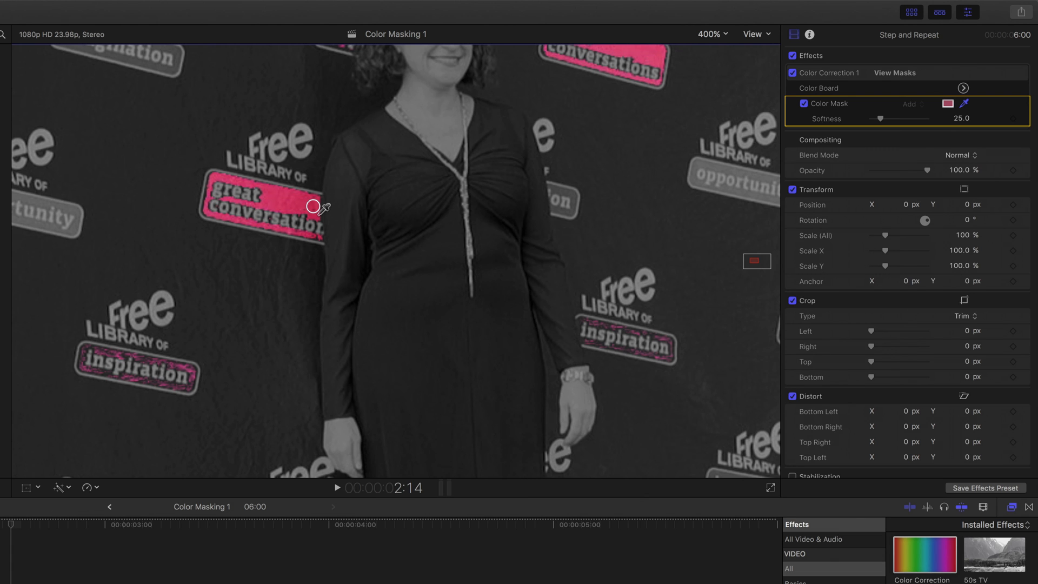
left_click(710, 33)
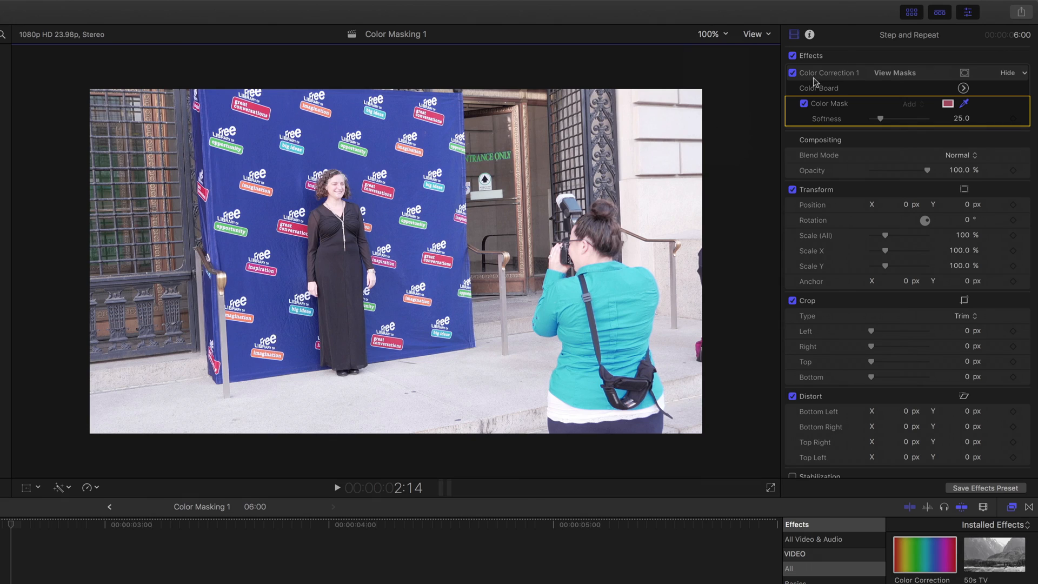
Tint the masked logos magenta with the Global colour puck at about 289°, 70%
left_click(894, 73)
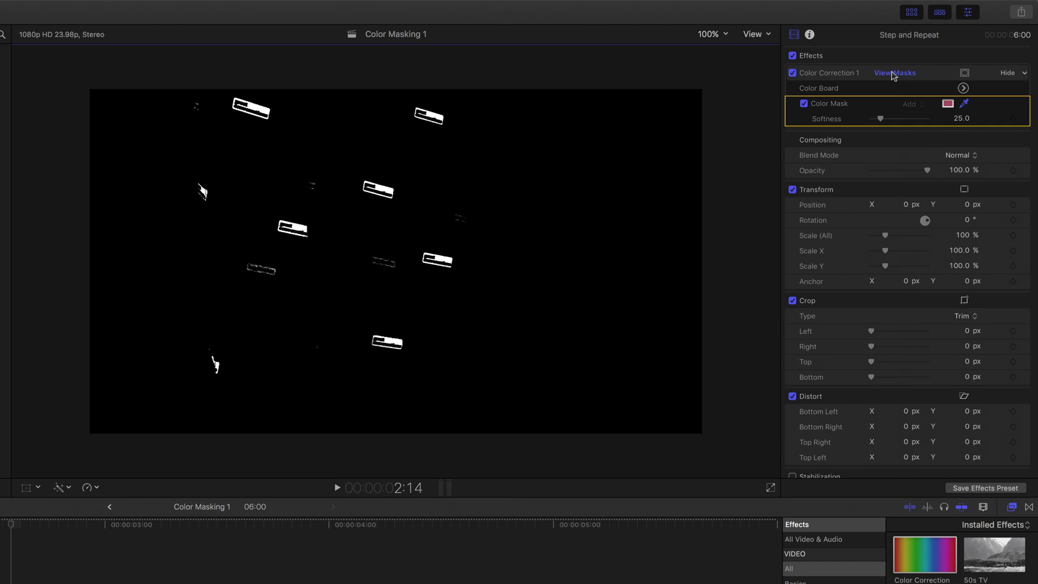
mouse_move(897, 77)
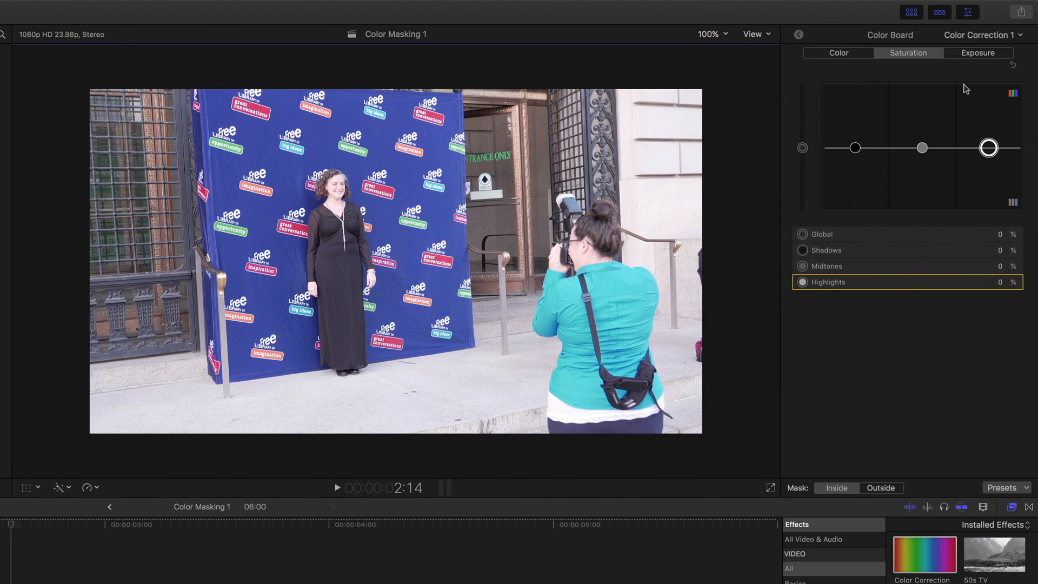
left_click(838, 52)
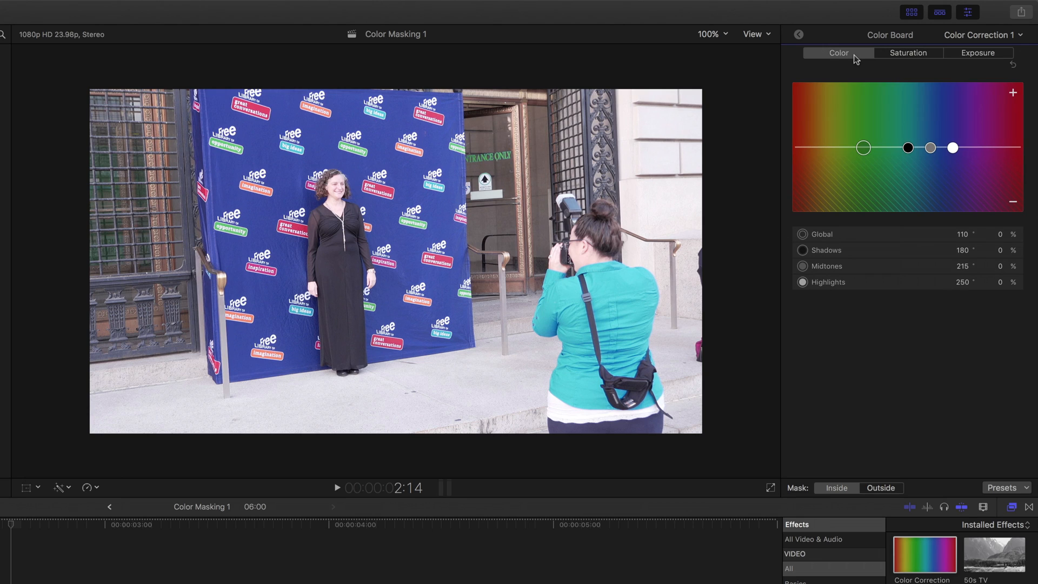
mouse_move(867, 156)
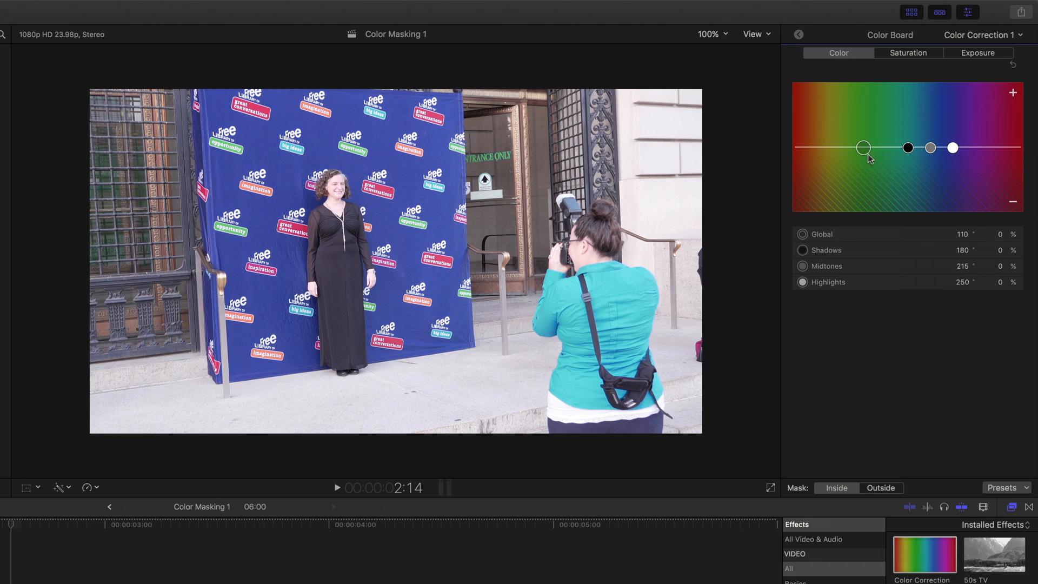
left_click_drag(862, 147, 958, 106)
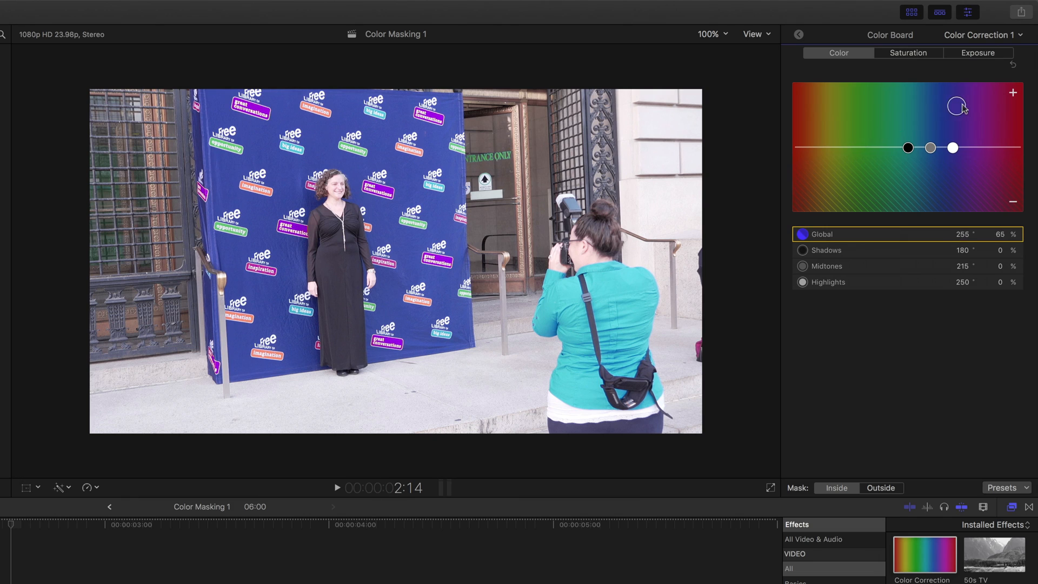
left_click_drag(961, 107, 976, 104)
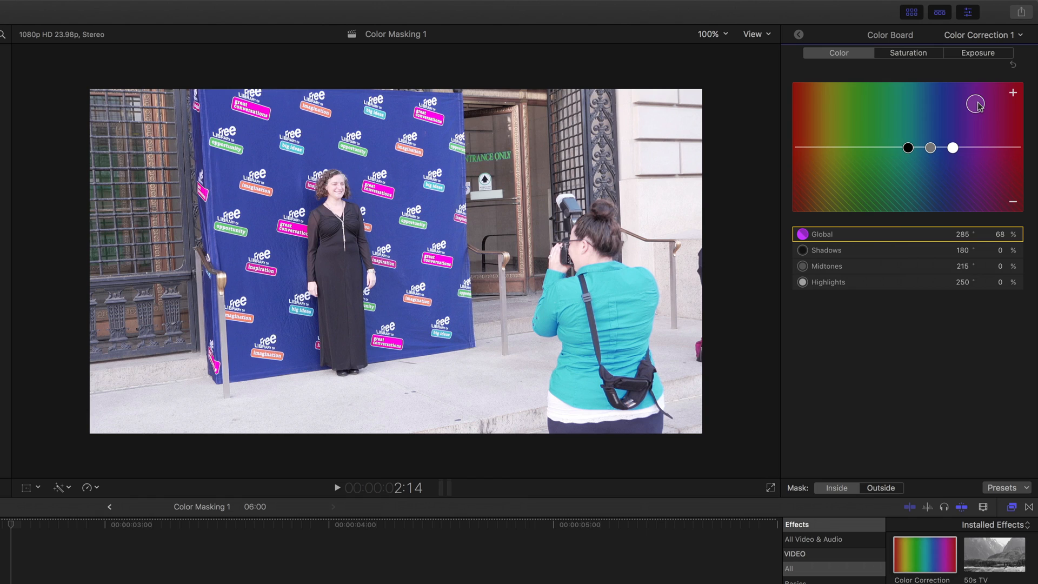
left_click_drag(977, 105, 952, 107)
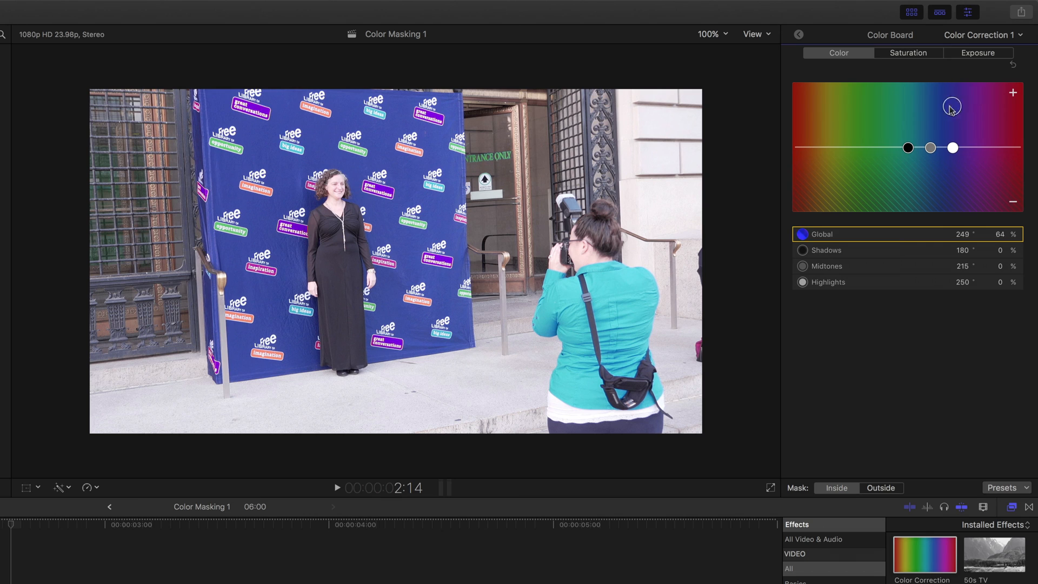
left_click_drag(951, 107, 816, 124)
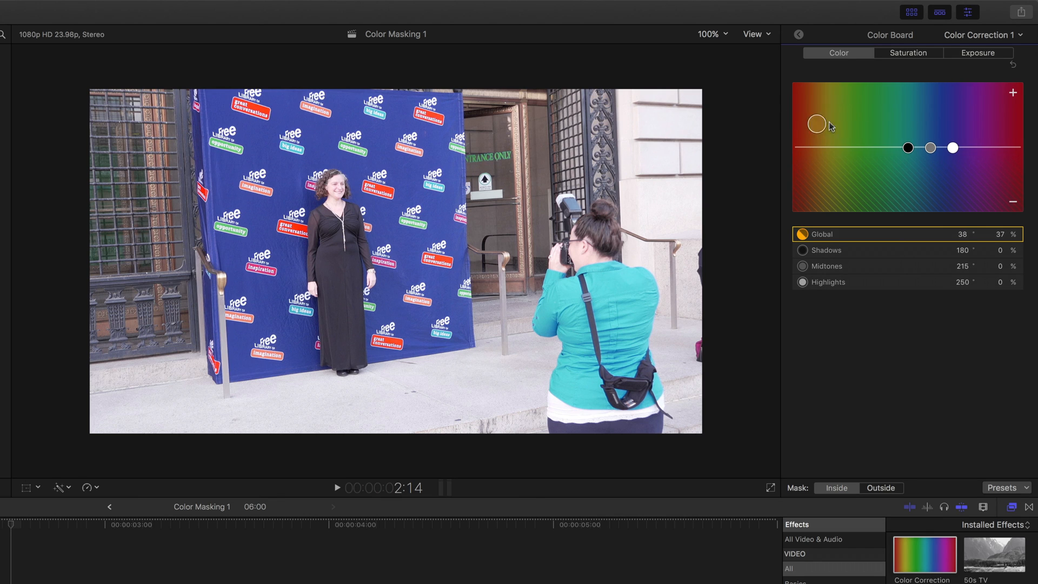
left_click_drag(816, 124, 900, 115)
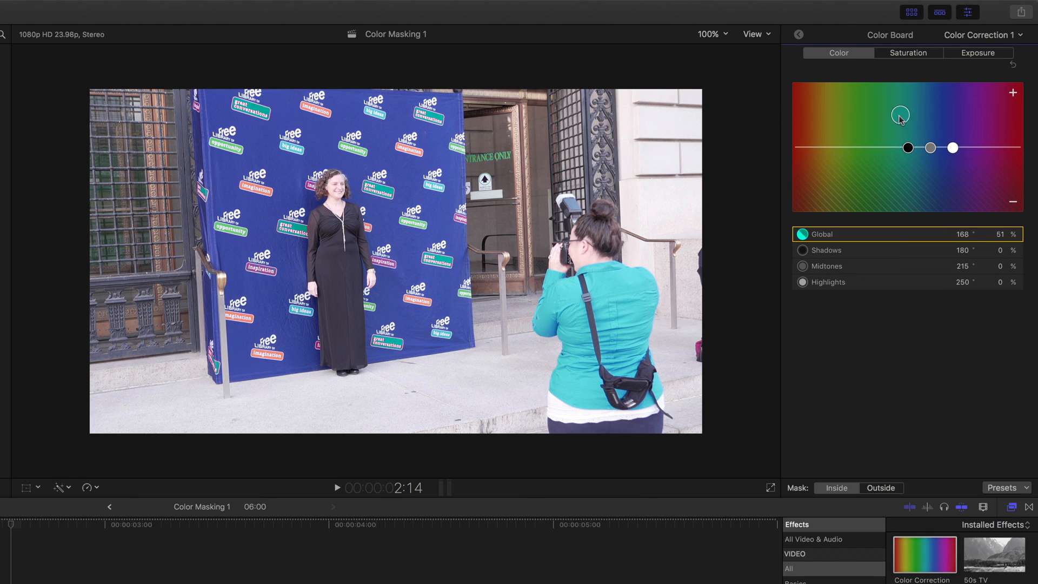
left_click_drag(900, 114, 822, 116)
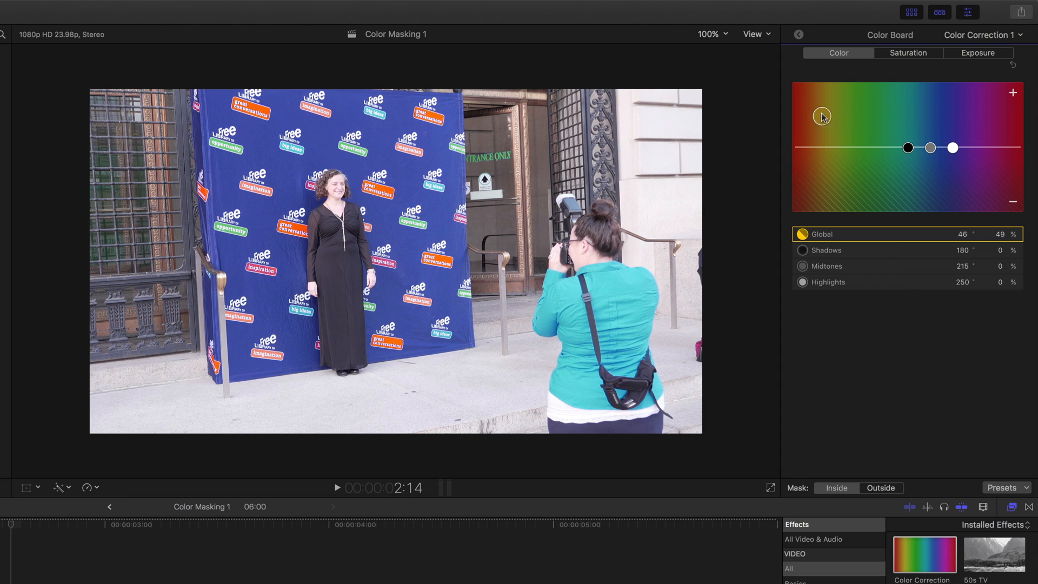
left_click_drag(820, 116, 980, 100)
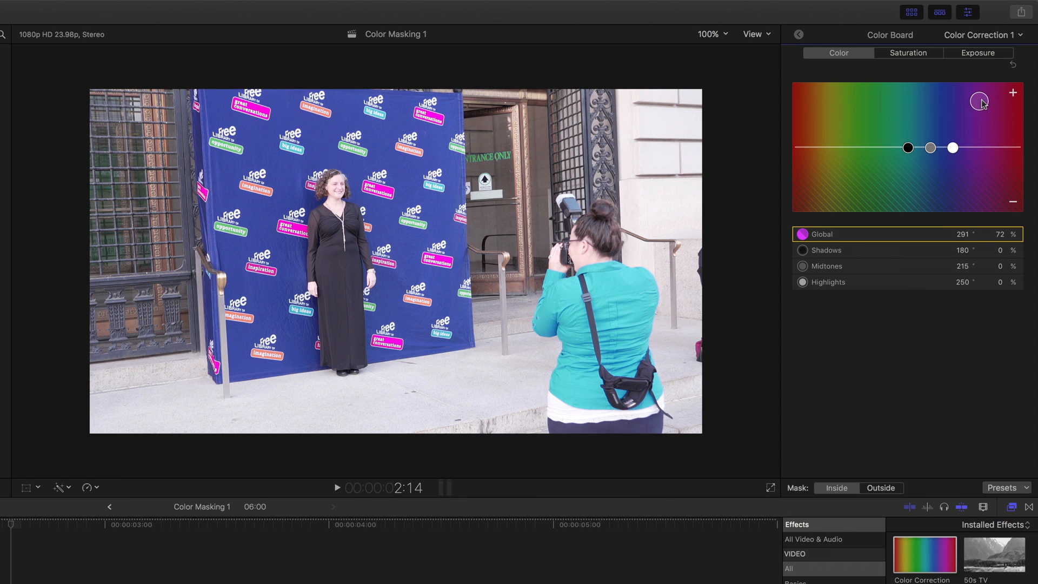
left_click_drag(979, 101, 978, 102)
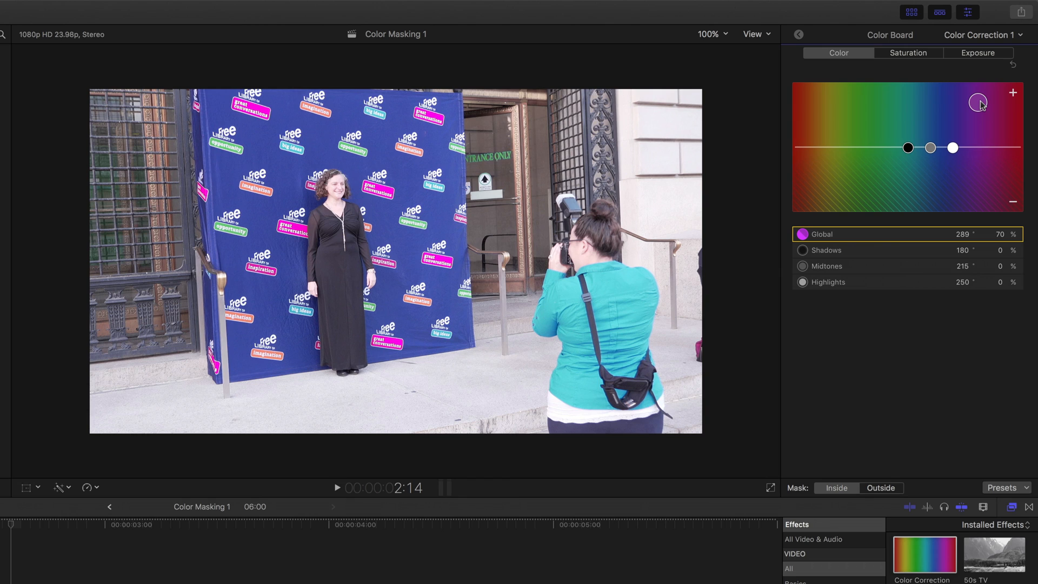
Set the Mask to Outside the logos, with global saturation back at 0%
left_click(908, 53)
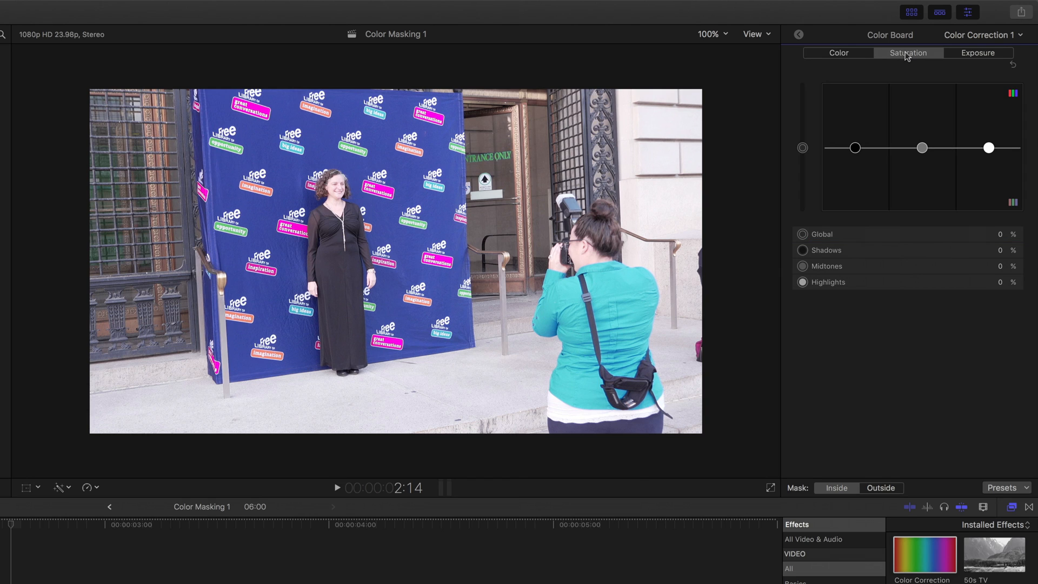
mouse_move(821, 259)
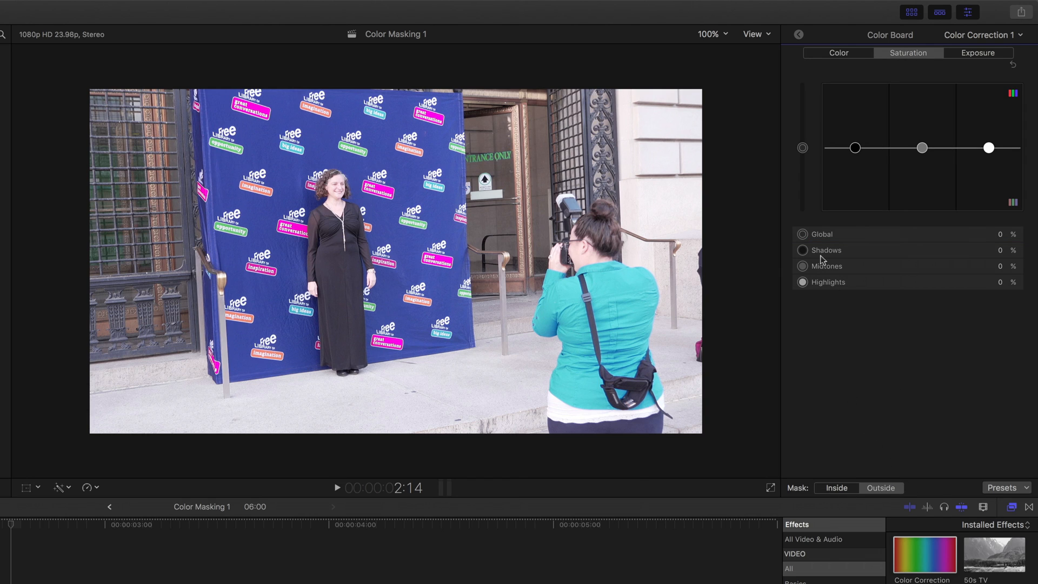
left_click_drag(802, 147, 802, 205)
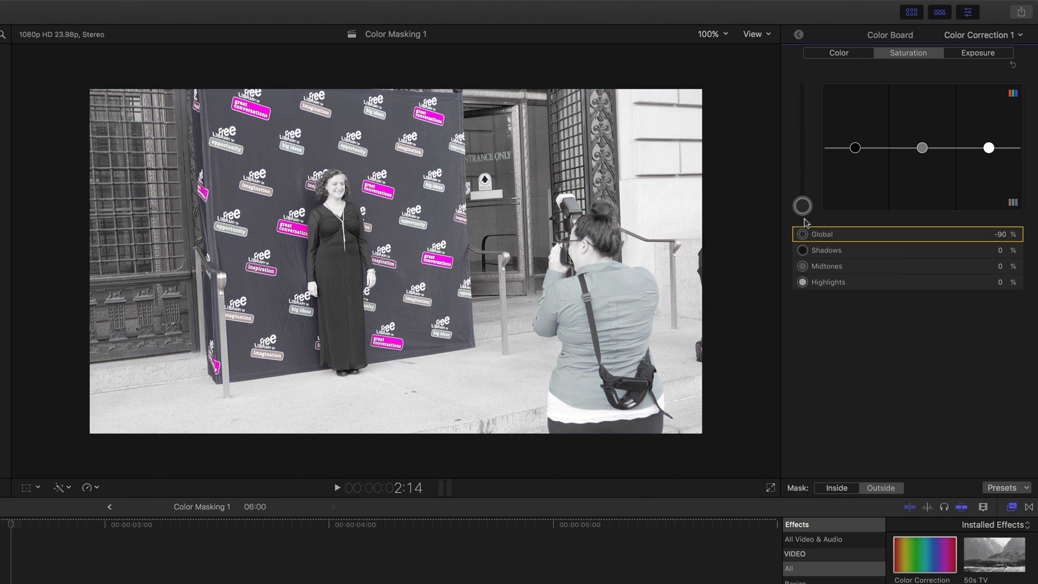
left_click_drag(801, 206, 802, 212)
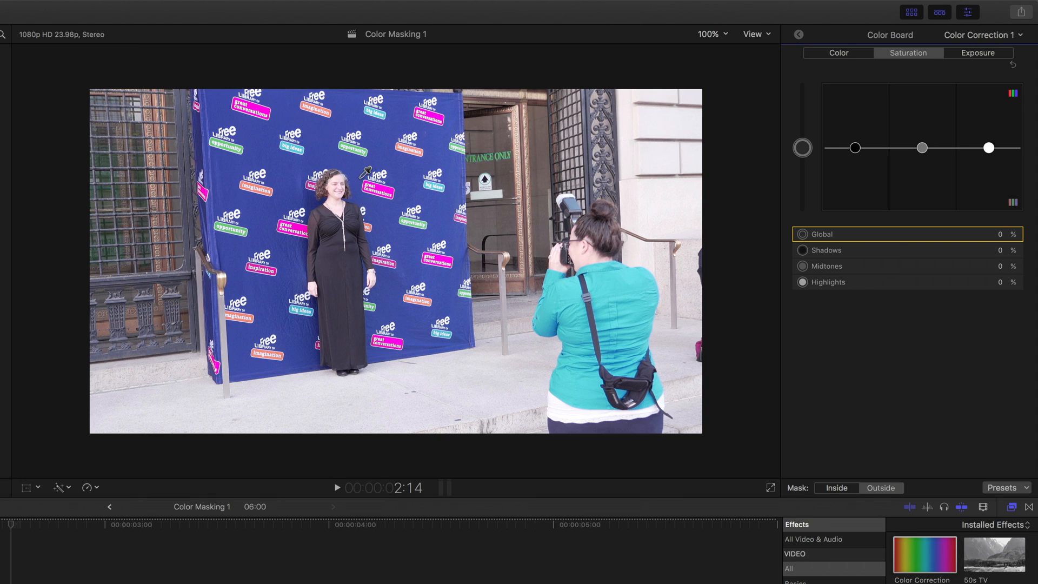
mouse_move(844, 141)
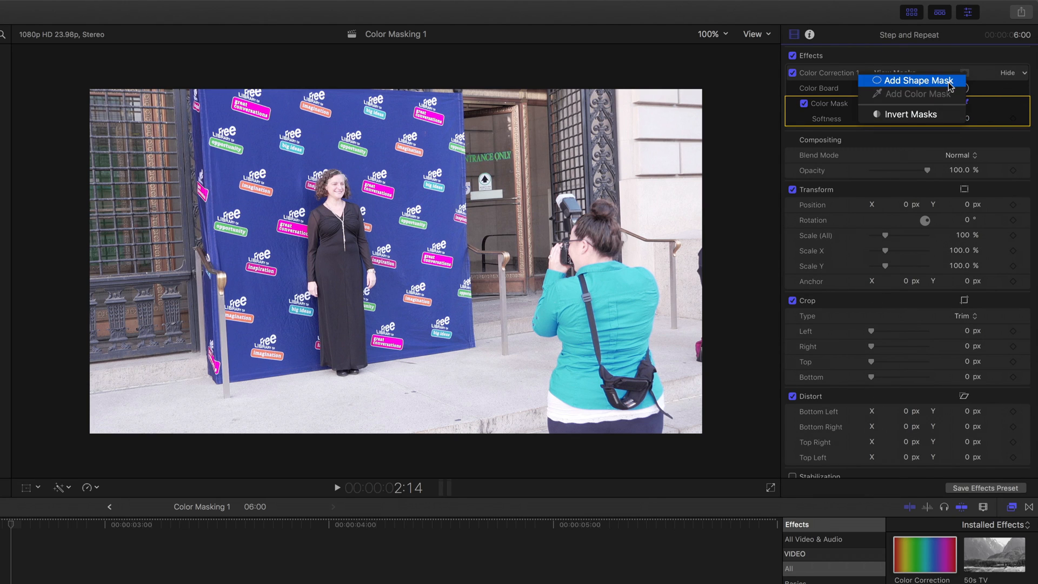
Add a small circular Shape Mask centred on the logo beside the woman's head
left_click(917, 80)
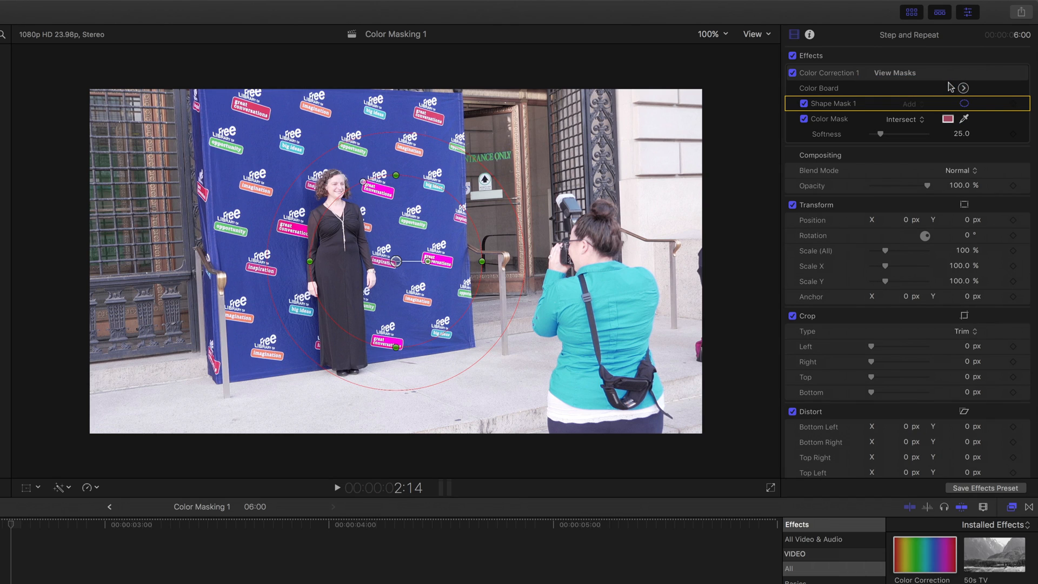
mouse_move(680, 171)
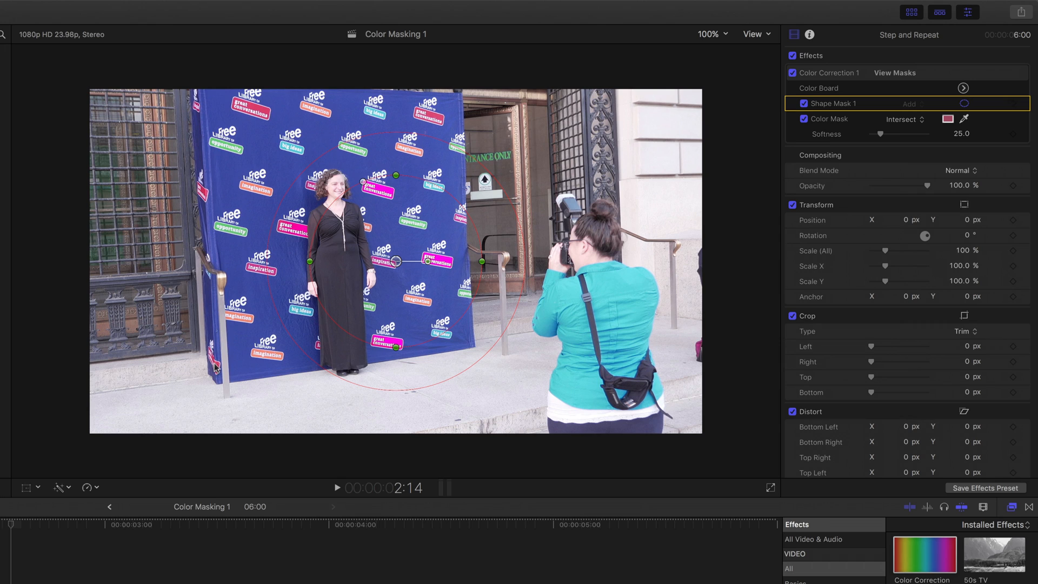
mouse_move(385, 204)
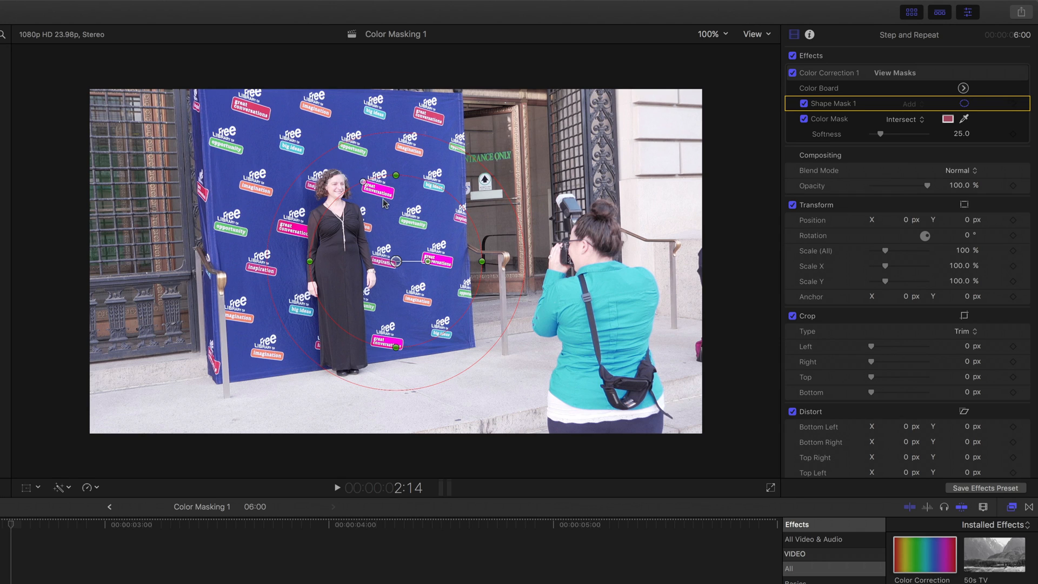
mouse_move(290, 233)
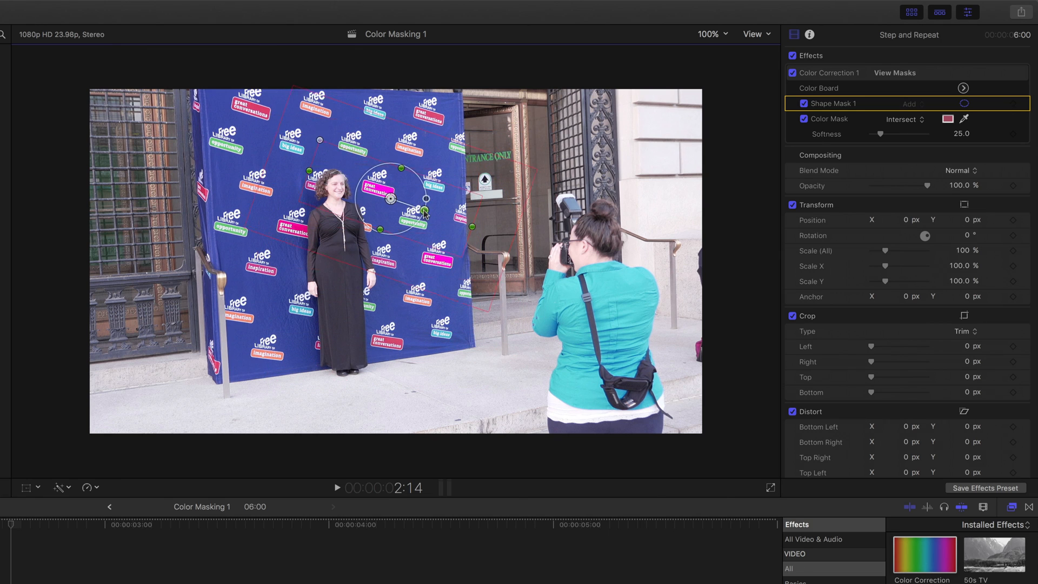
left_click_drag(423, 212, 380, 192)
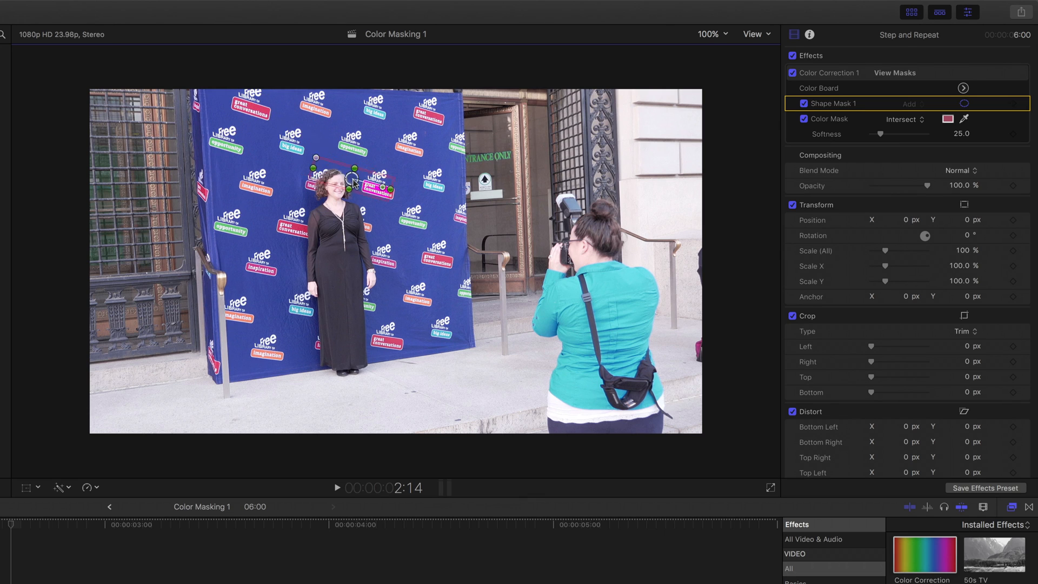
left_click_drag(354, 182, 425, 112)
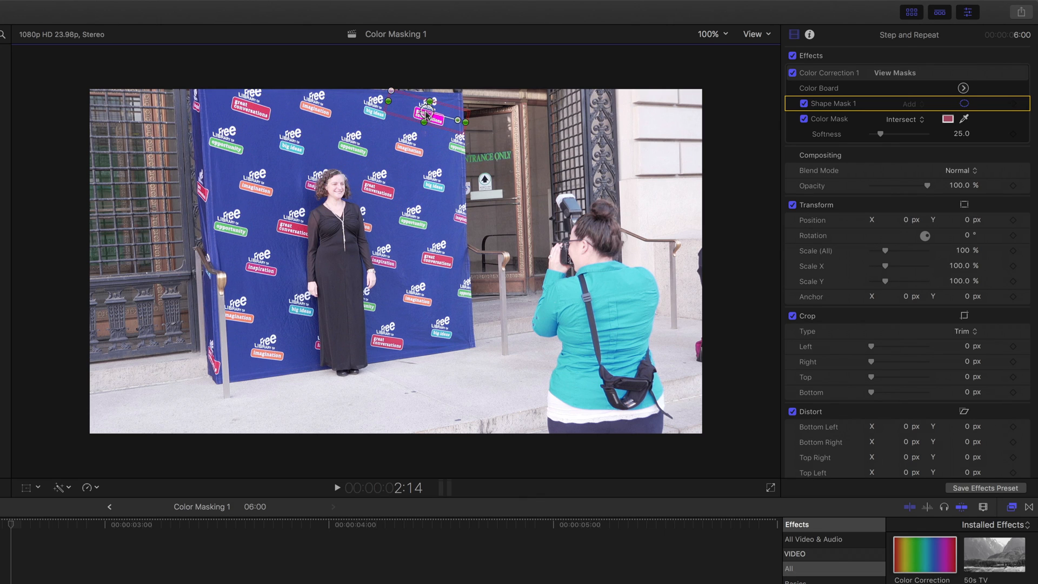
left_click_drag(429, 109, 381, 188)
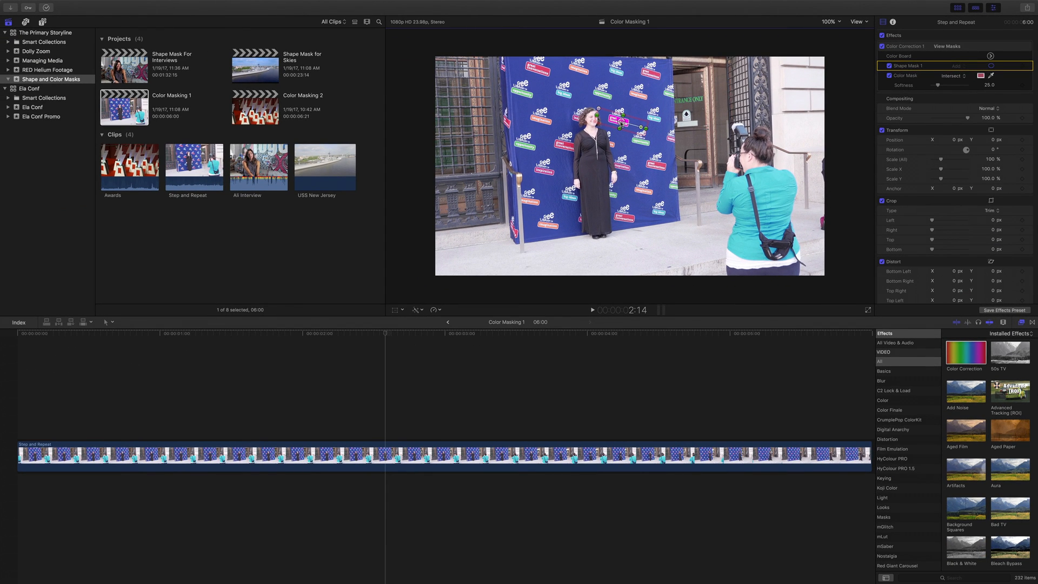
Open the Color Masking 2 project and add Color Correction to the Awards clip
left_click(255, 107)
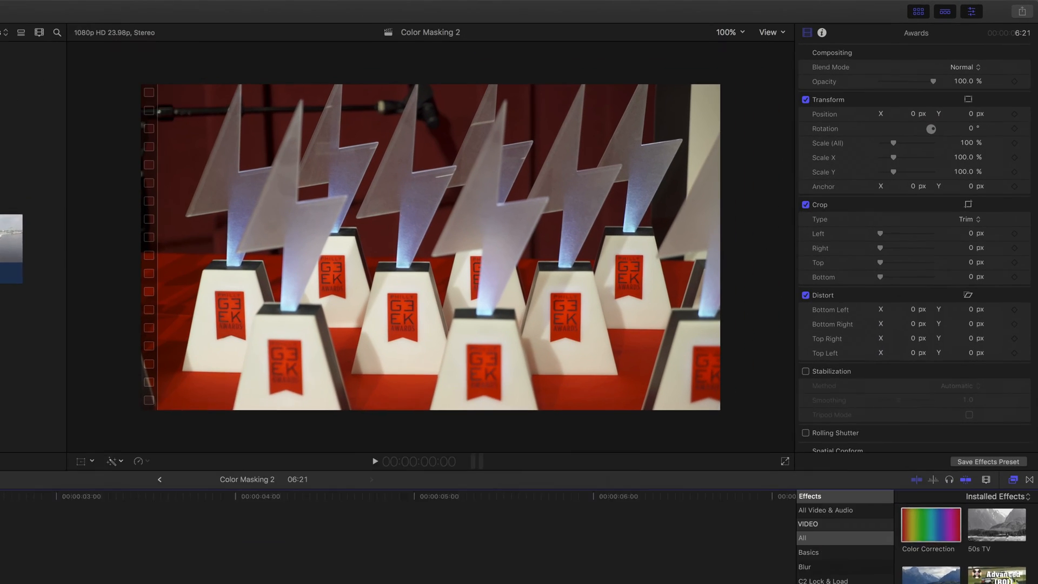
left_click(380, 461)
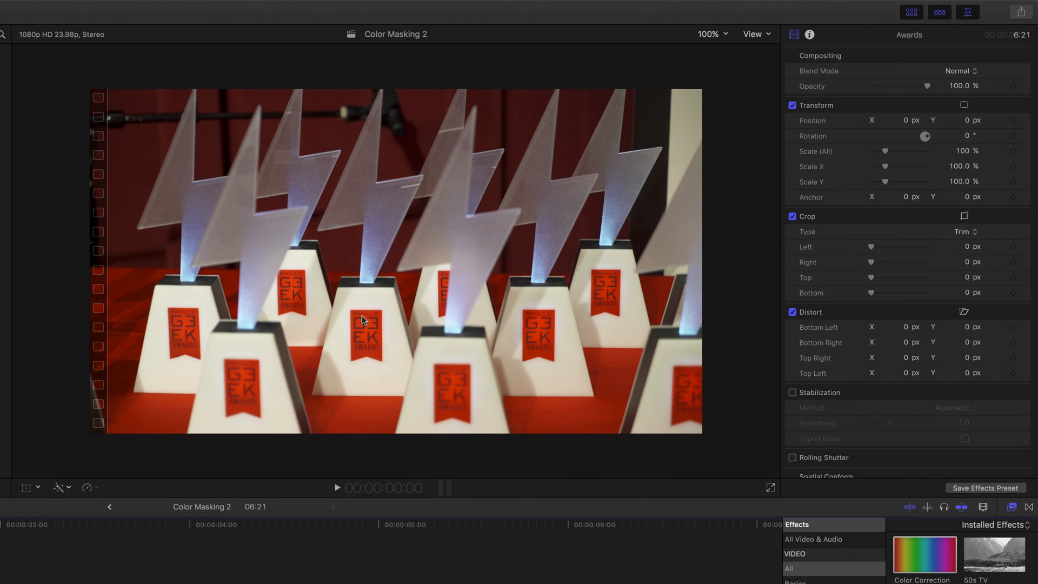
mouse_move(353, 338)
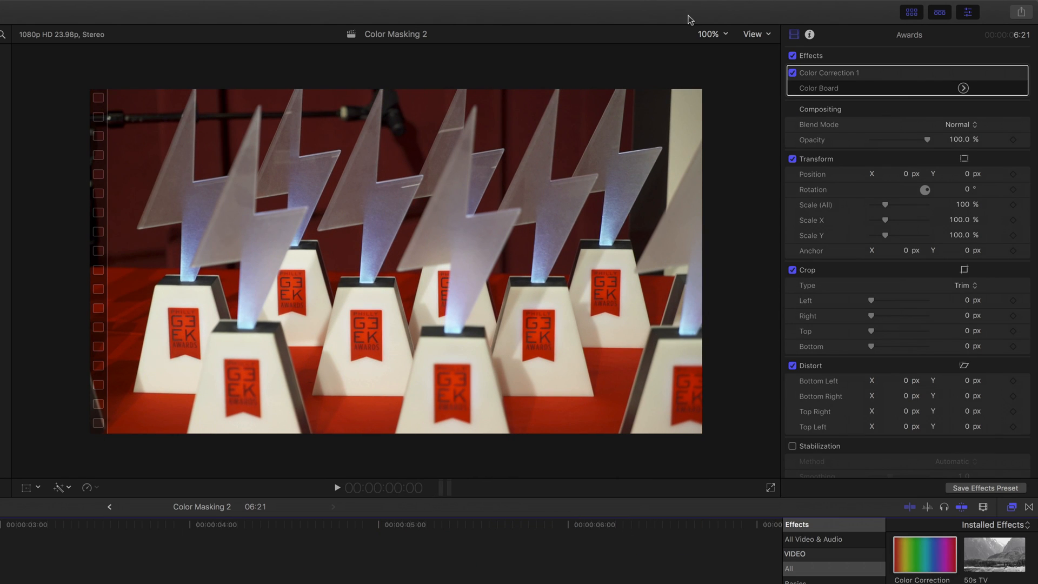
Key a Color Mask on a red trophy label at 400% zoom, then refit and preview the matte
left_click(977, 73)
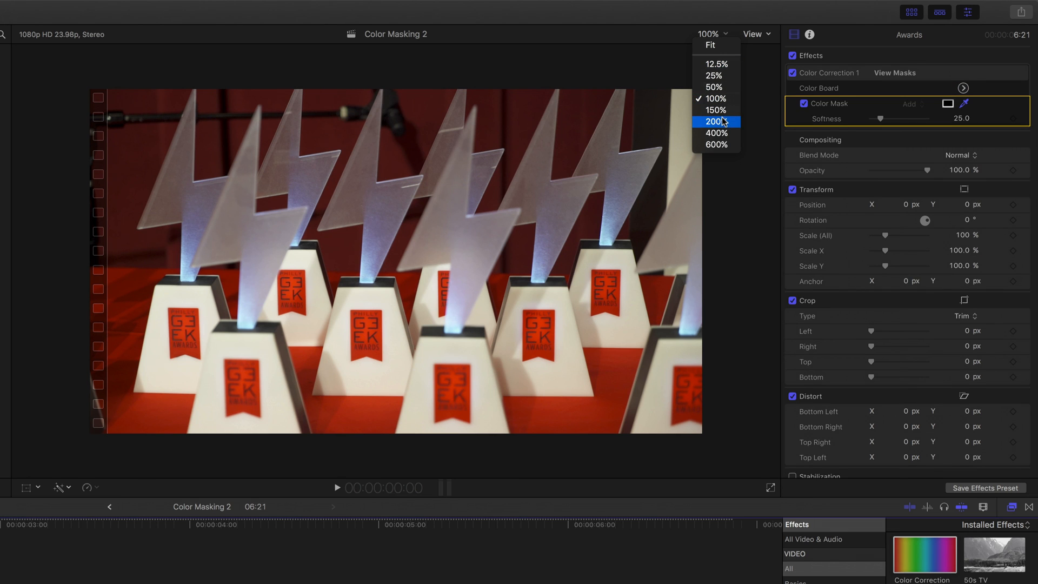
left_click(715, 133)
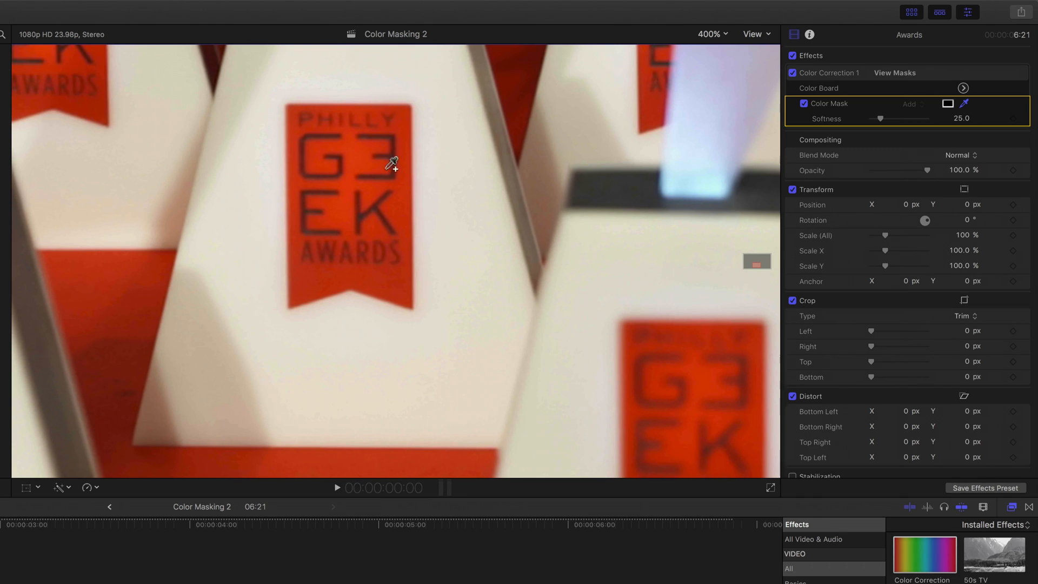
left_click(365, 149)
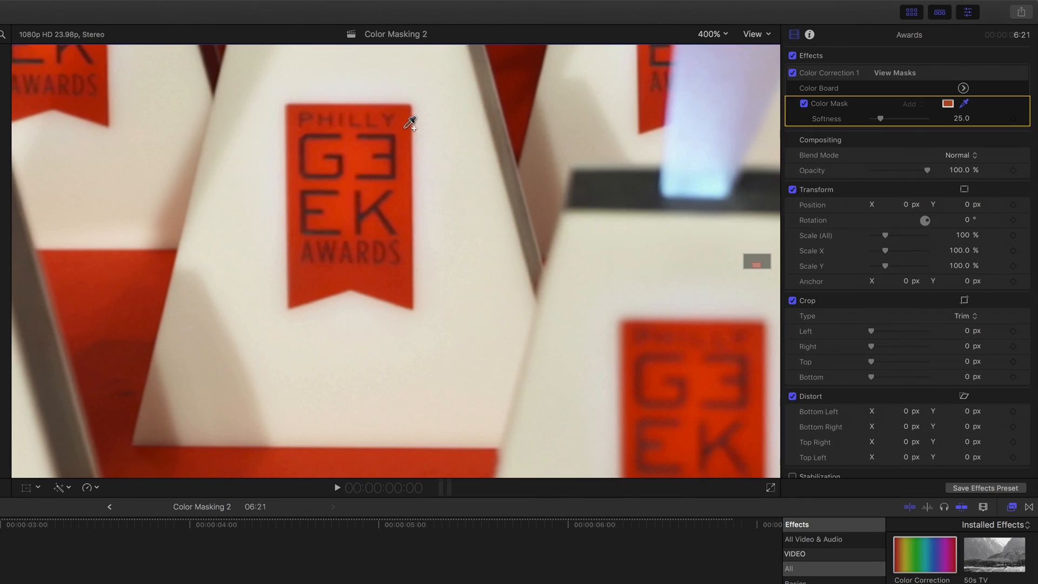
left_click(403, 113)
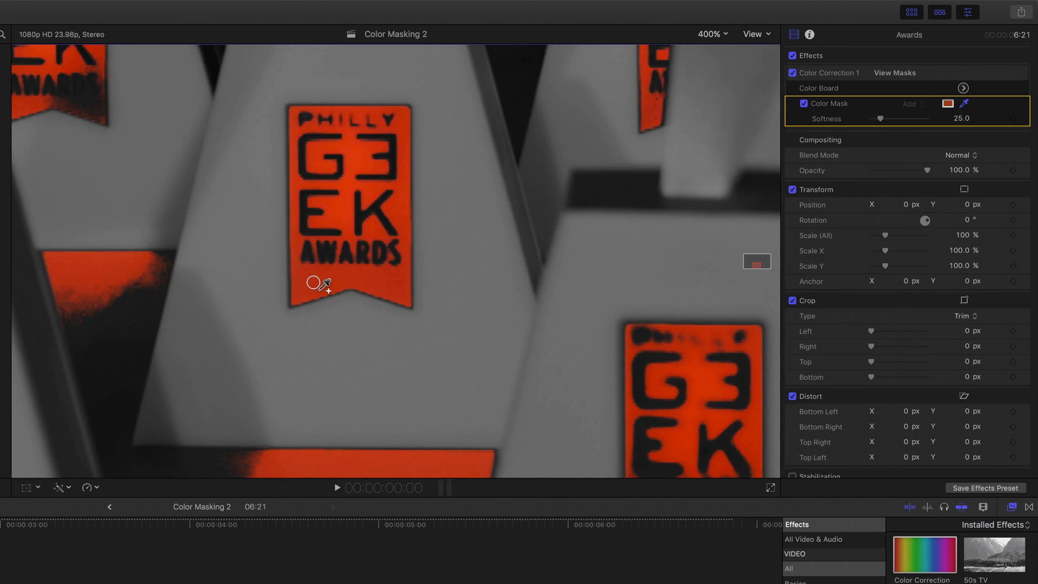
mouse_move(390, 282)
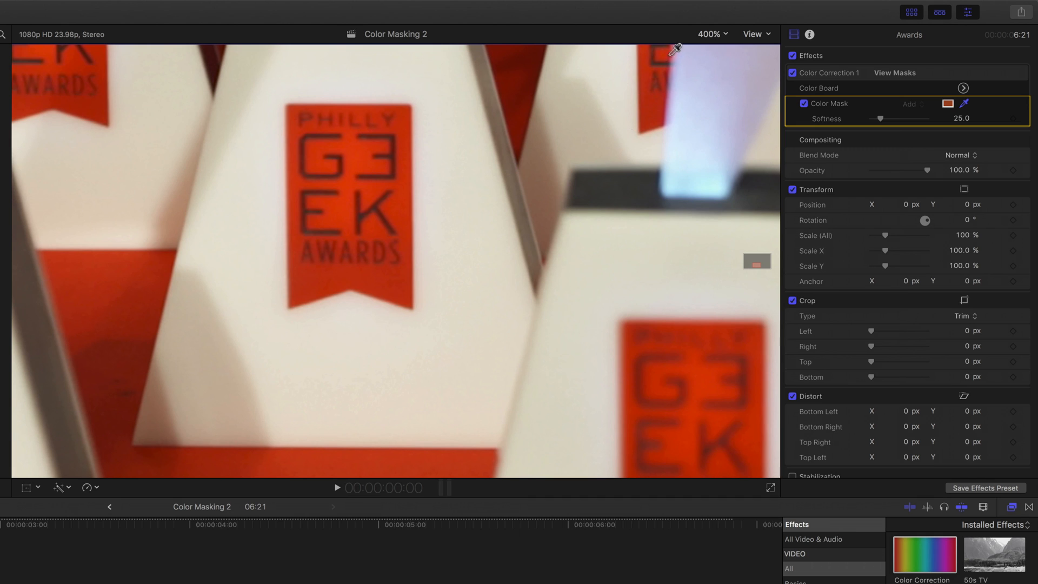
left_click(711, 33)
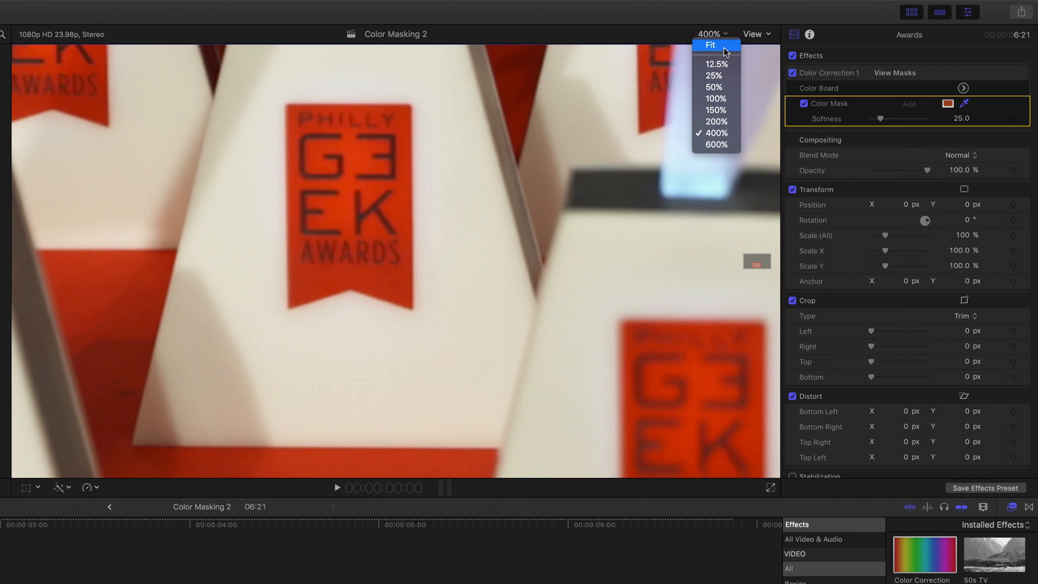
left_click(894, 73)
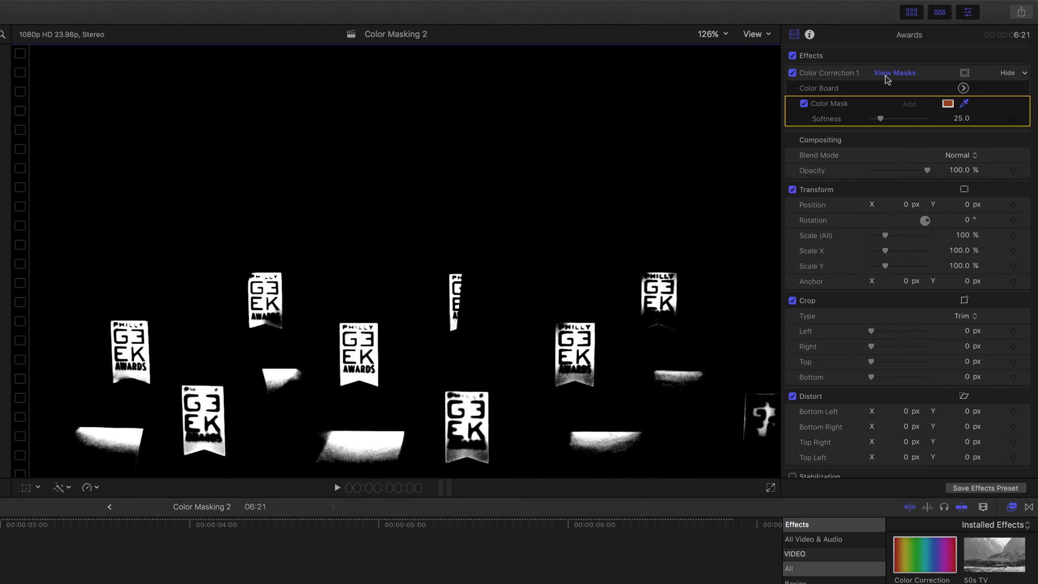
left_click(894, 73)
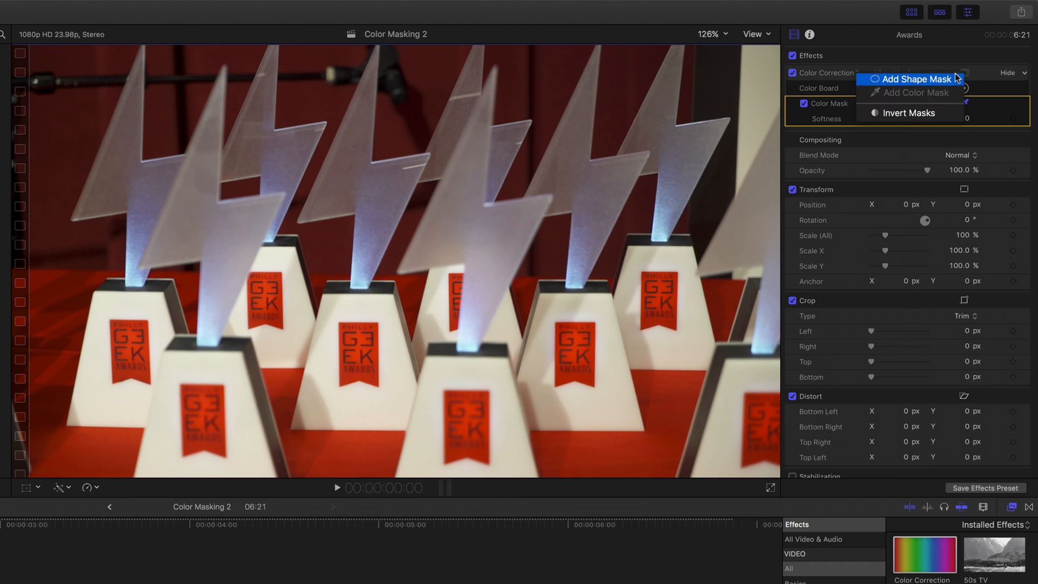
Add a rectangular Shape Mask boxed around the centre trophy's red logo
left_click(912, 79)
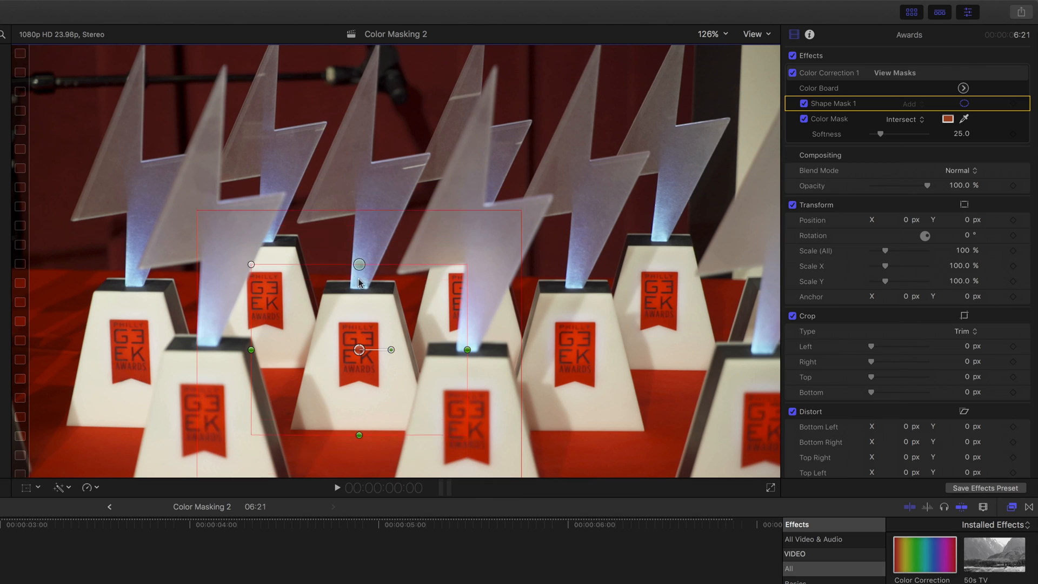
left_click_drag(357, 264, 358, 383)
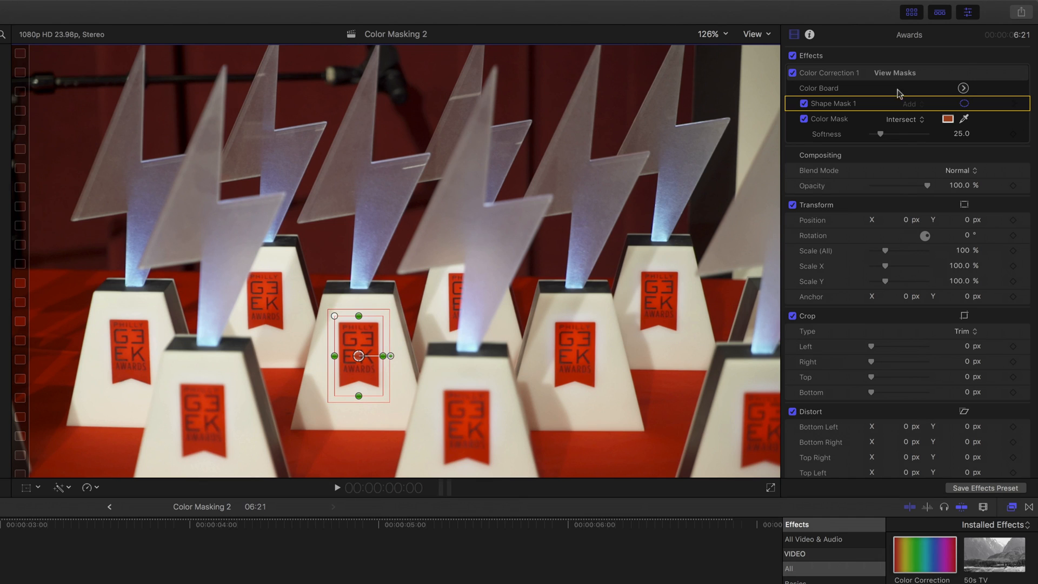
left_click(895, 73)
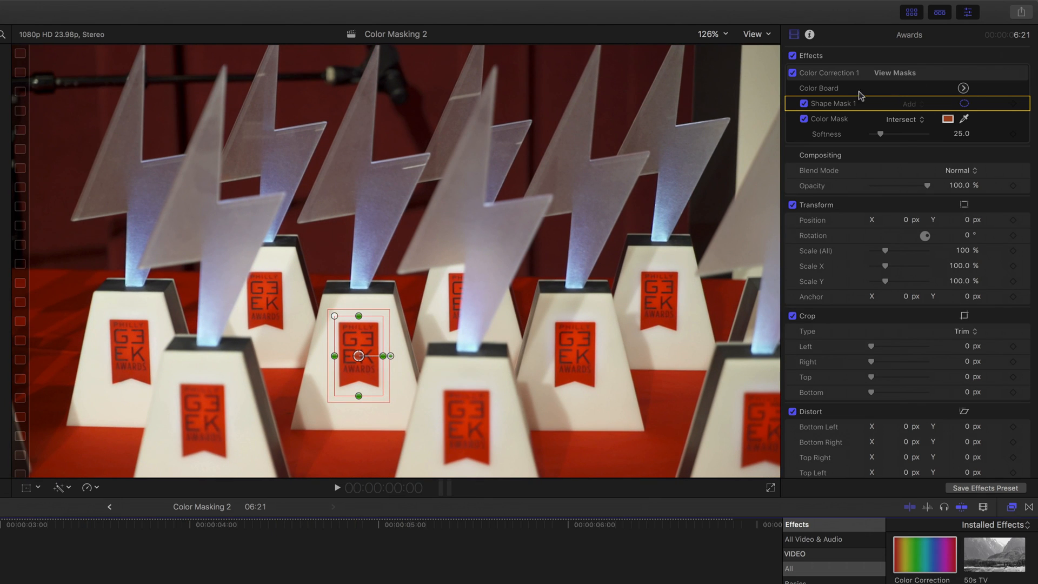
Open the Color Board for the Awards correction, showing the Saturation controls
left_click(963, 88)
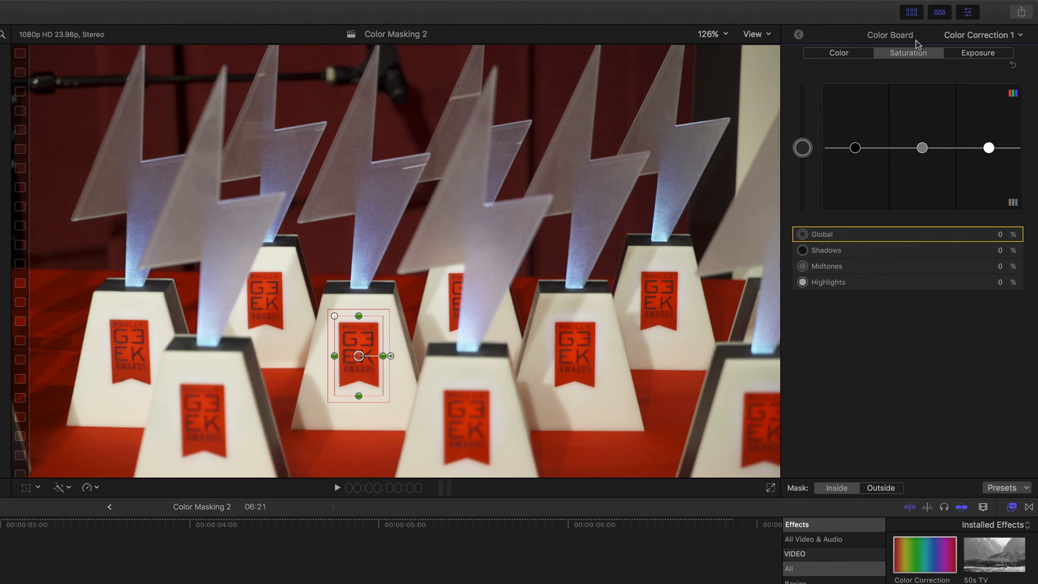
mouse_move(837, 210)
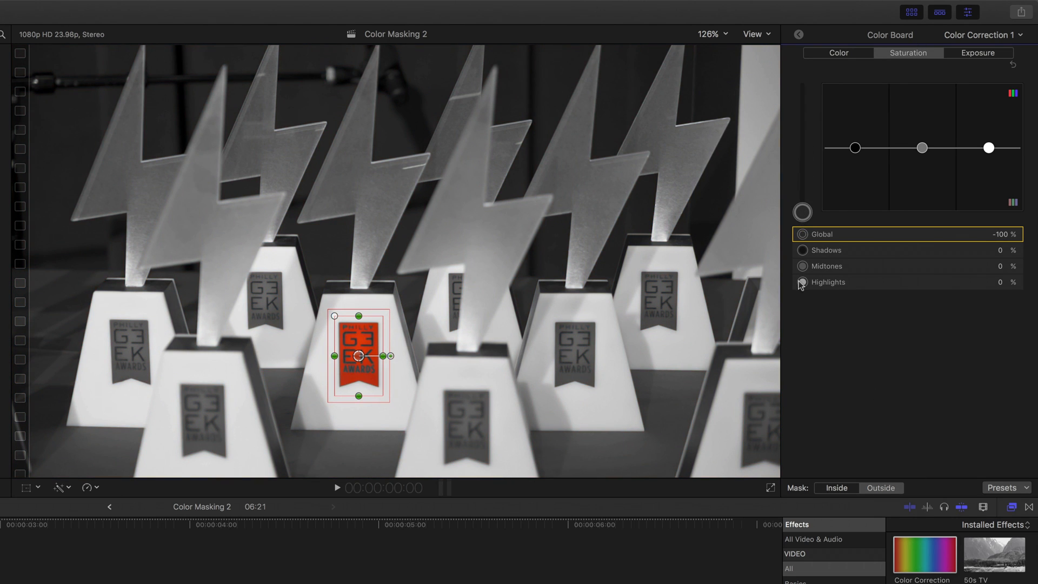
mouse_move(198, 527)
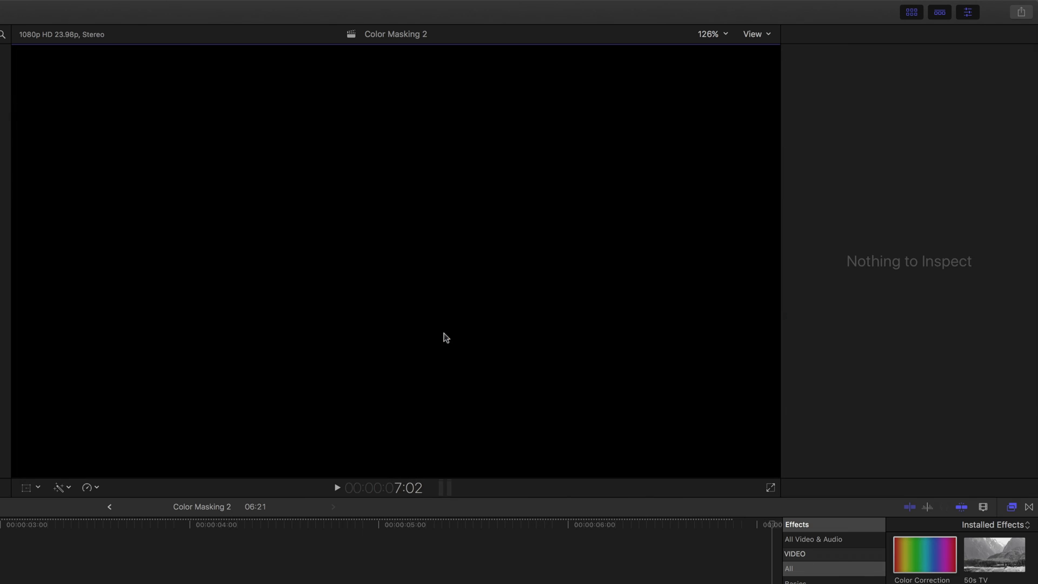
Return the playhead to the Awards clip and select the clip to inspect its effects
left_click(731, 540)
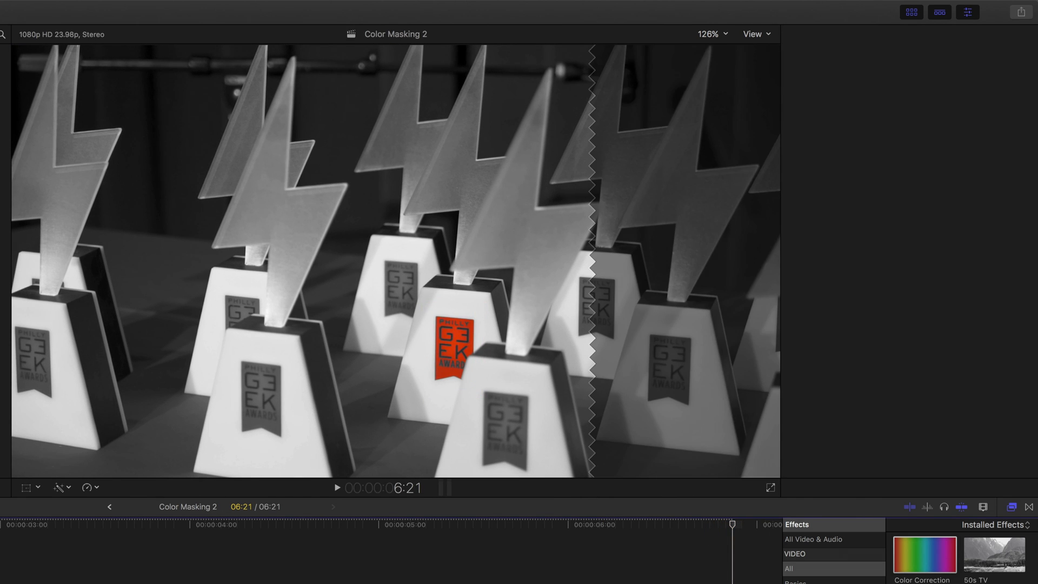
left_click(966, 14)
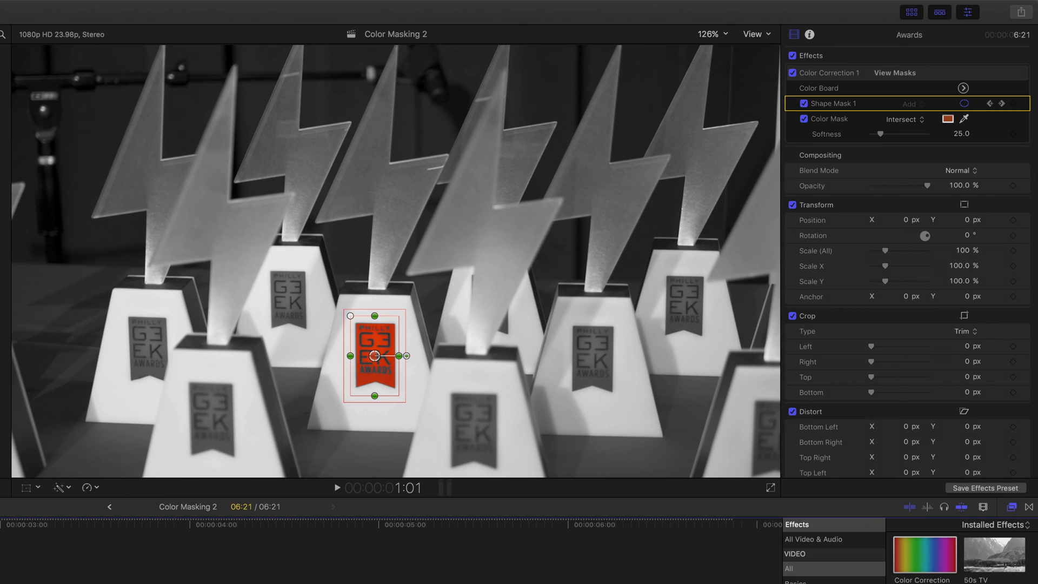
mouse_move(437, 365)
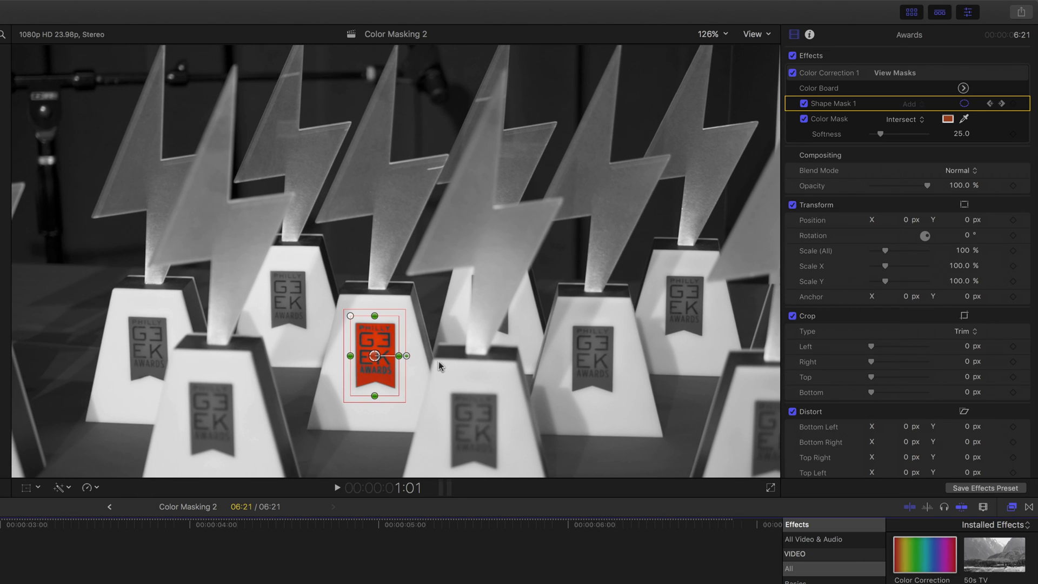
mouse_move(443, 368)
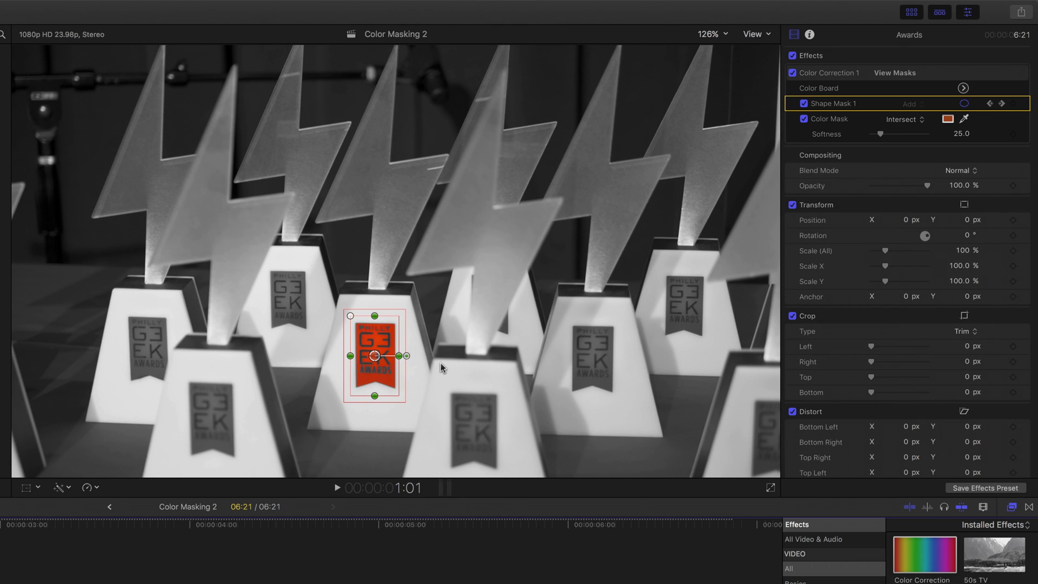